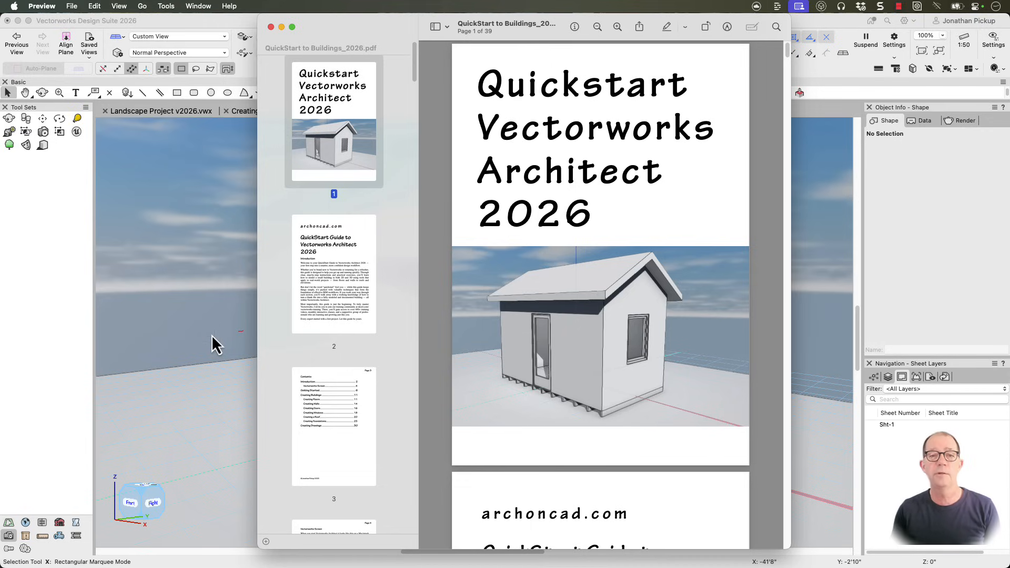
mouse_move(219, 306)
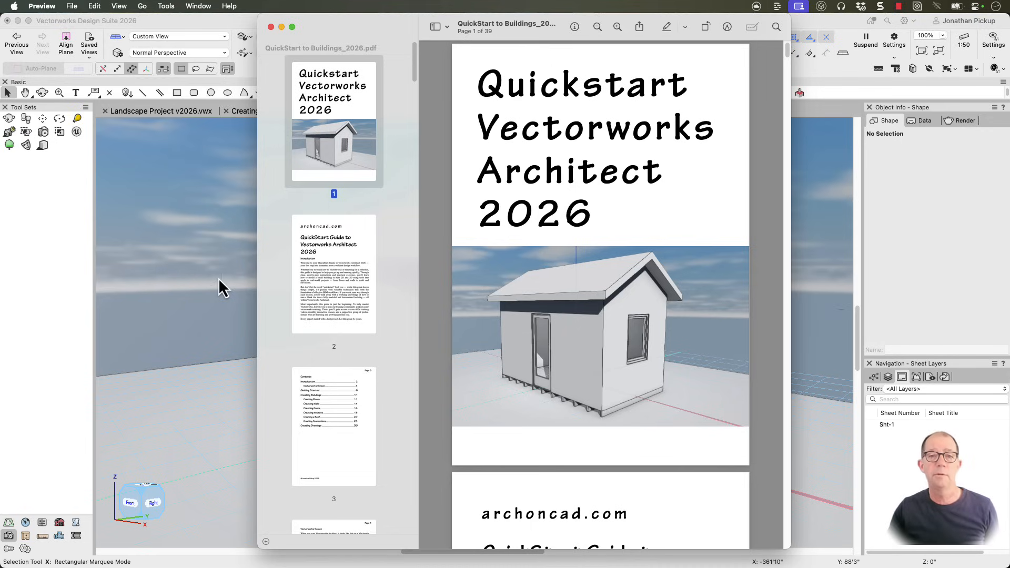
mouse_move(213, 275)
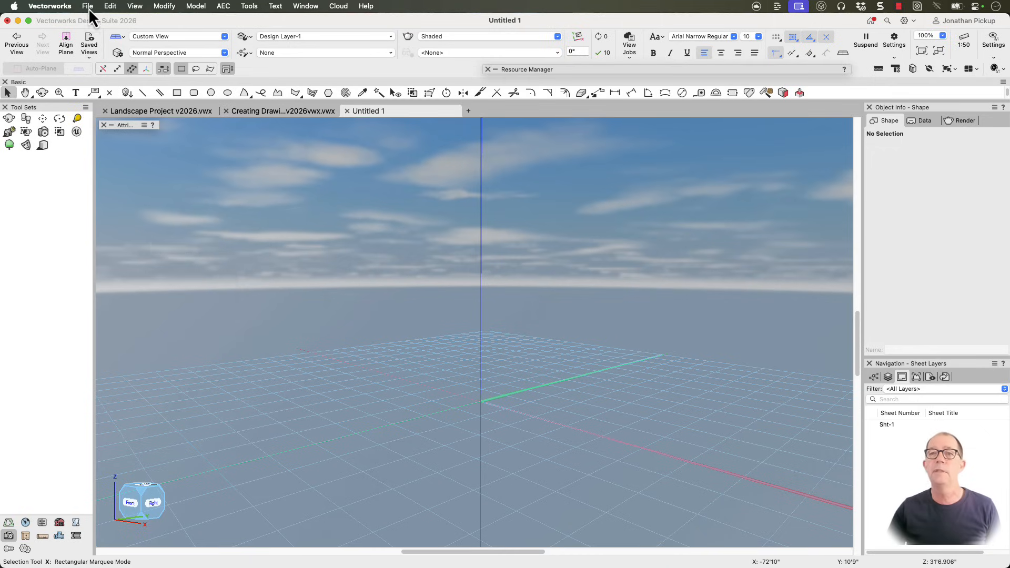
- Switch the document units to the Metric millimetre preset via Document Setup
click(87, 6)
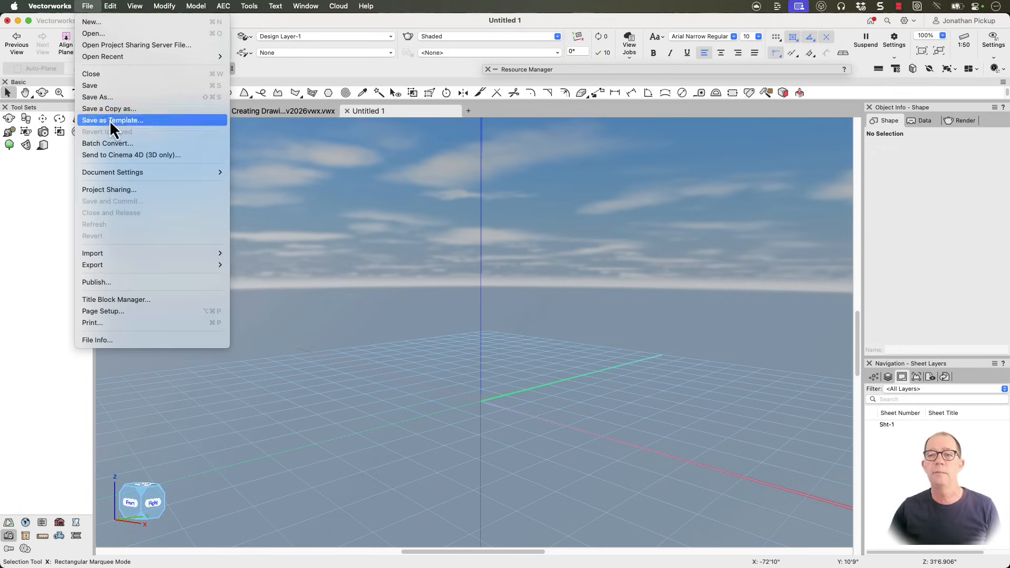
mouse_move(113, 171)
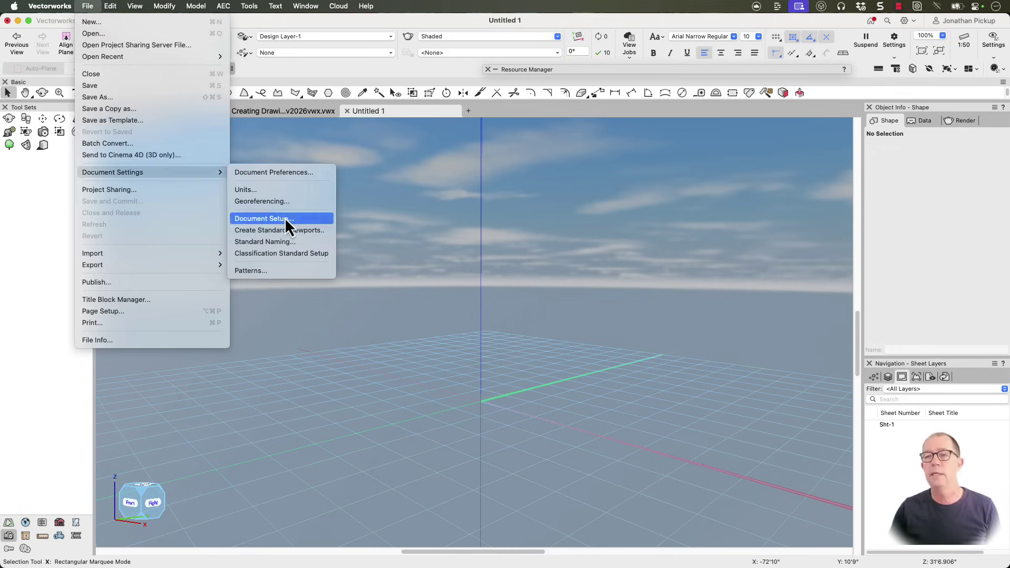
click(262, 219)
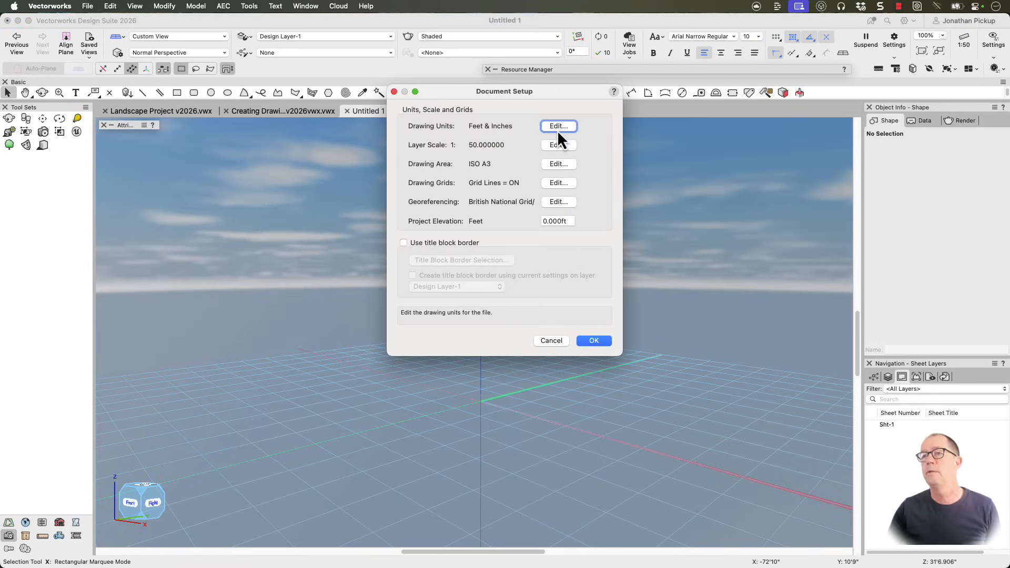
click(558, 125)
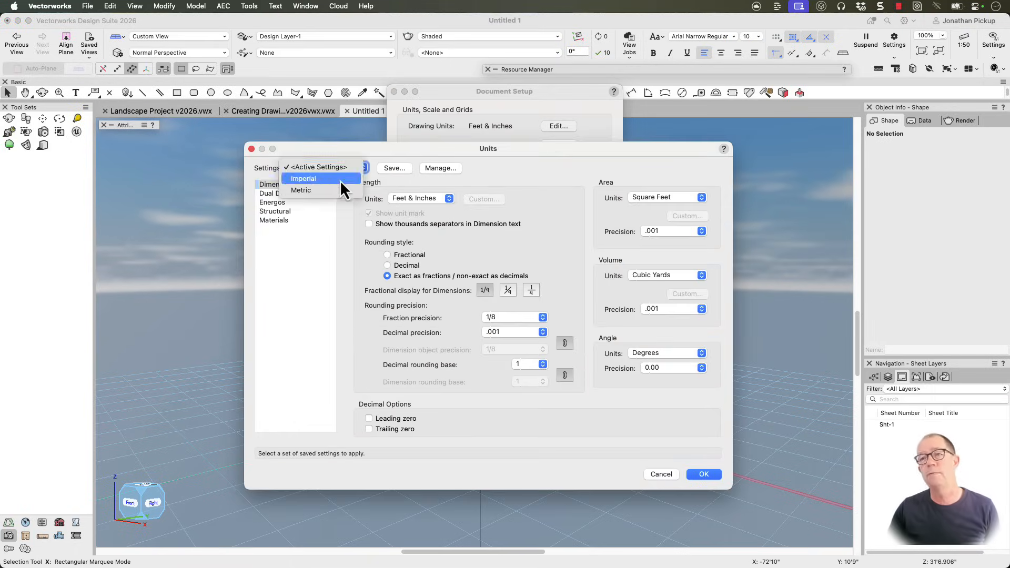
click(301, 190)
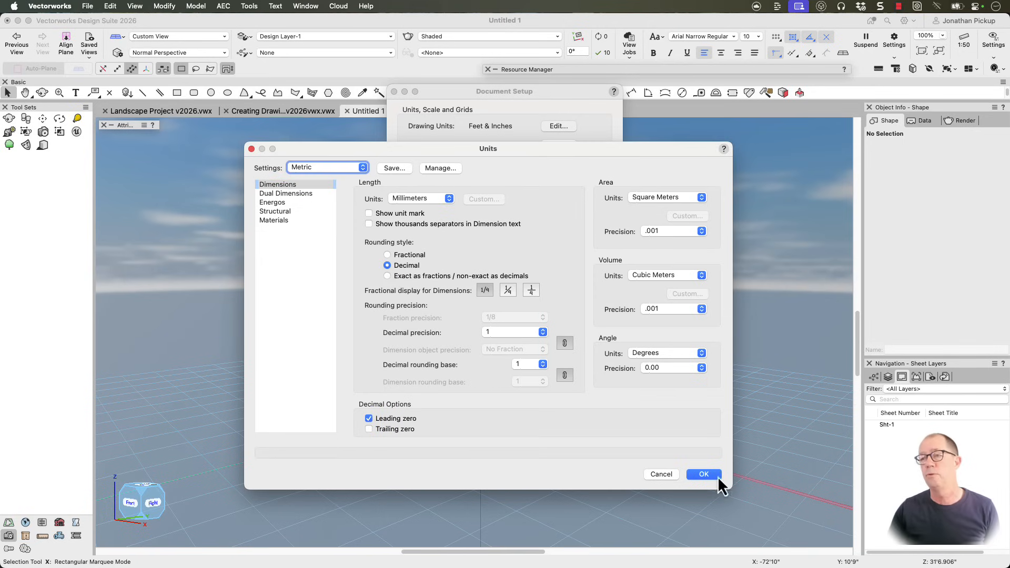
click(703, 475)
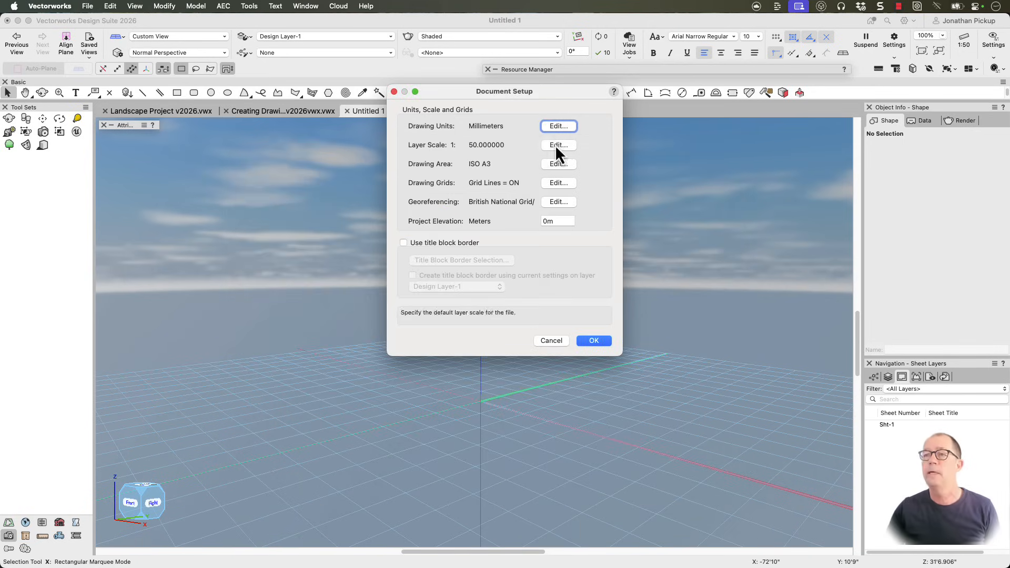
- Keep the 1:50 layer scale and set an A3 landscape page
click(558, 144)
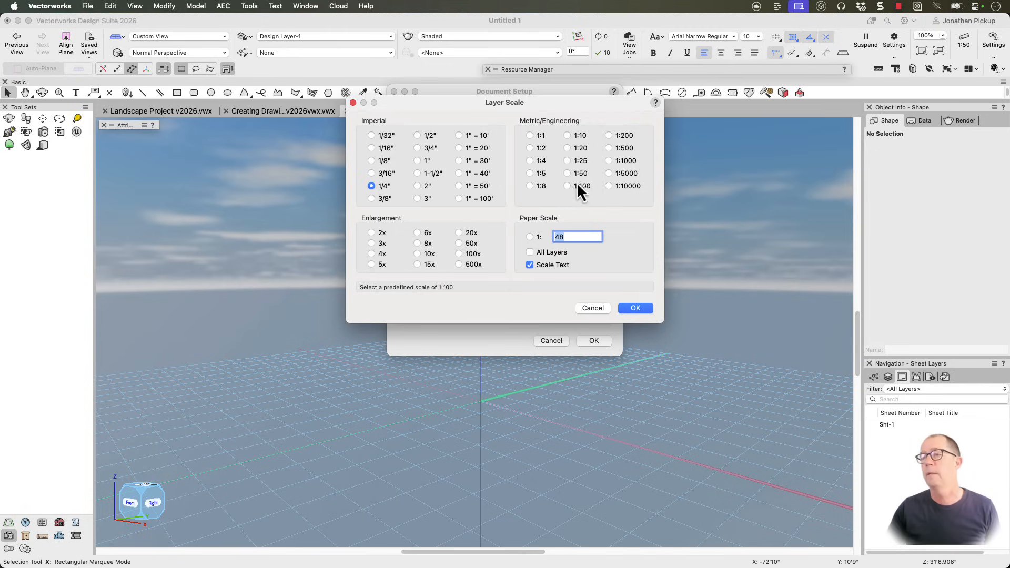
click(635, 309)
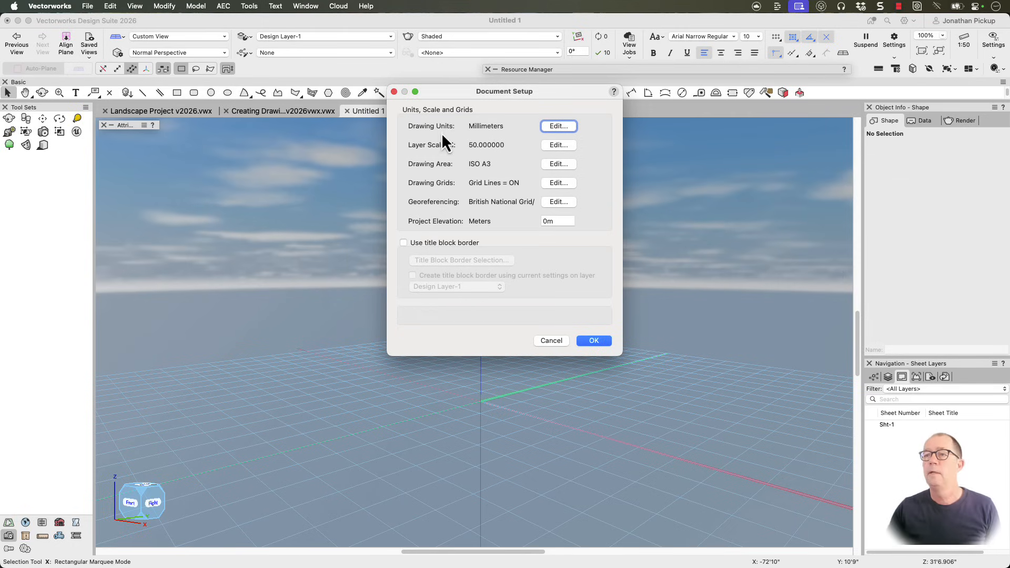
mouse_move(558, 164)
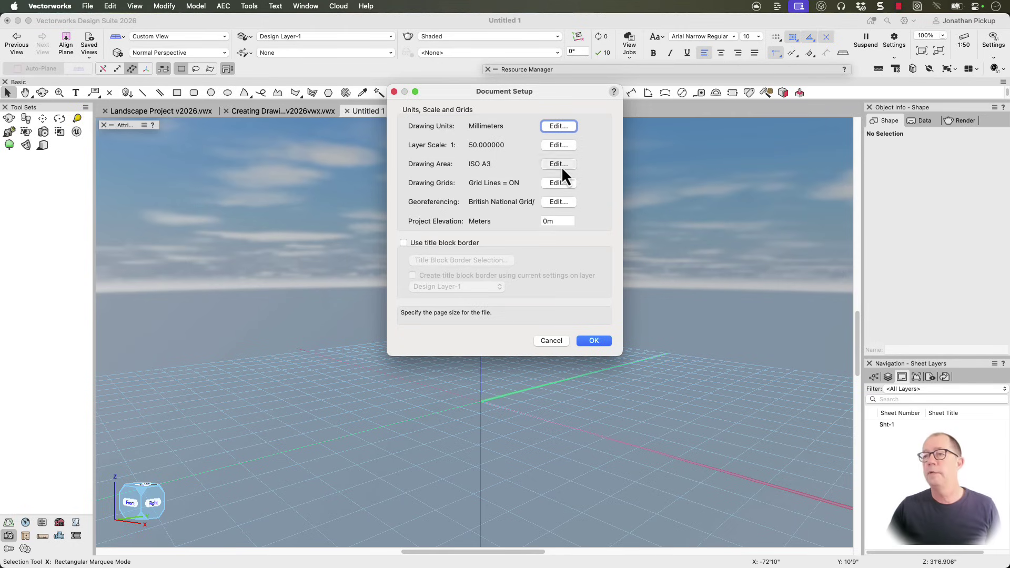
click(558, 164)
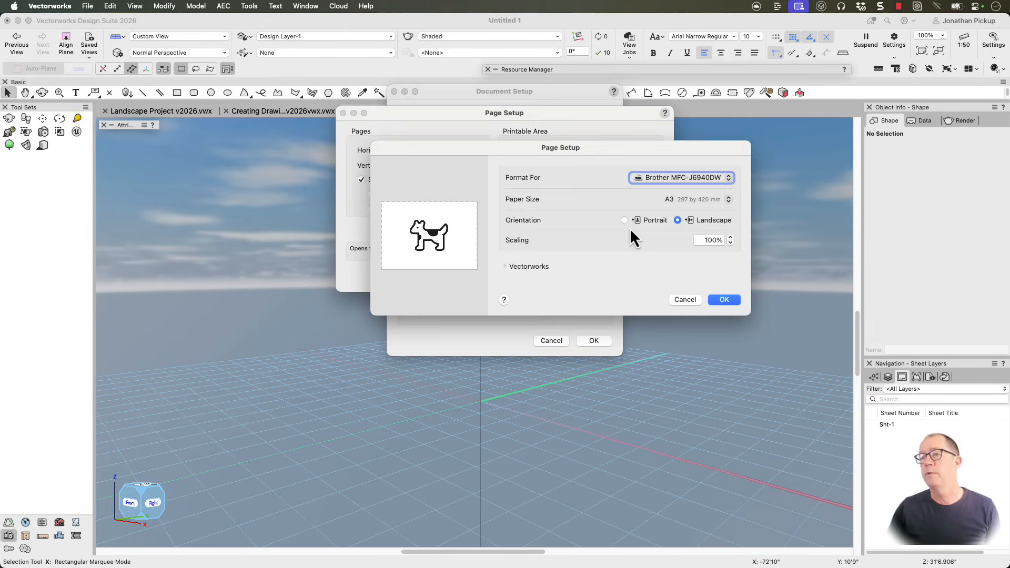
mouse_move(695, 234)
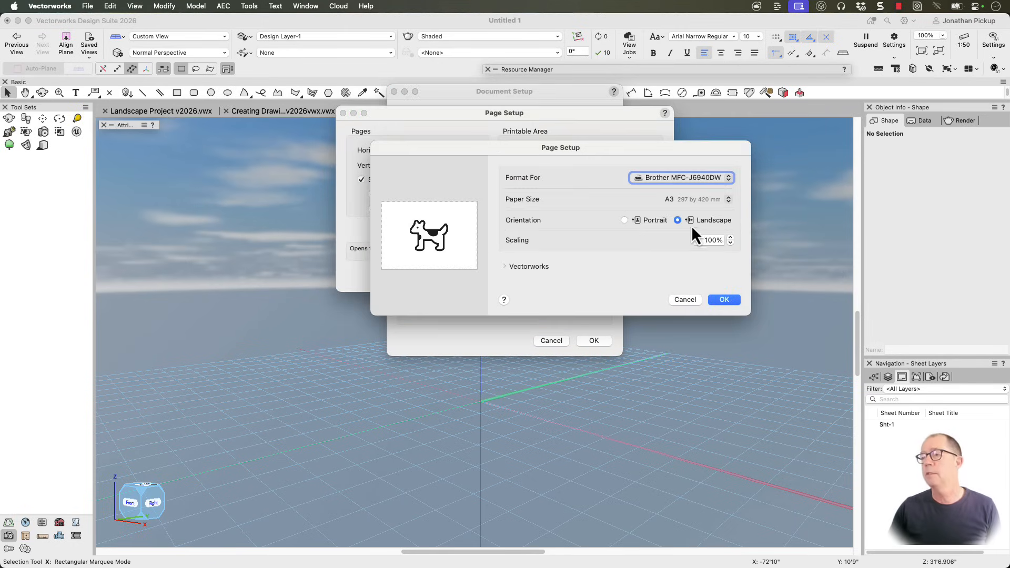
click(724, 300)
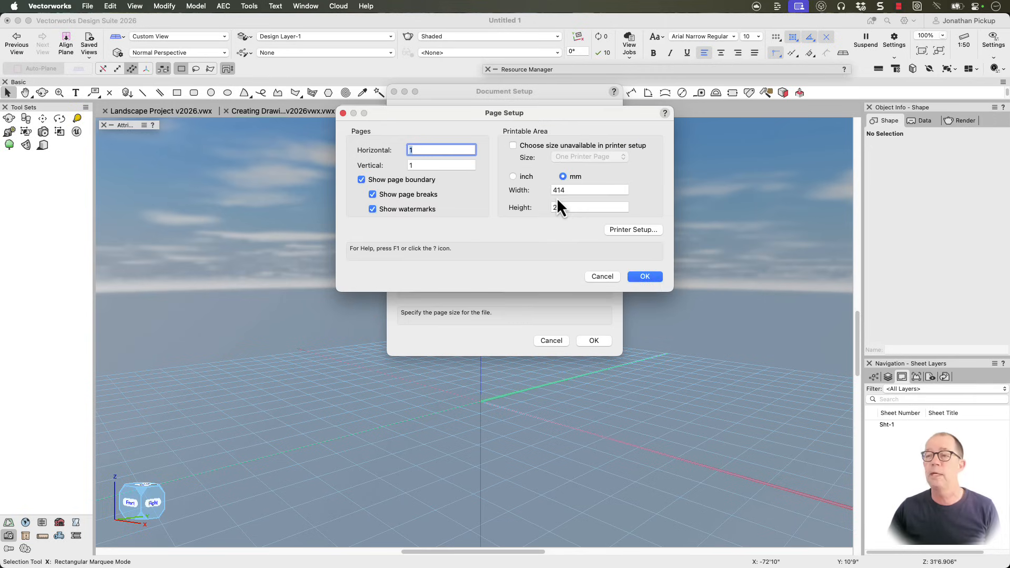
click(644, 277)
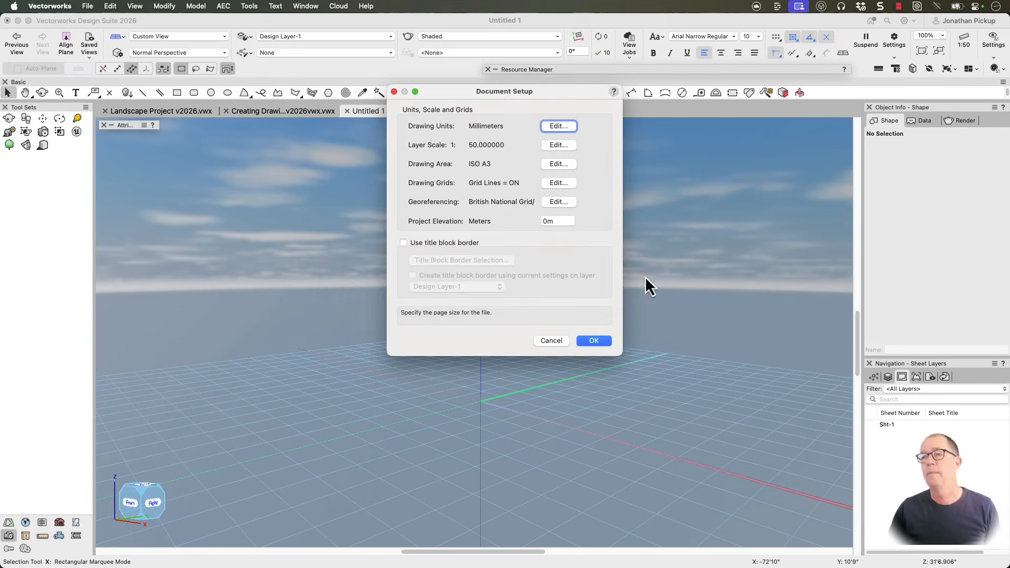
- Set a 100 snap grid and 1000 reference grid, then accept the document setup
click(558, 183)
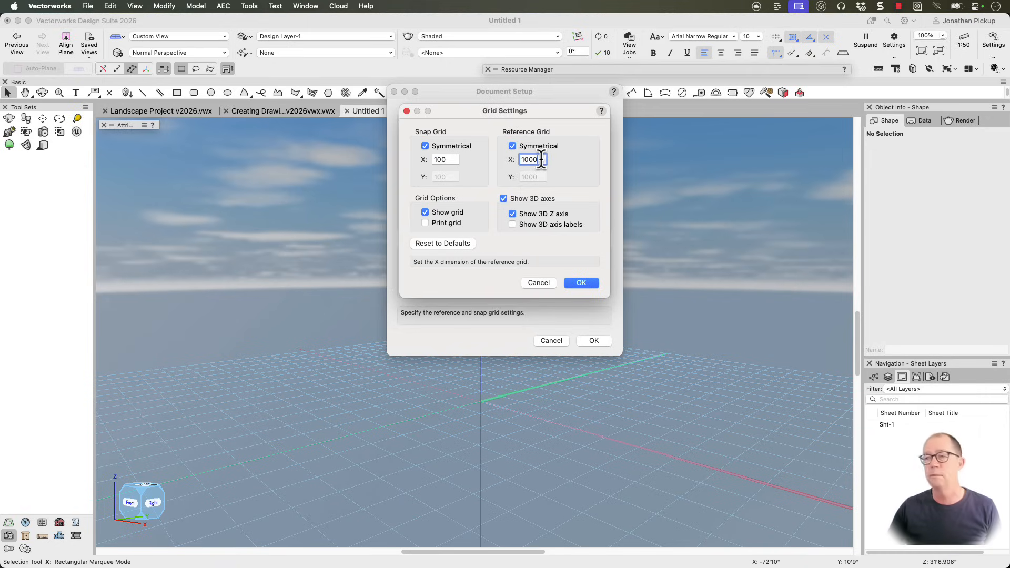
click(581, 282)
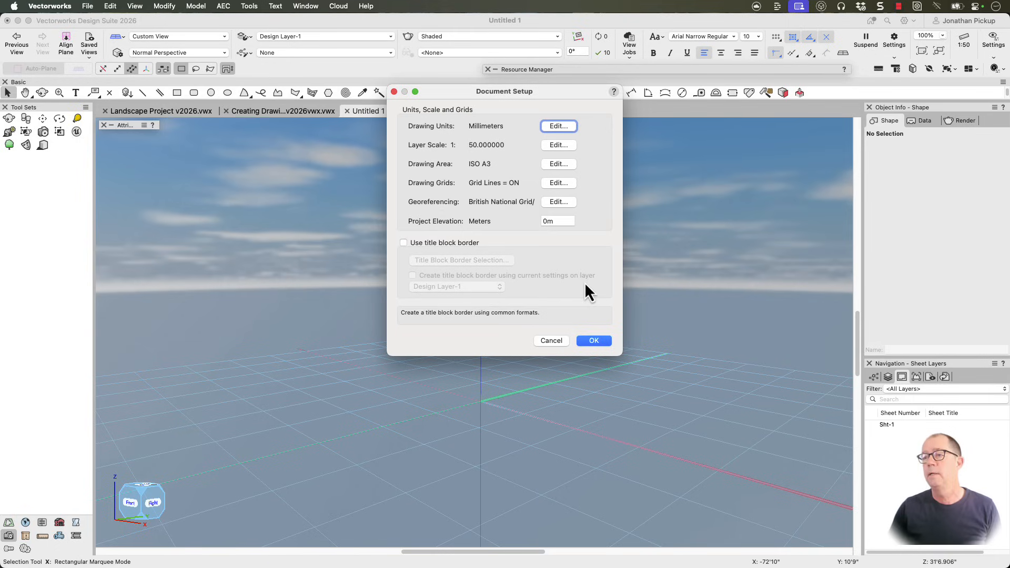
mouse_move(558, 287)
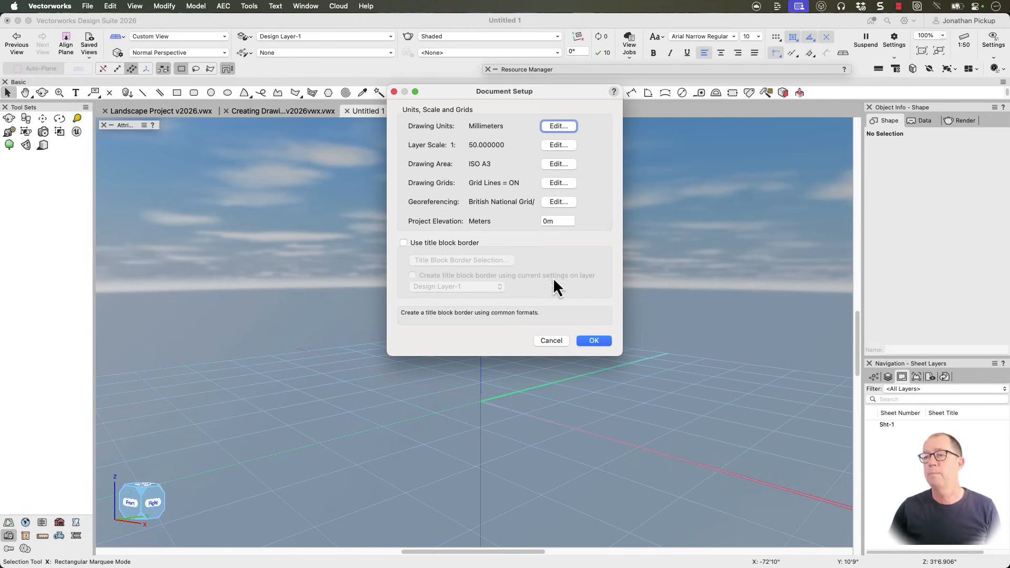
mouse_move(594, 340)
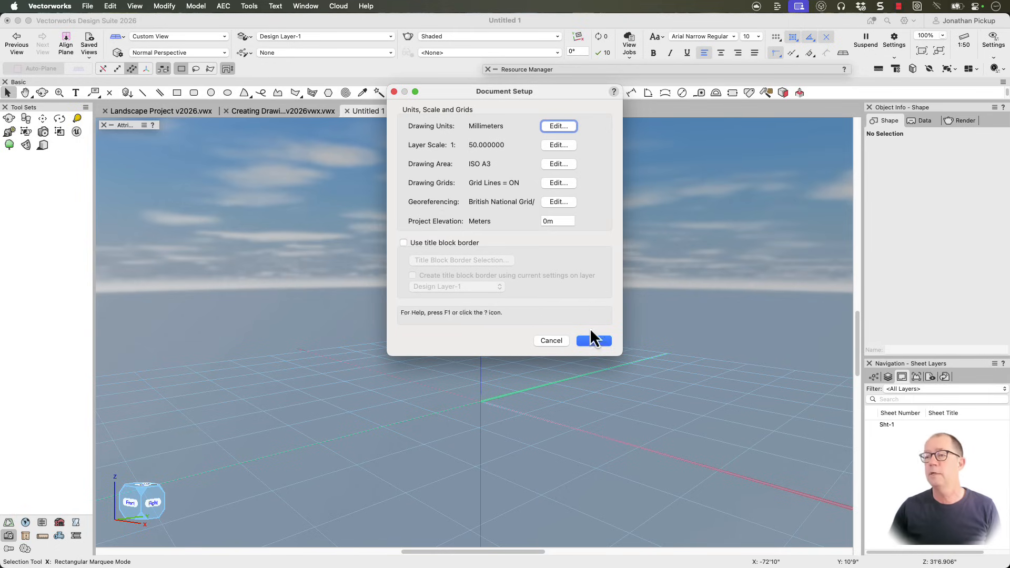
click(593, 340)
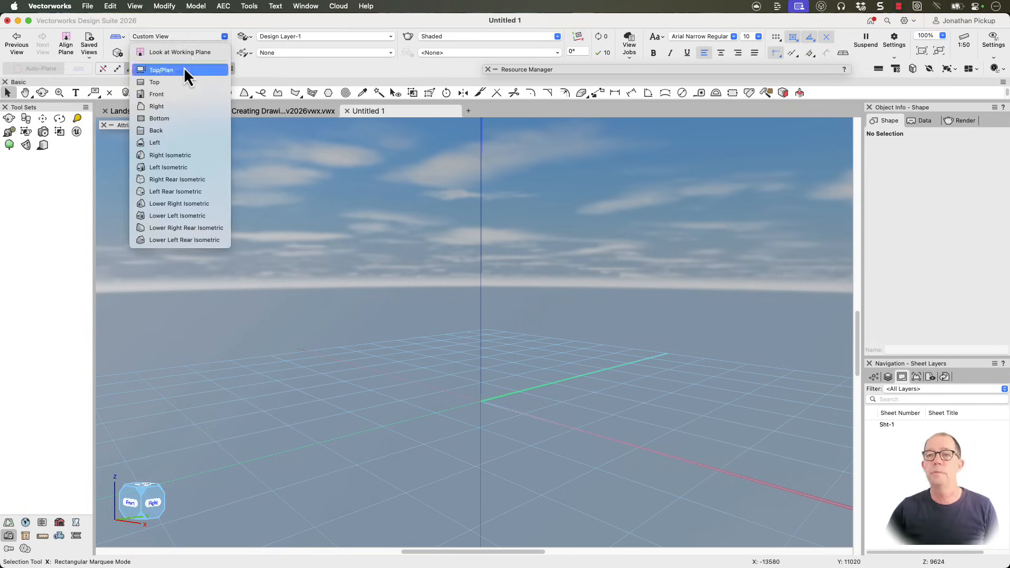
- In Top/Plan view, create a 4500 × 2700 rectangle centred at 0,0
click(161, 70)
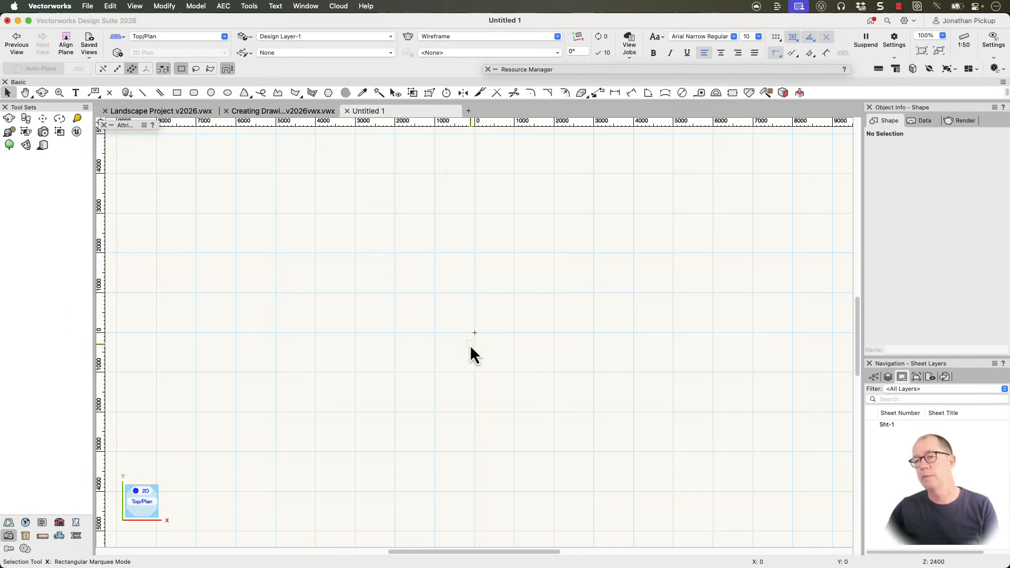
mouse_move(413, 274)
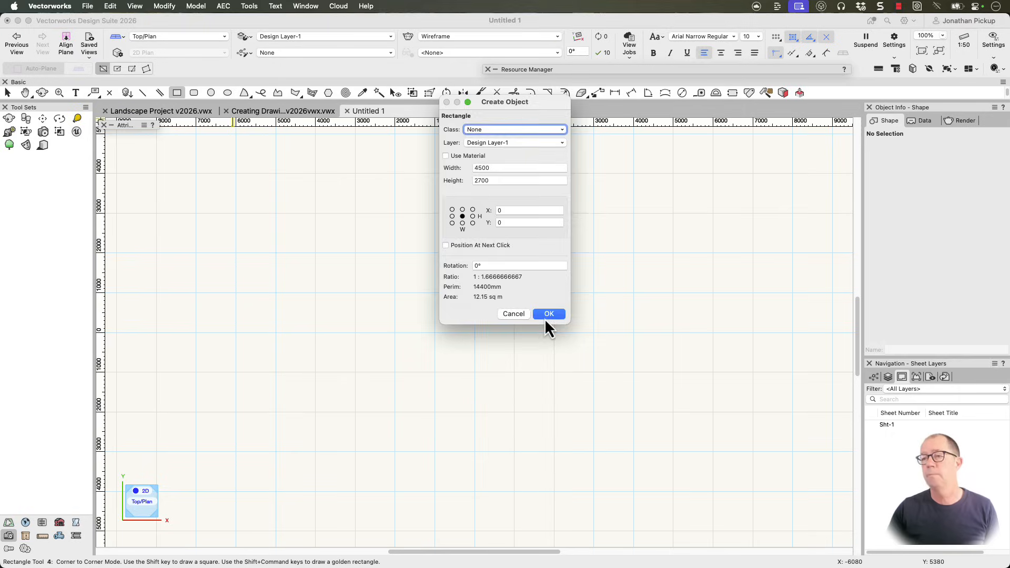
click(549, 314)
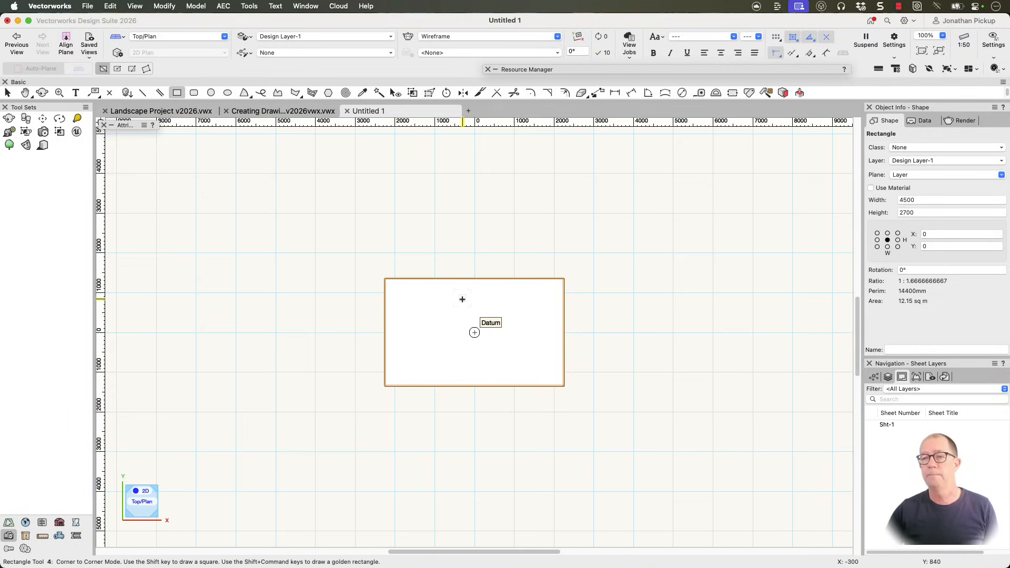
- Convert the rectangle into a slab with Create Objects from Shapes
right_click(474, 333)
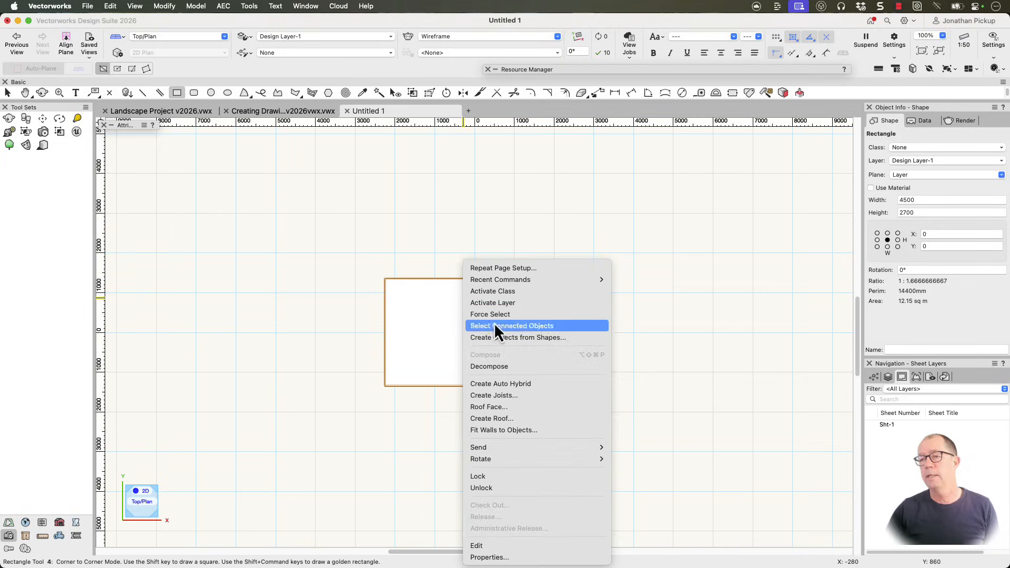
click(517, 338)
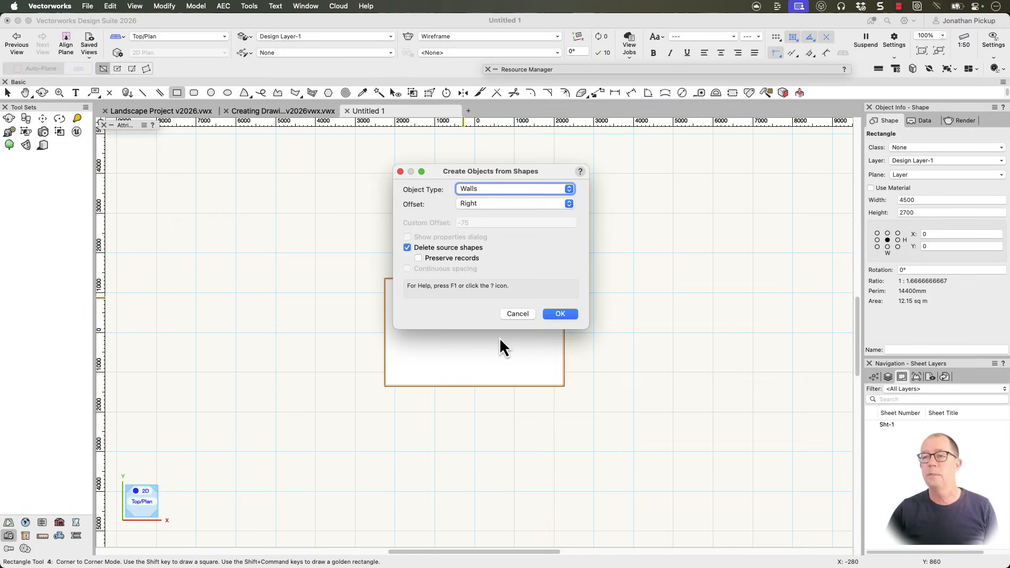
click(513, 188)
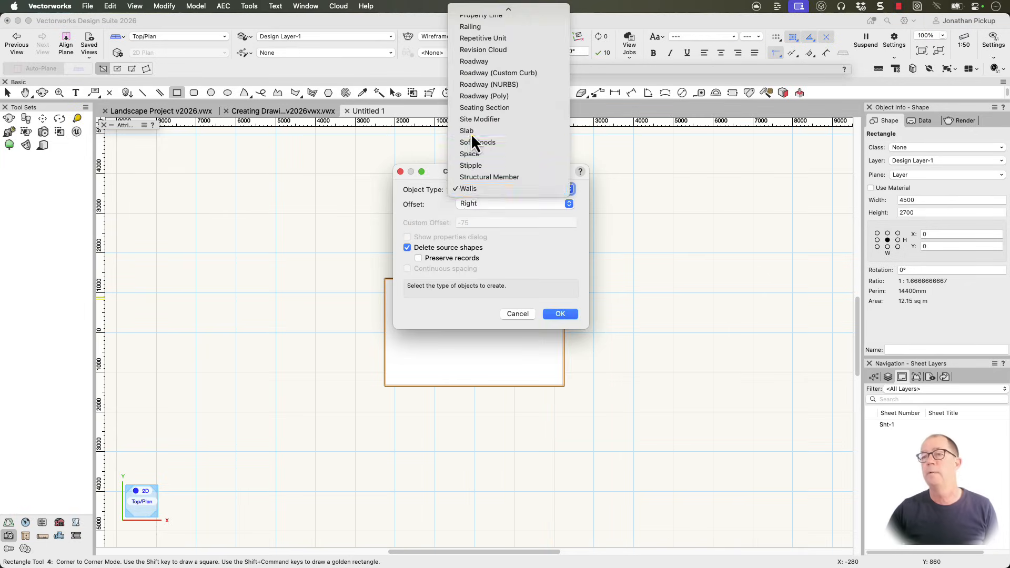
click(466, 130)
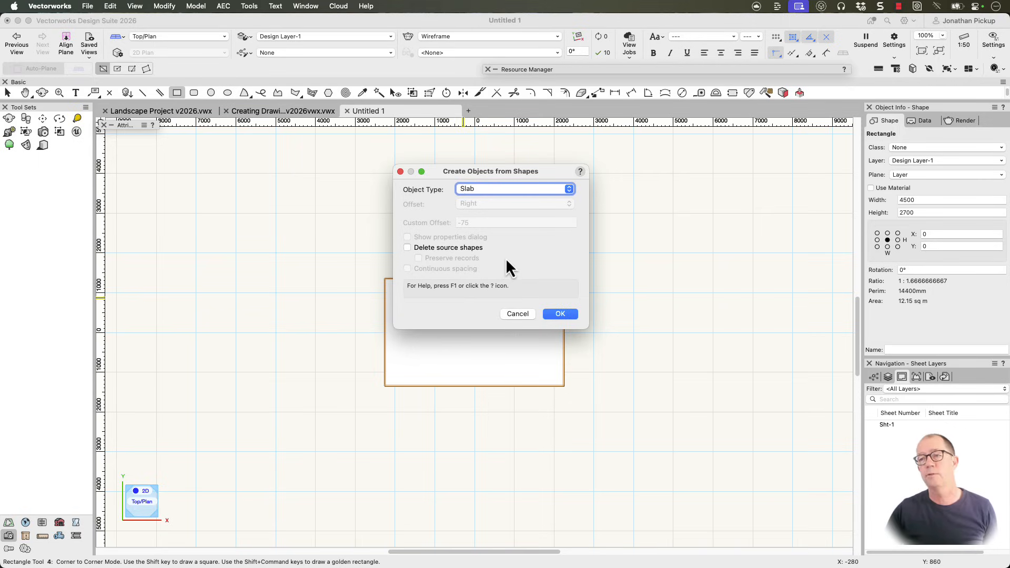
click(559, 313)
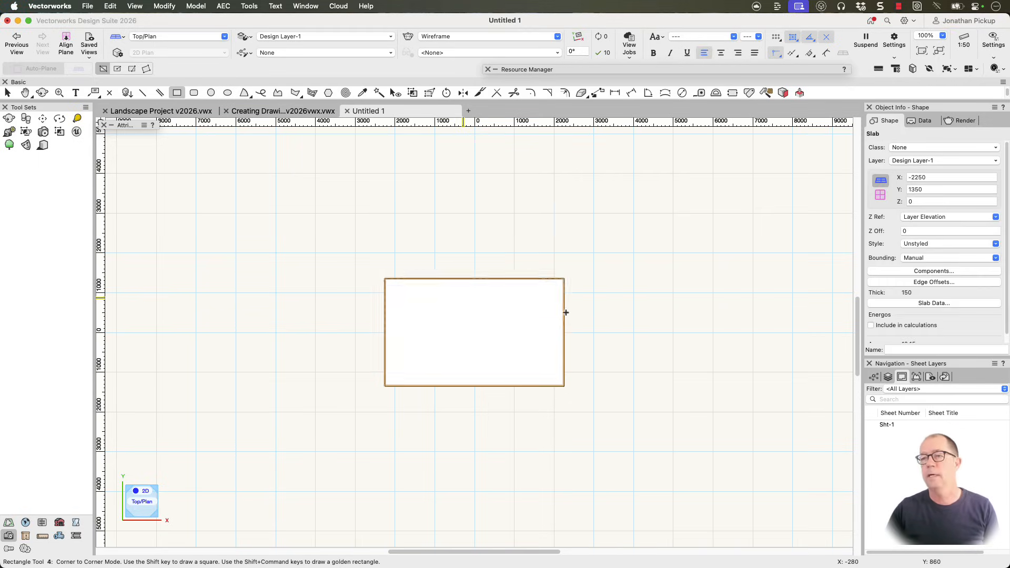
- Set the slab's single component thickness to 25
click(933, 271)
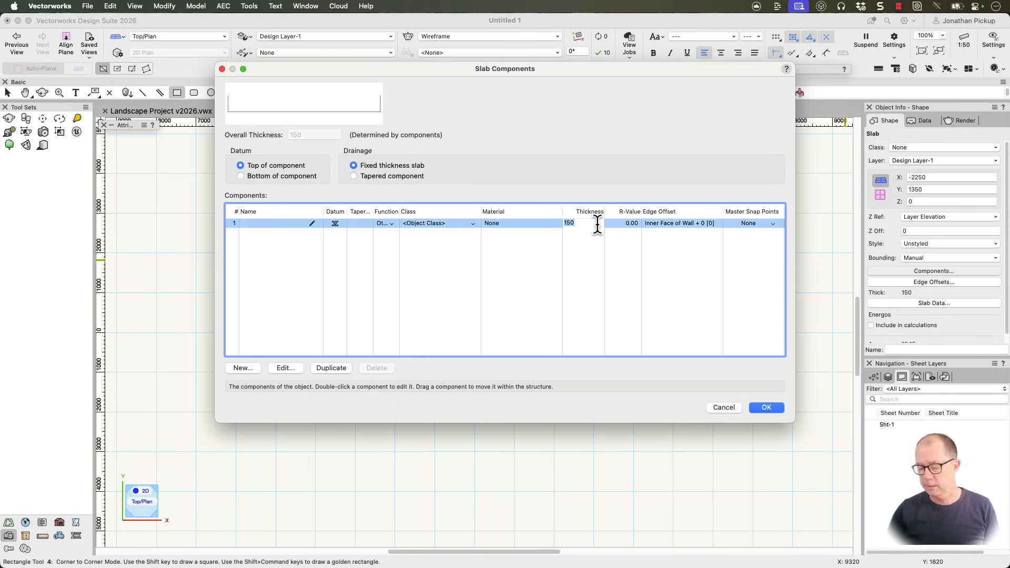
text(25)
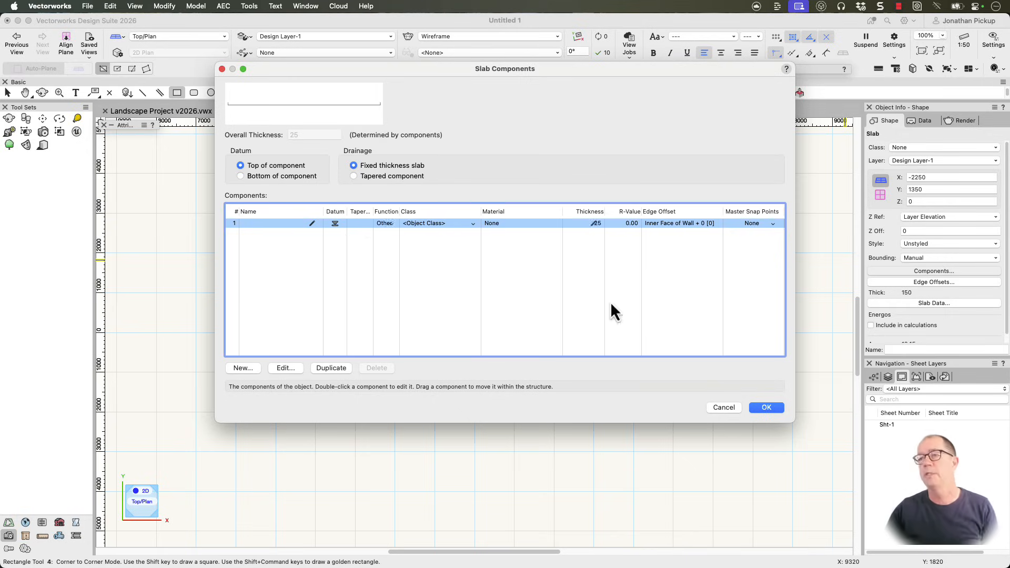
click(766, 407)
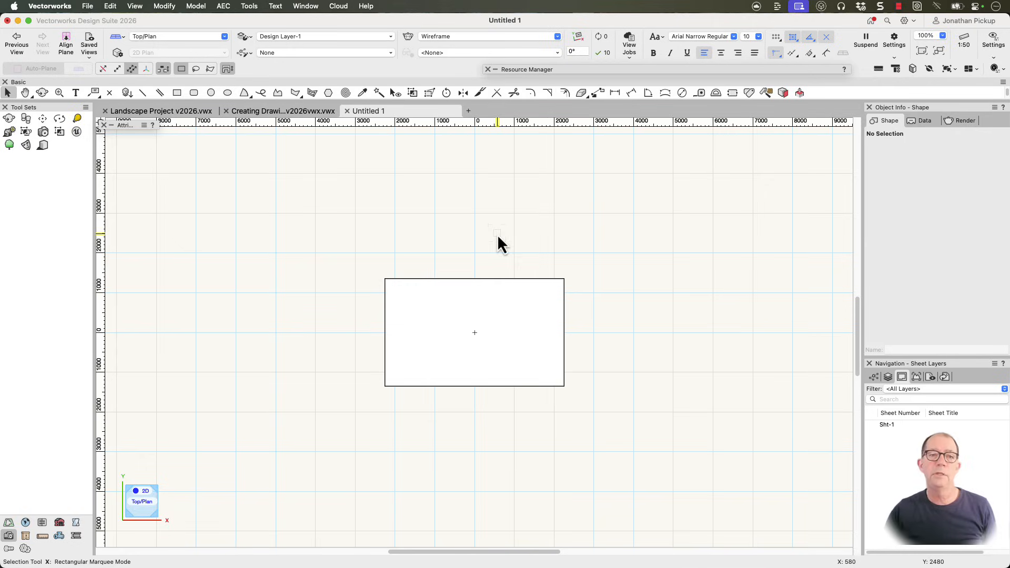
mouse_move(167, 525)
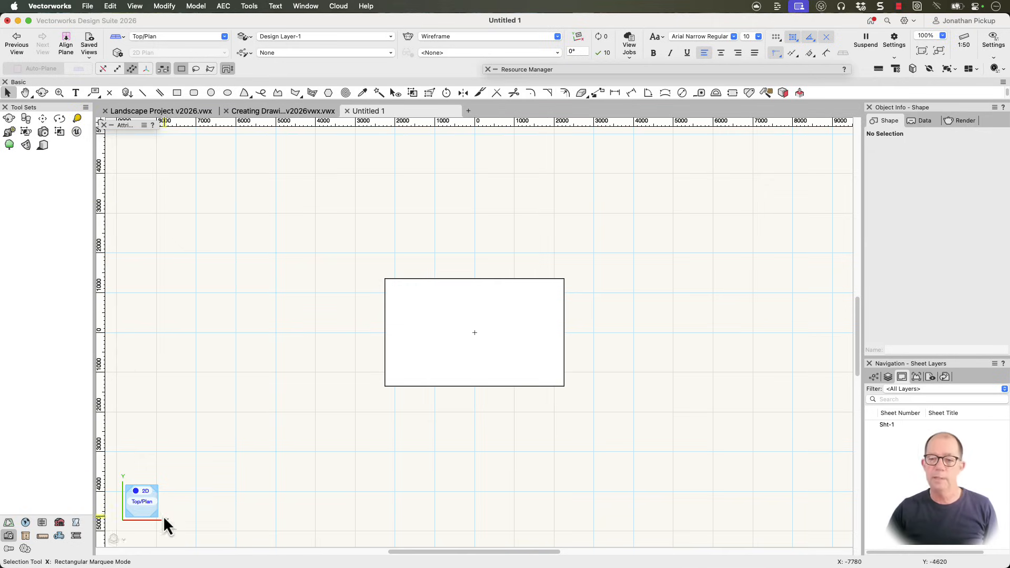
- Switch to a right isometric 3D view and select the floor rectangle
click(141, 491)
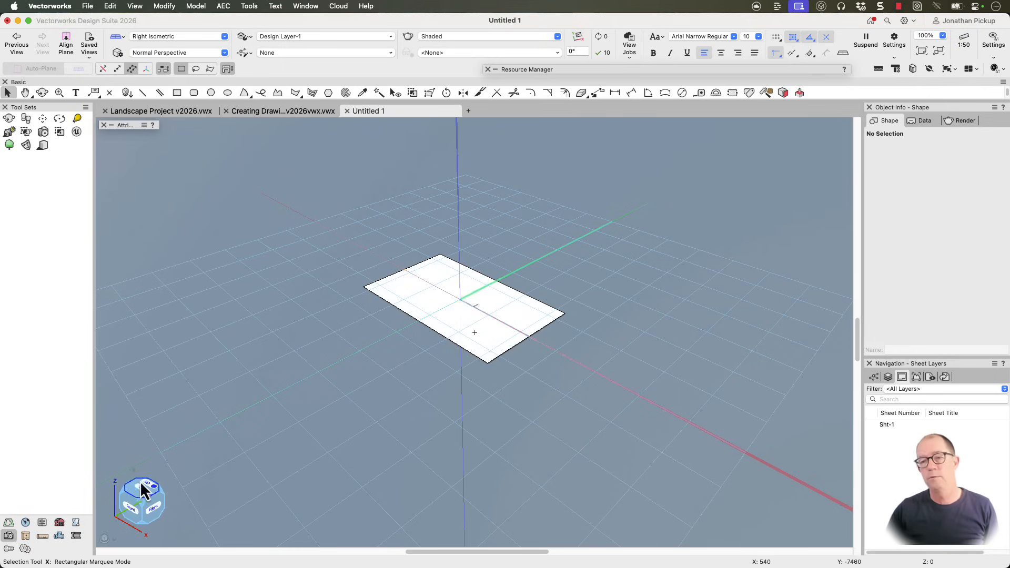
click(477, 303)
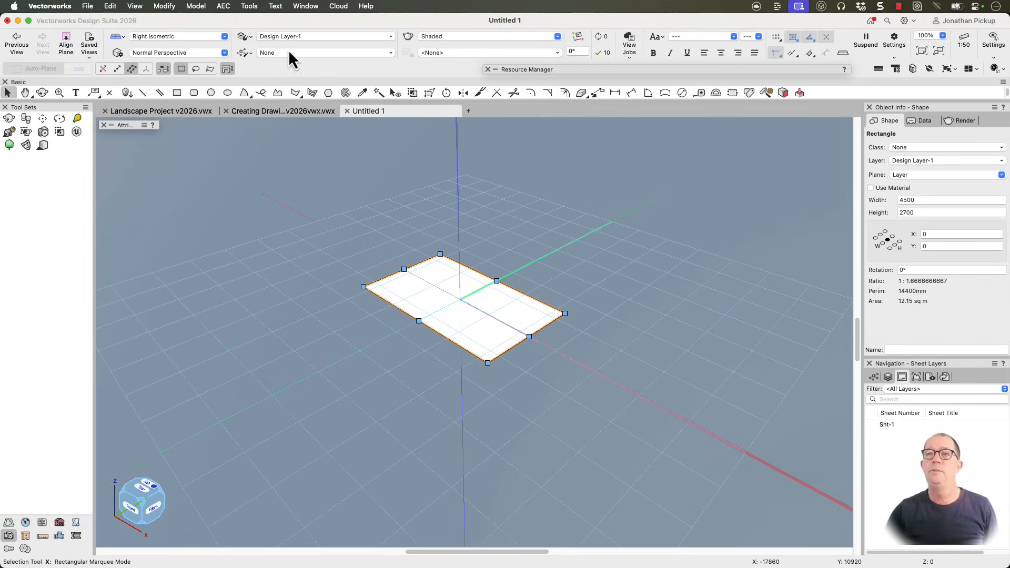
mouse_move(230, 13)
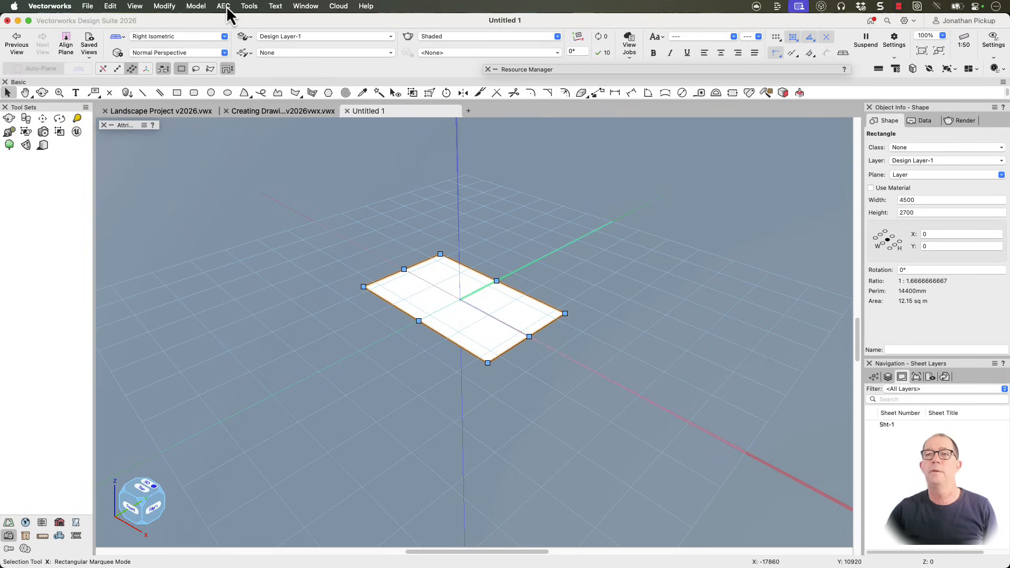
mouse_move(432, 290)
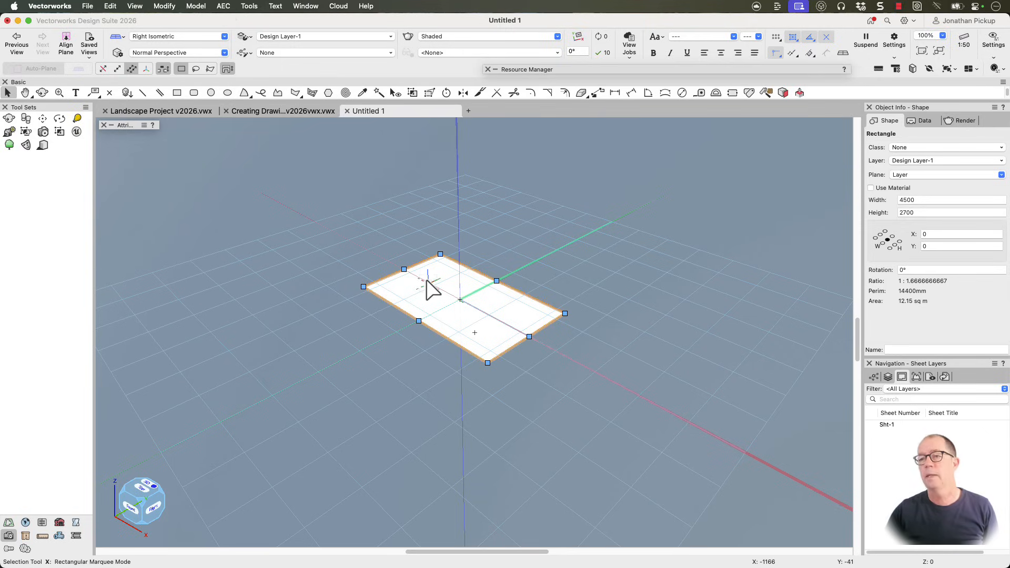
- Create 3000-high walls from the rectangle with Create Objects from Shapes, then deselect them
right_click(432, 294)
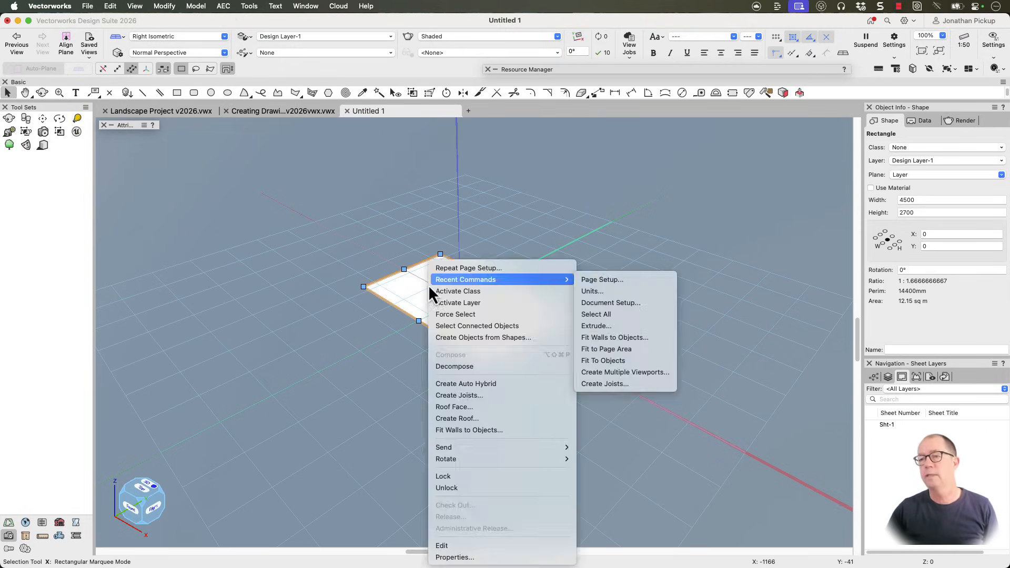
click(485, 337)
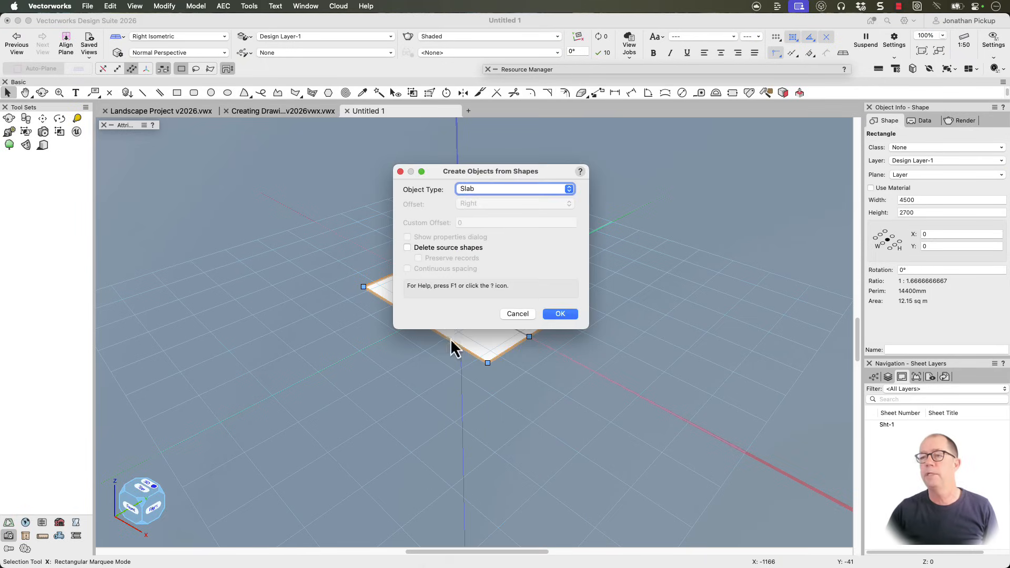
click(514, 188)
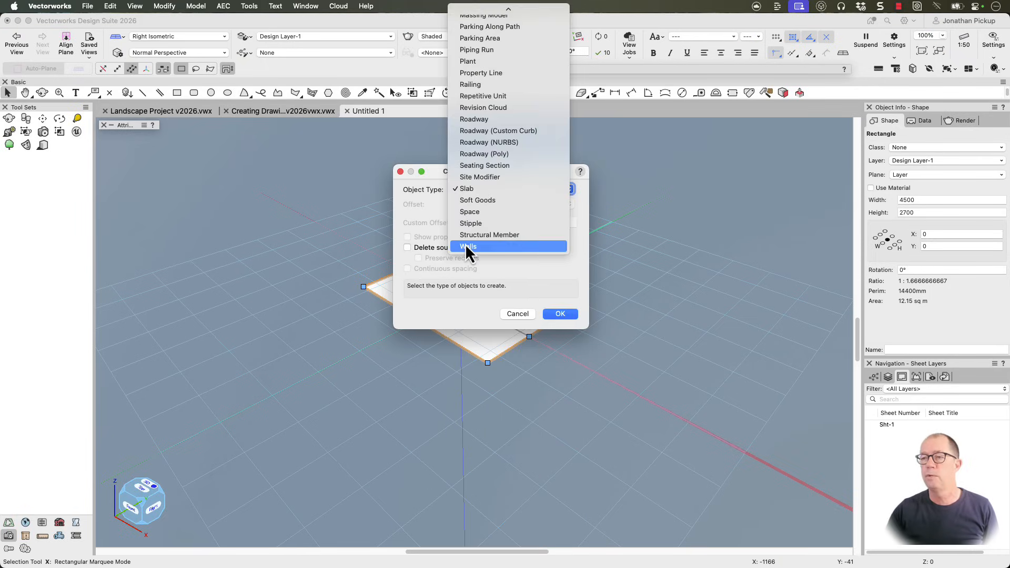
click(467, 247)
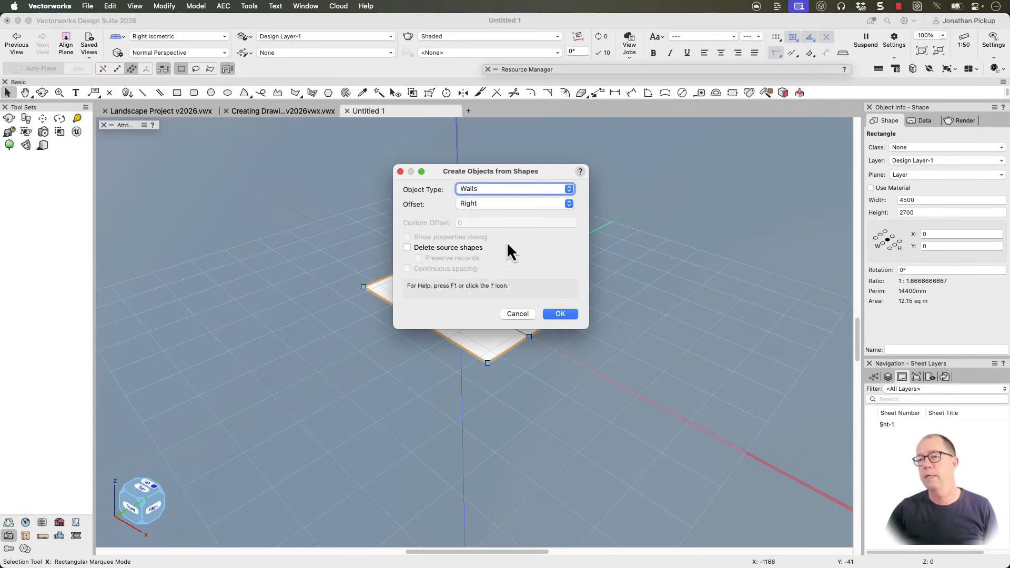
click(559, 314)
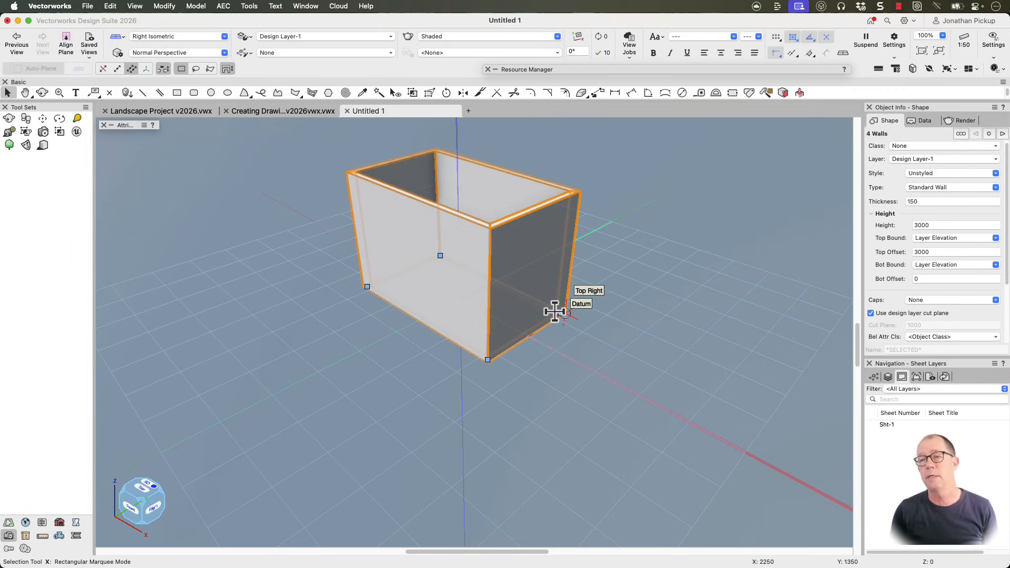
mouse_move(577, 191)
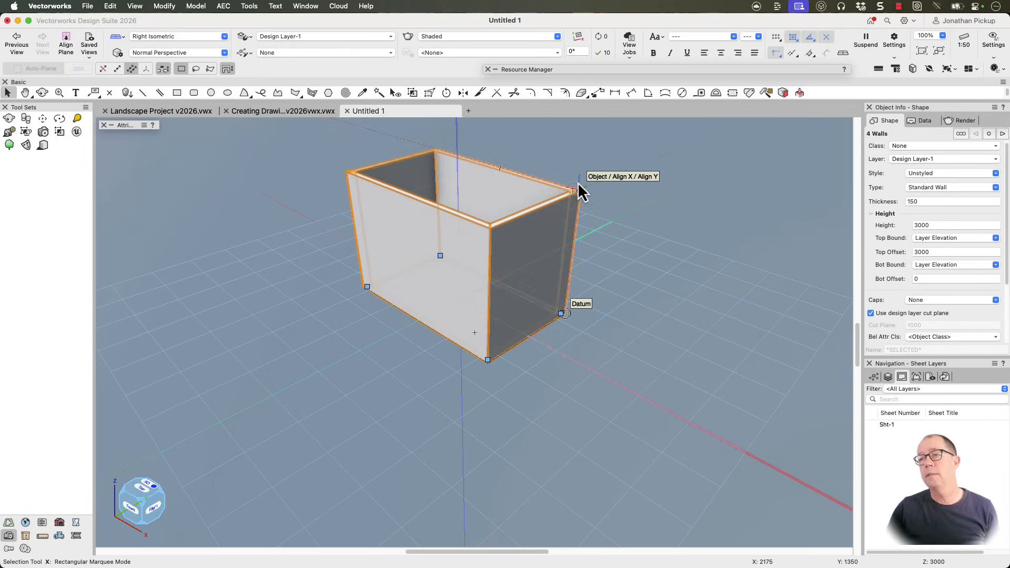
click(59, 132)
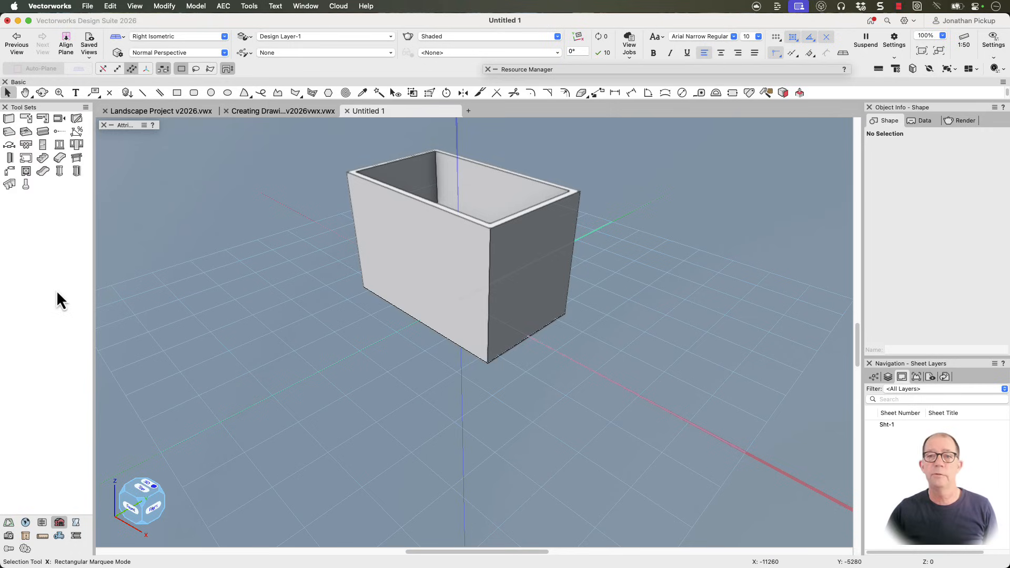
- Review the door leaf preferences and place a glazed door at the long wall's midpoint
click(42, 144)
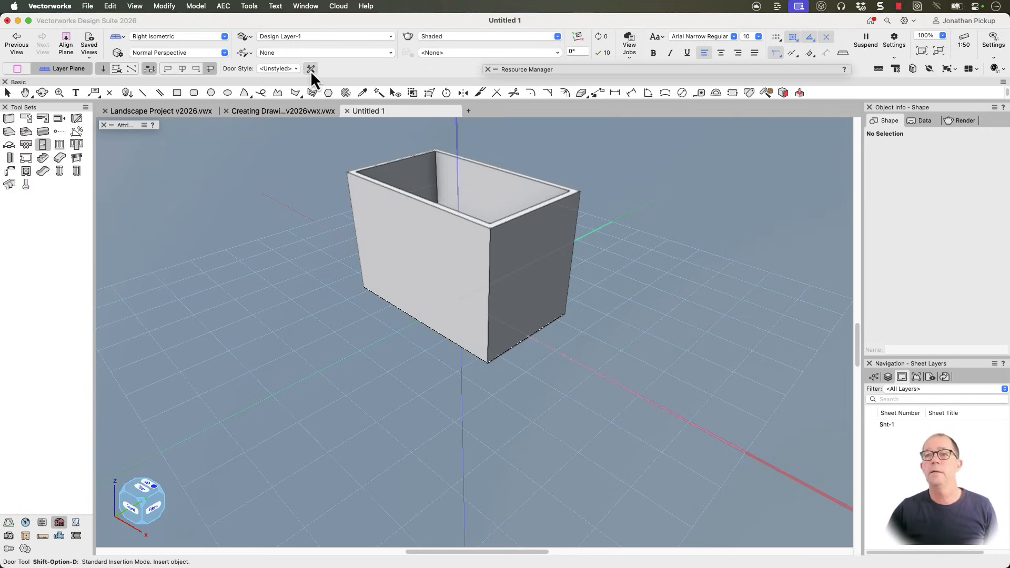
click(311, 69)
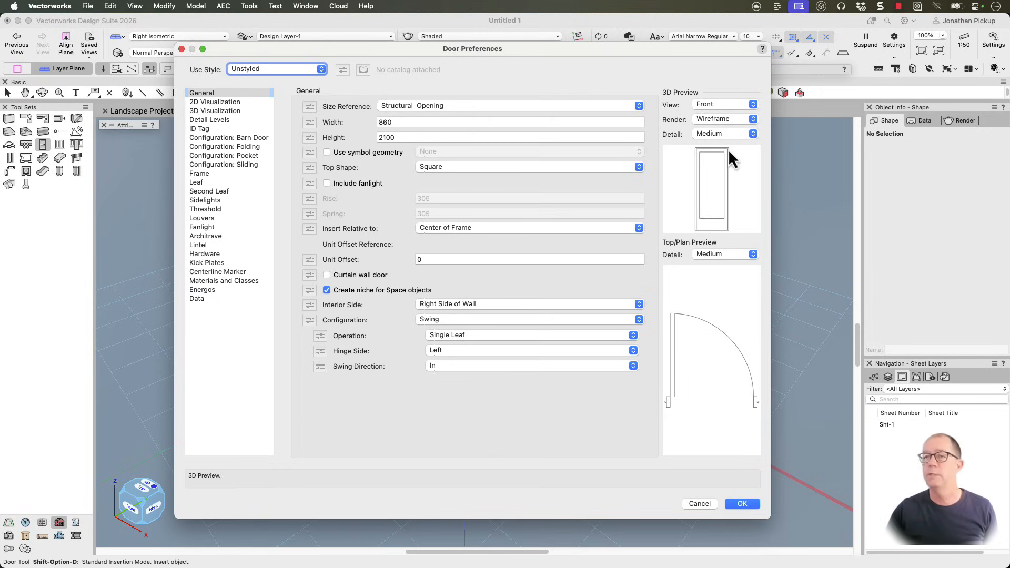
click(196, 182)
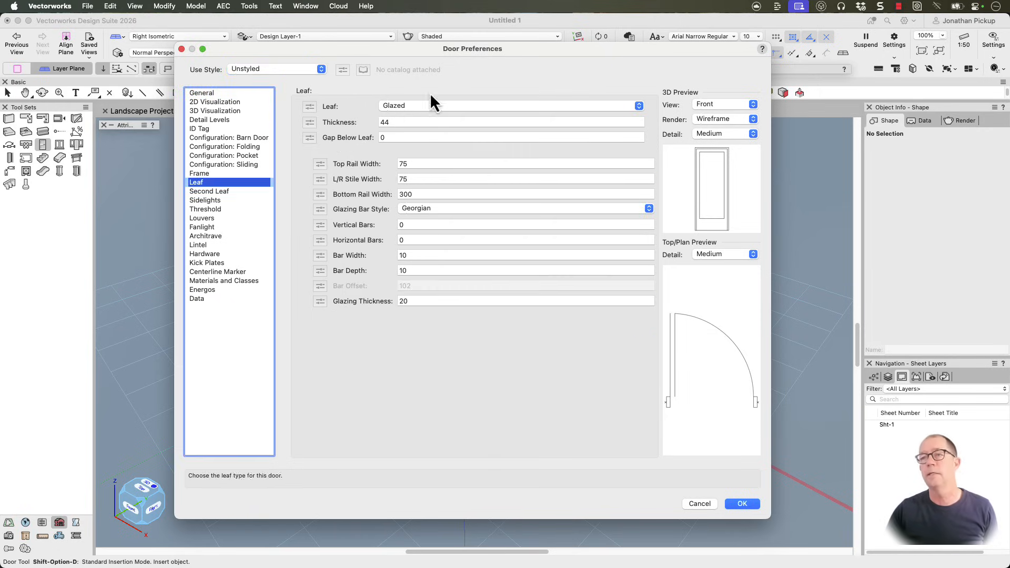
click(512, 122)
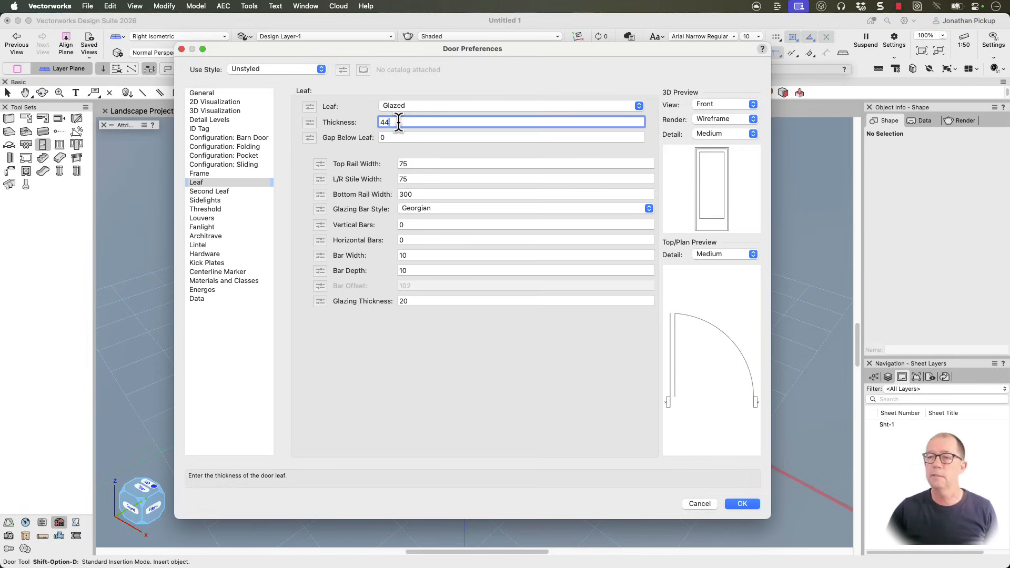
mouse_move(742, 504)
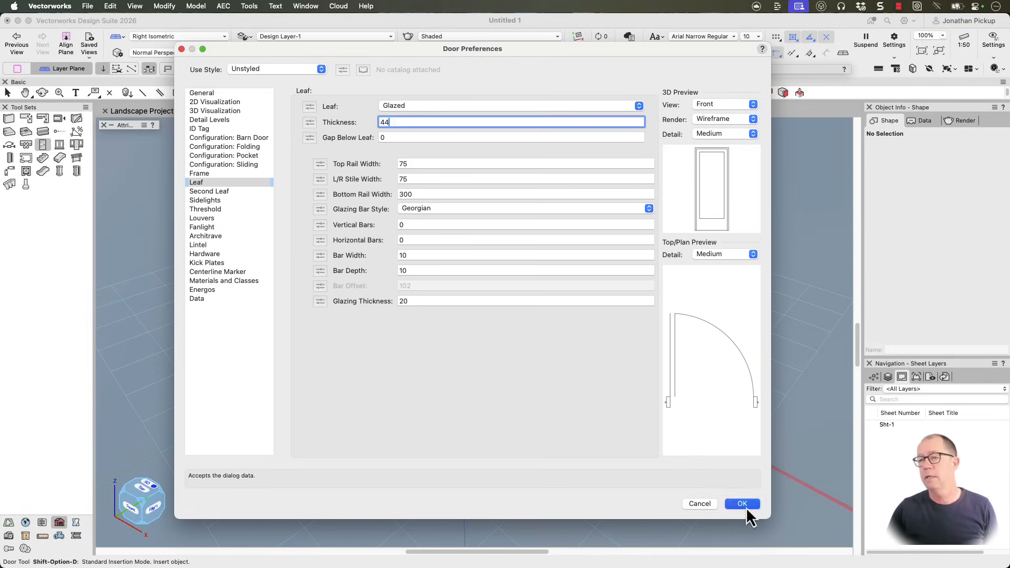
click(742, 504)
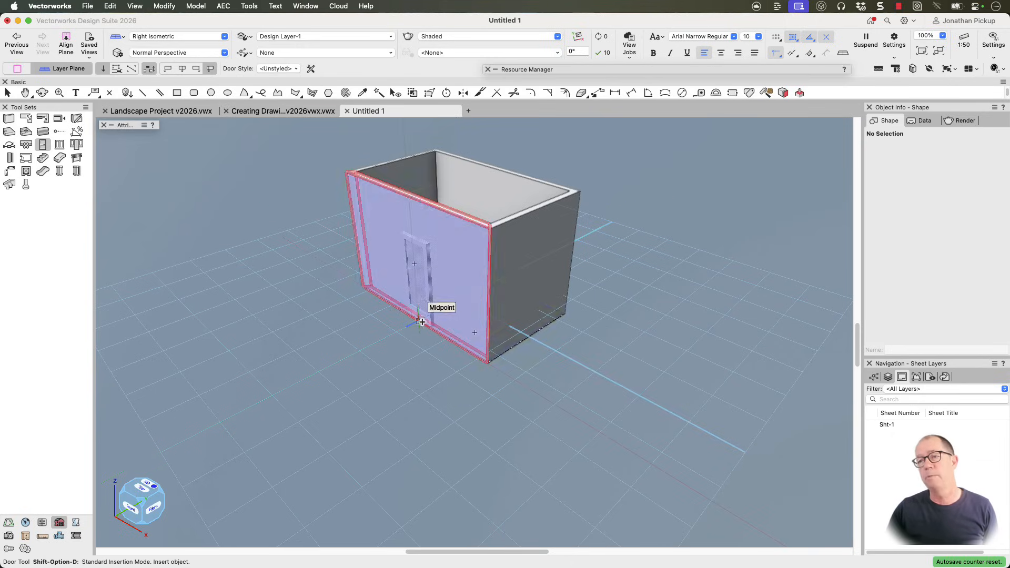
click(419, 319)
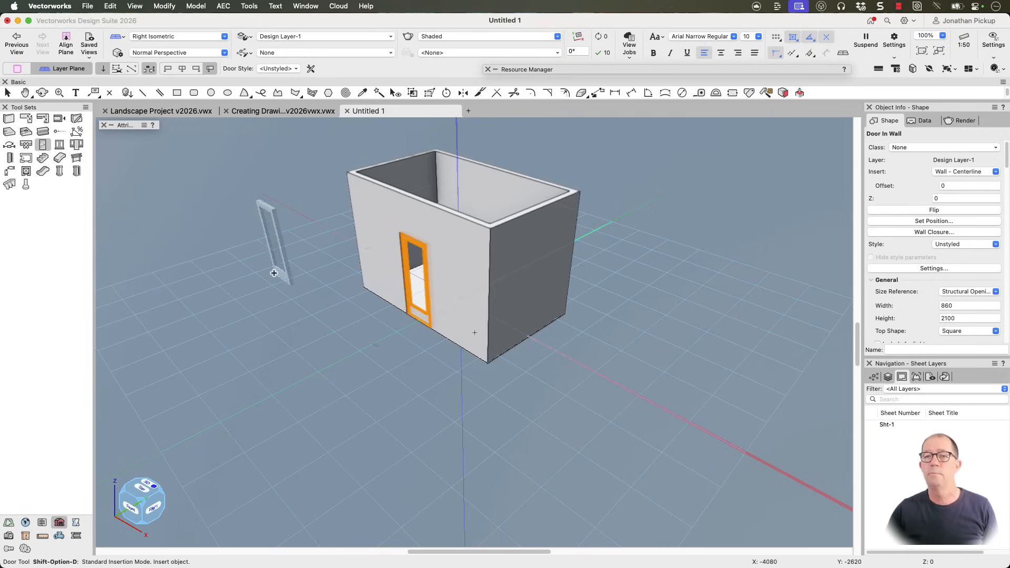
- Place a 910-wide casement window in the front wall and select it for a 600 height
click(60, 145)
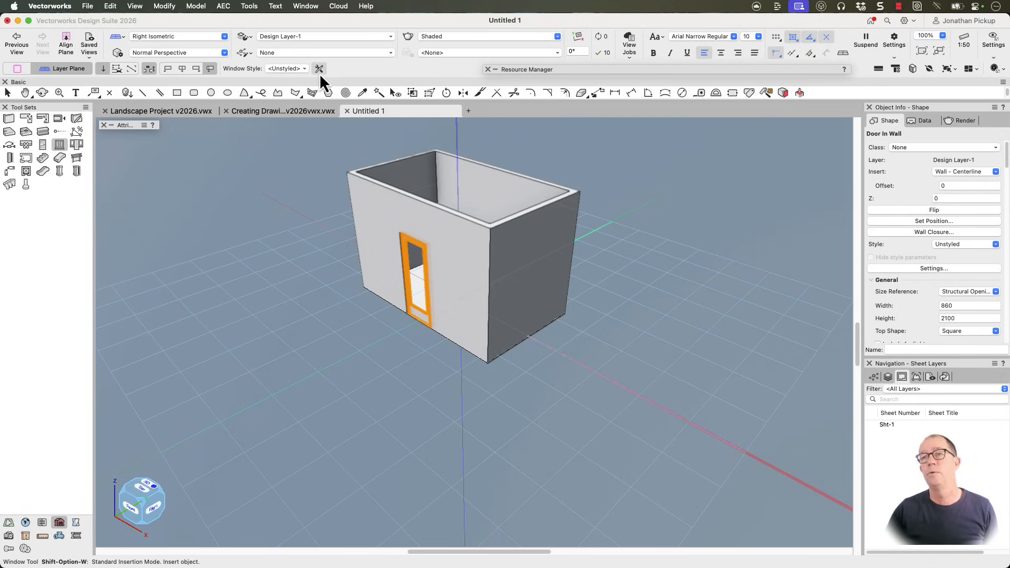
click(319, 68)
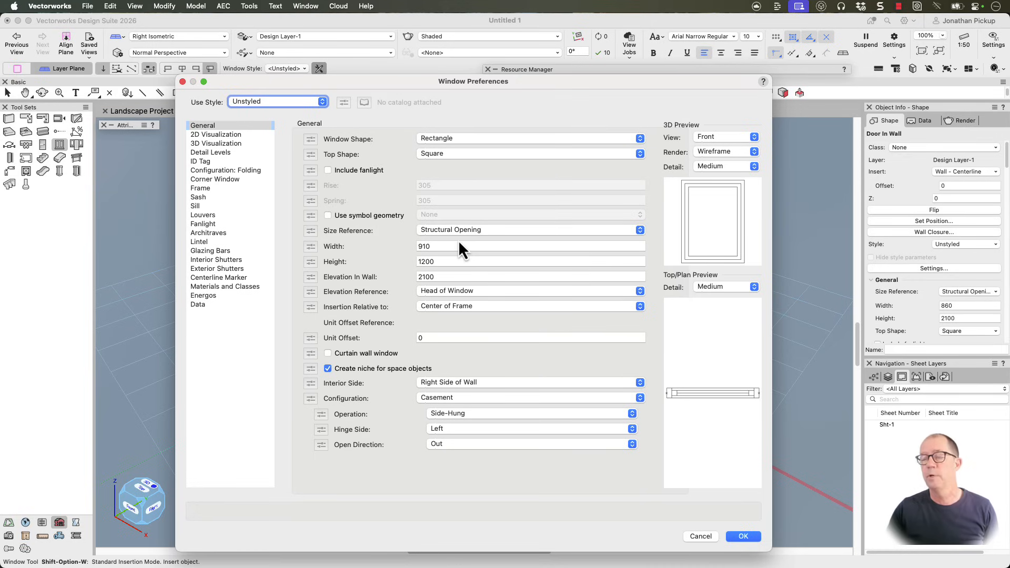
mouse_move(647, 343)
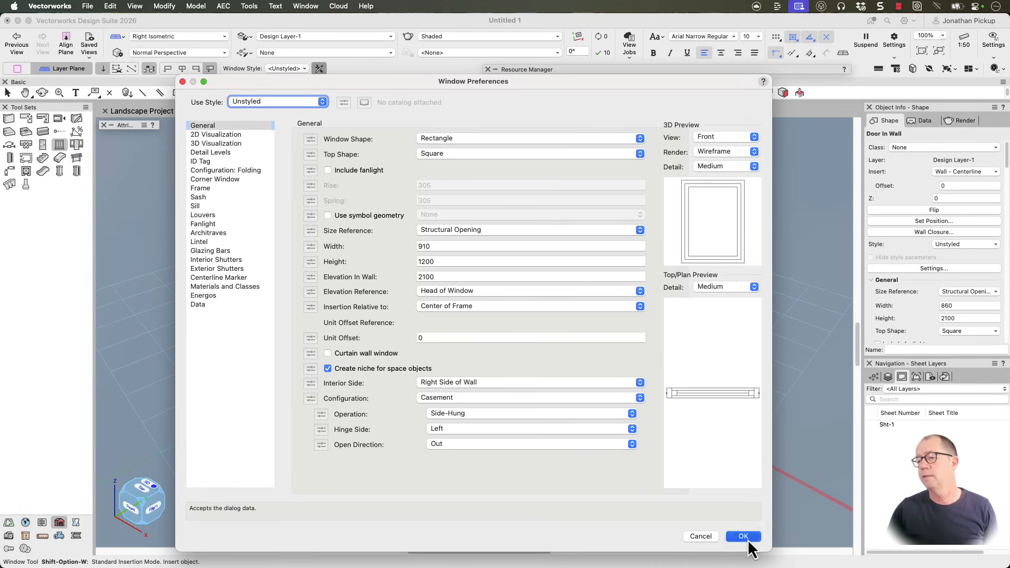
click(743, 536)
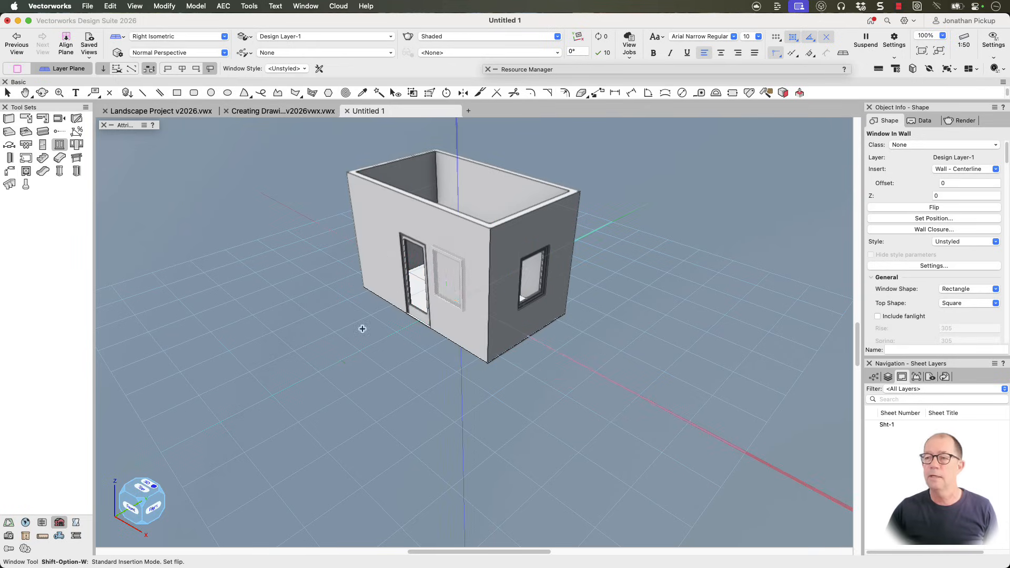
click(450, 282)
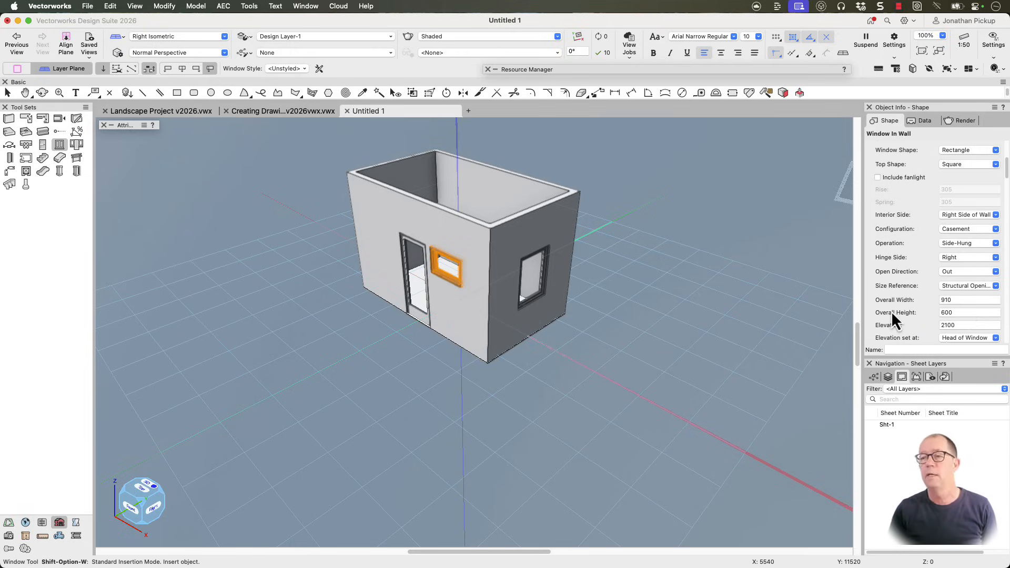
mouse_move(296, 154)
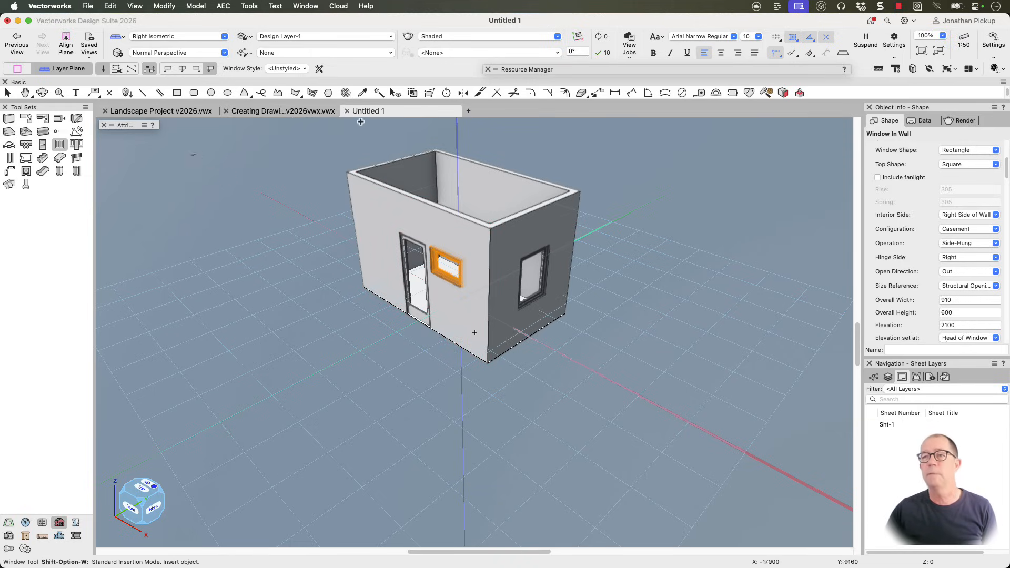
- Set Select Similar to match by object type instead of class to gather all walls
click(379, 92)
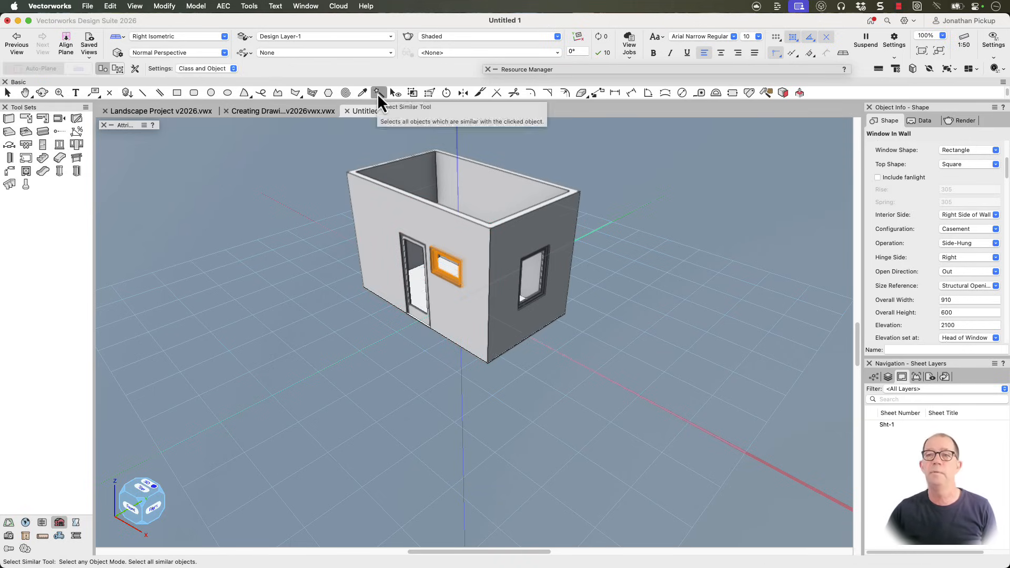
mouse_move(135, 81)
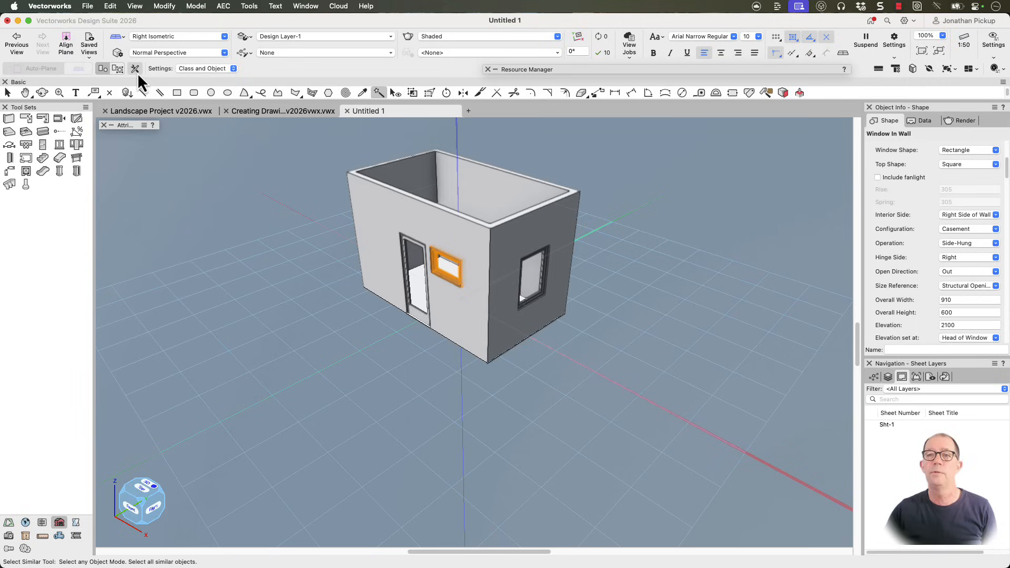
click(134, 70)
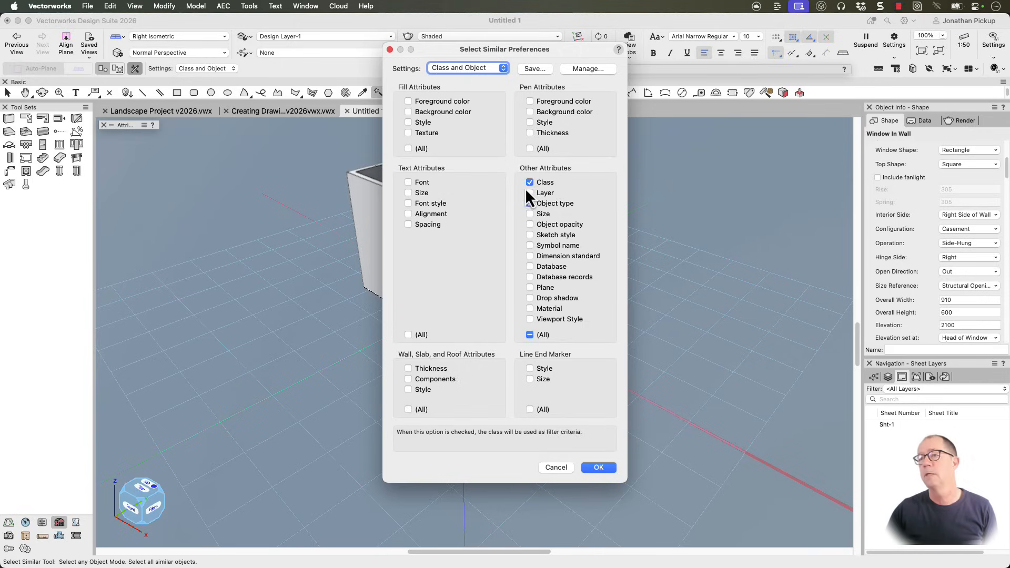
click(529, 203)
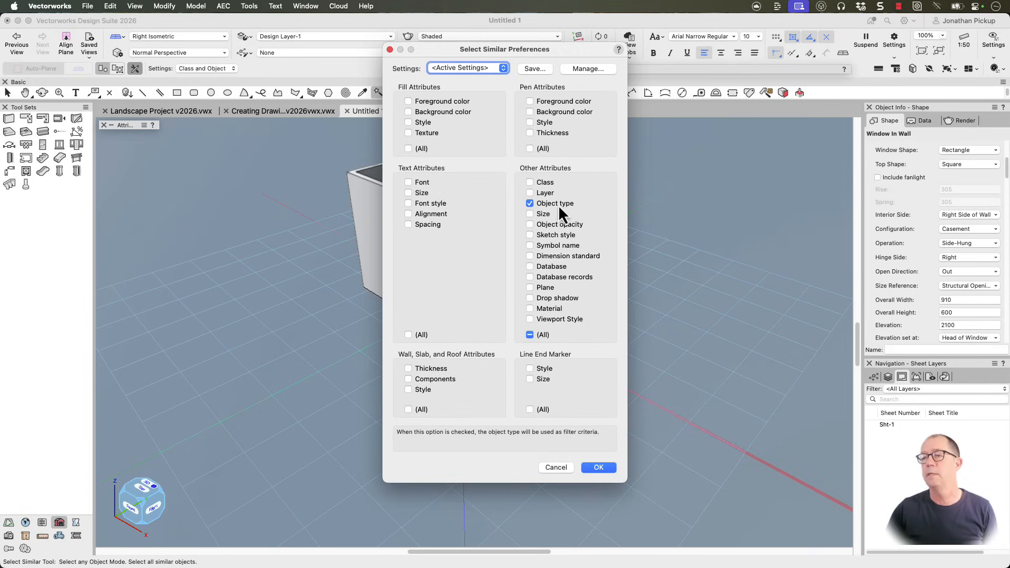
click(598, 467)
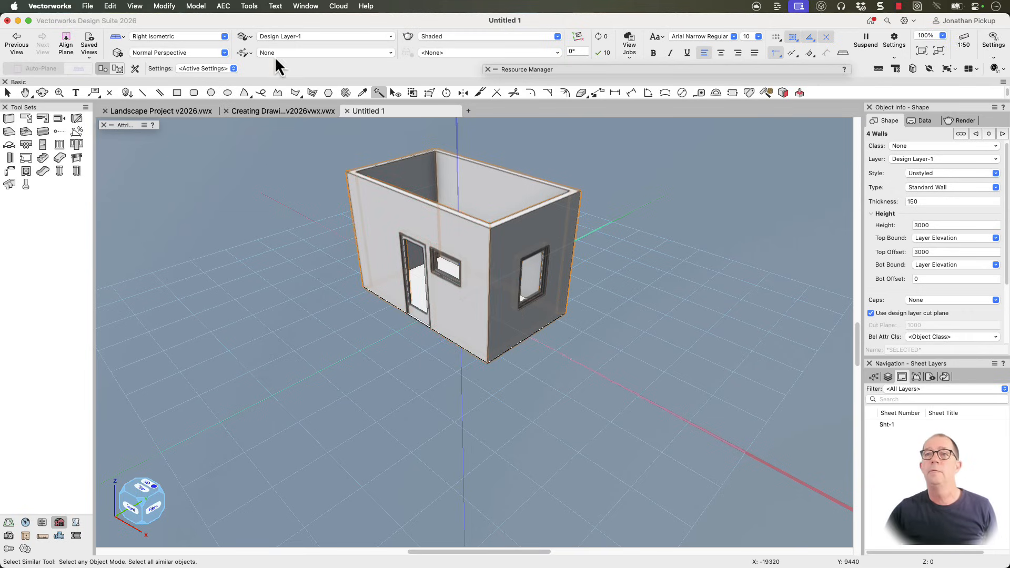
- Create a 30° roof with 2700 bearing height over the walls via AEC > Create Roof
click(223, 6)
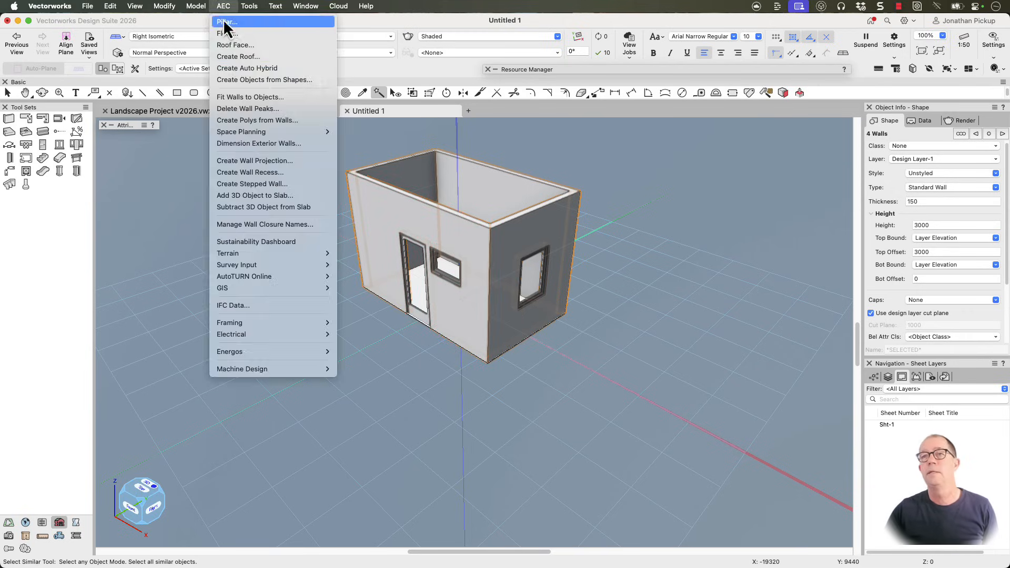
click(234, 56)
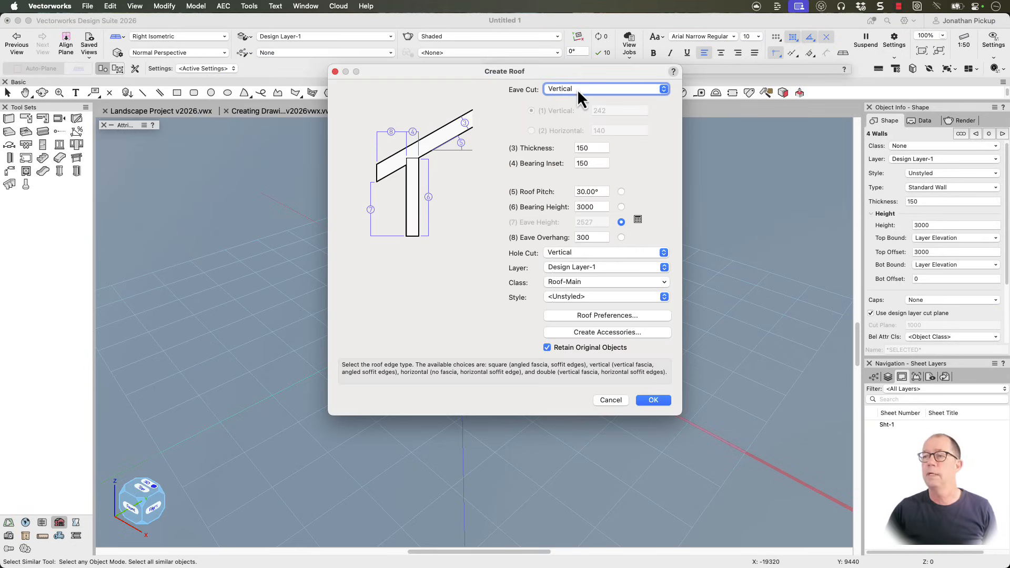
mouse_move(592, 177)
text(2700)
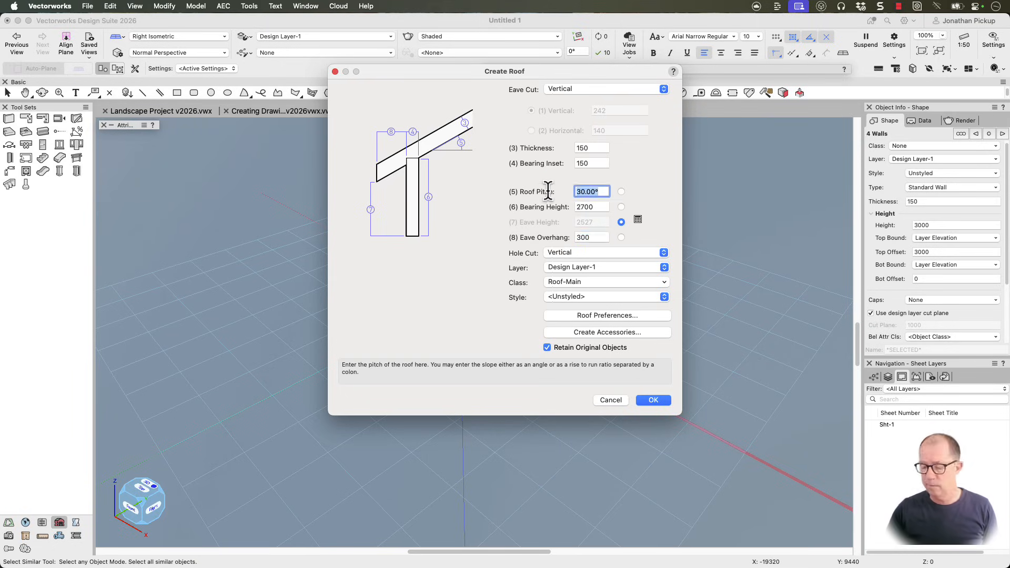
mouse_move(559, 294)
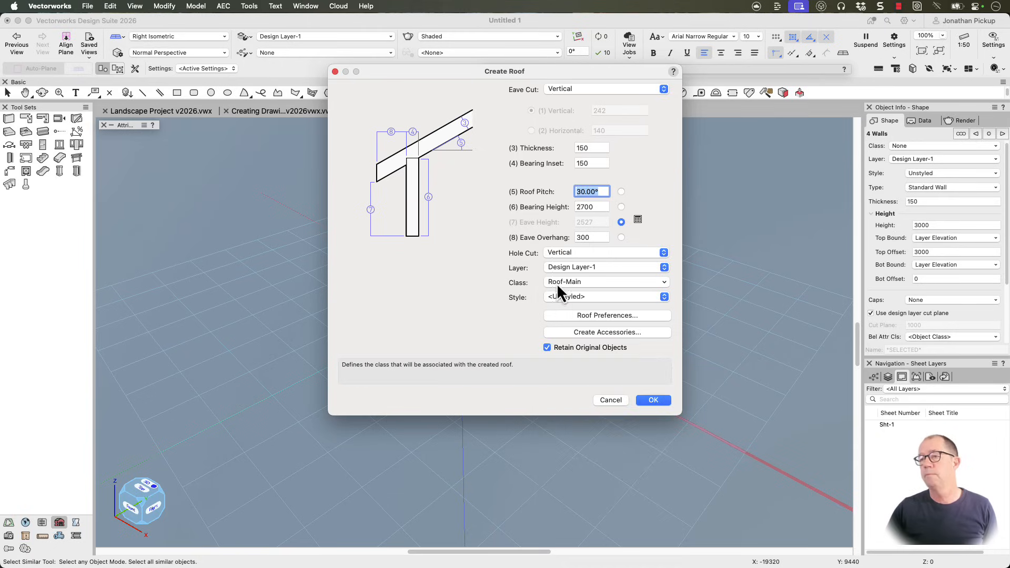
mouse_move(557, 365)
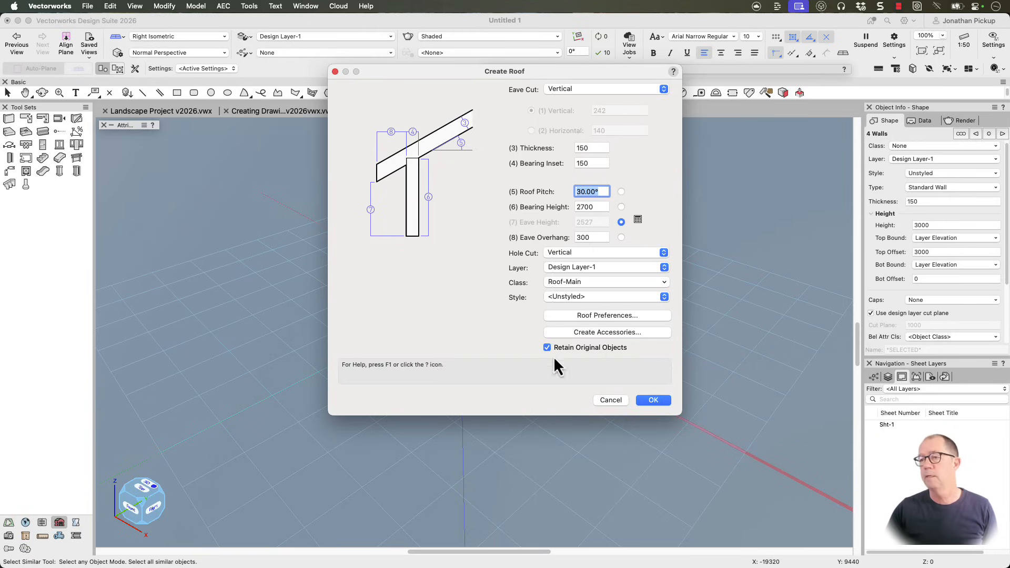
mouse_move(553, 365)
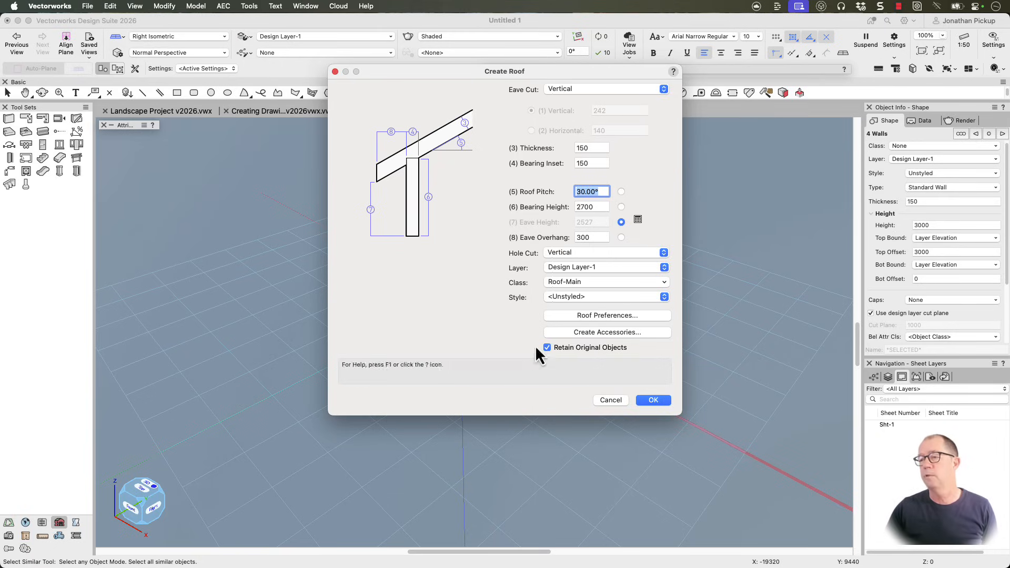
click(652, 400)
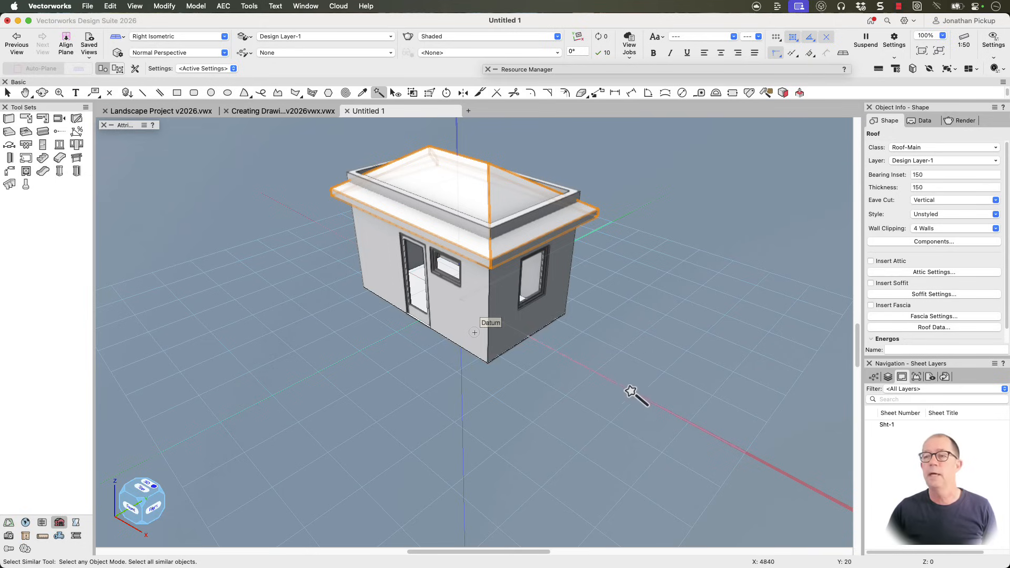
click(546, 229)
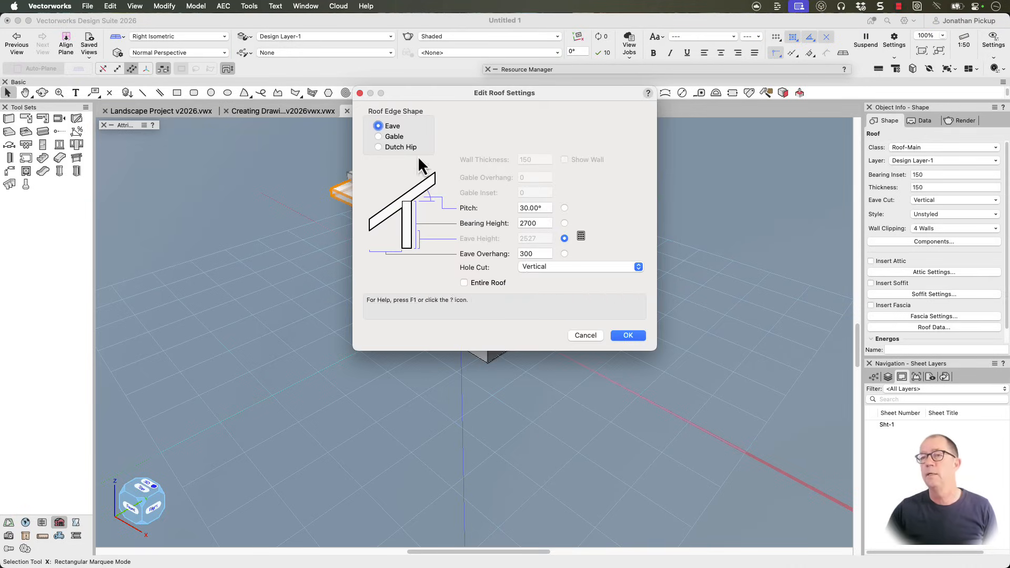
- Set the roof's right-hand end edge shape to Gable so the roof ridges over the short wall
click(627, 334)
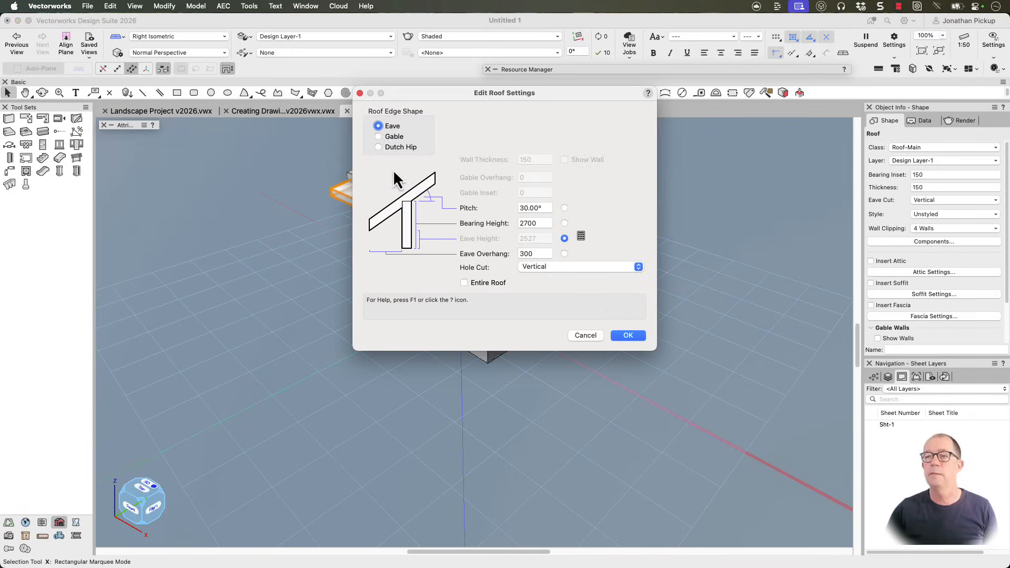
click(627, 335)
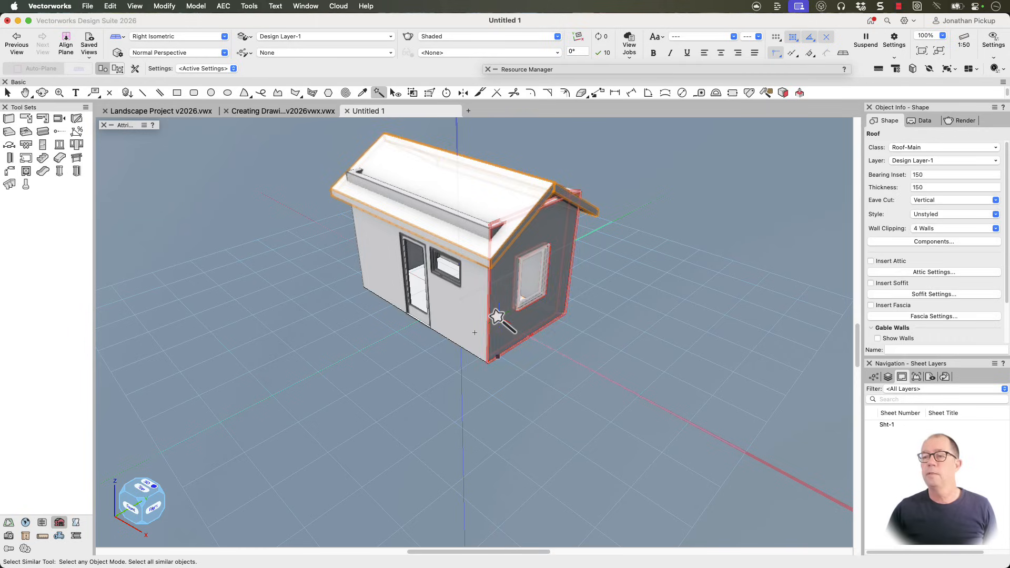
- Fit all four walls to objects, constraining their tops up to the roof underside
click(416, 270)
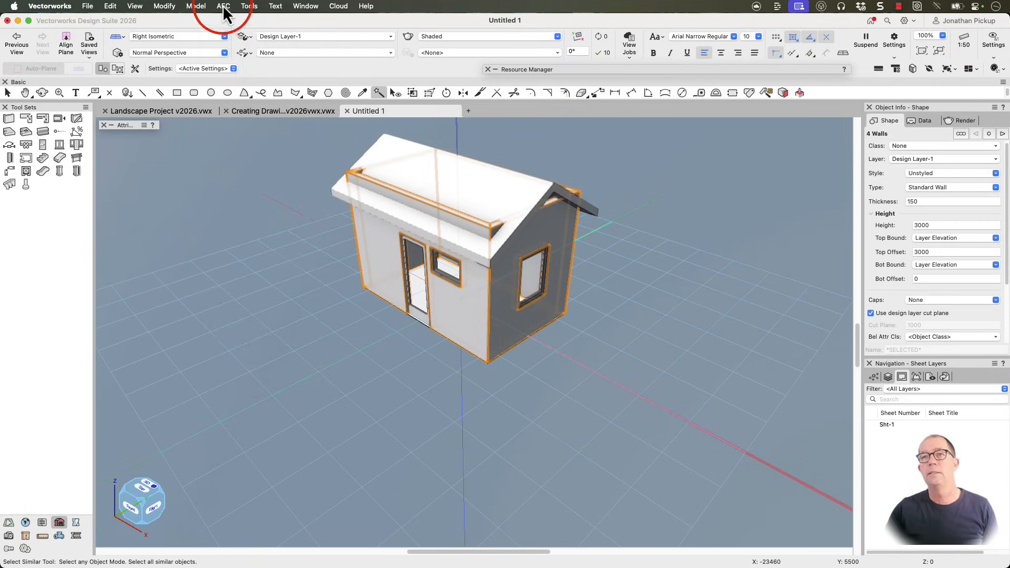
click(223, 6)
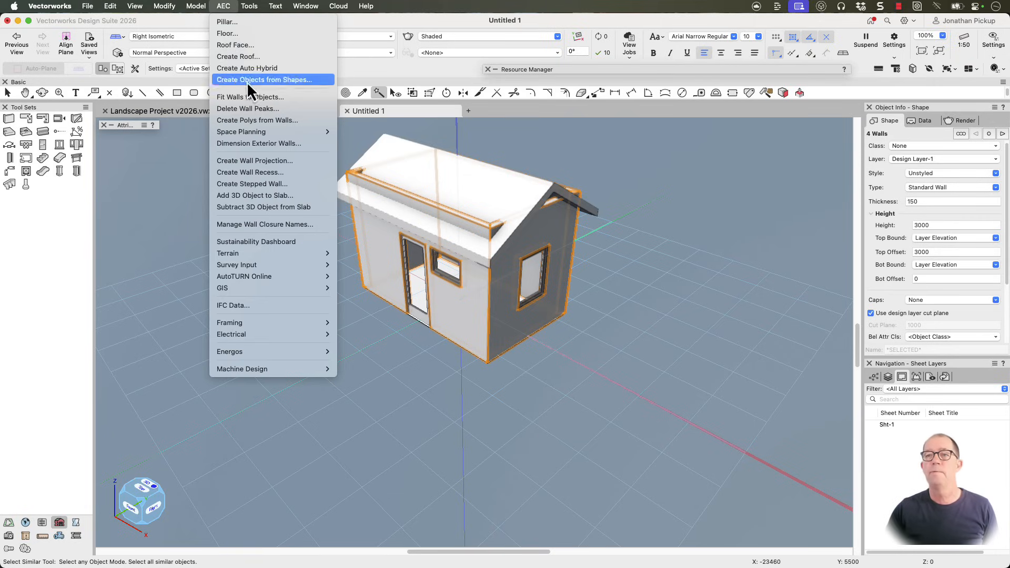
mouse_move(252, 97)
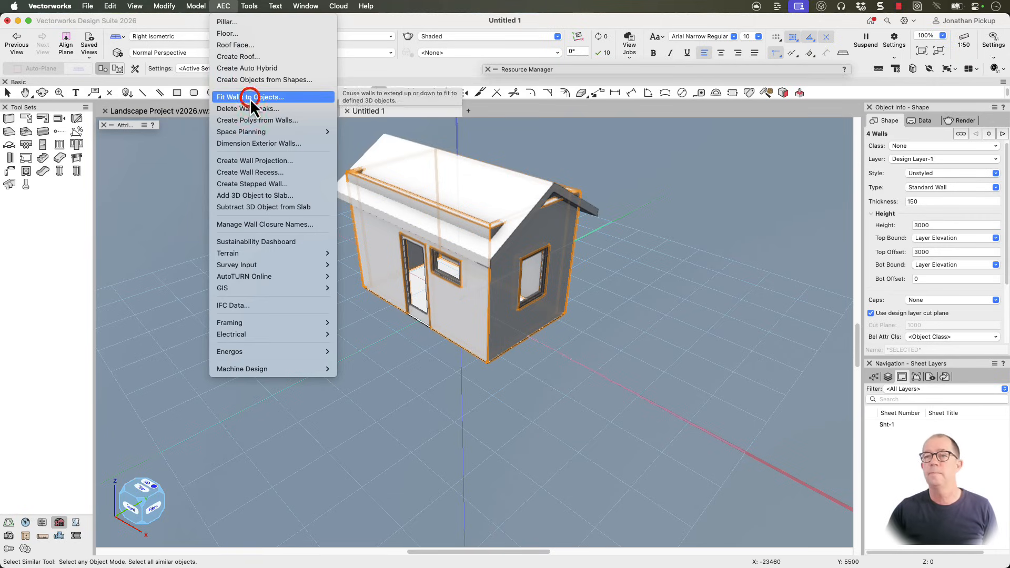
click(255, 97)
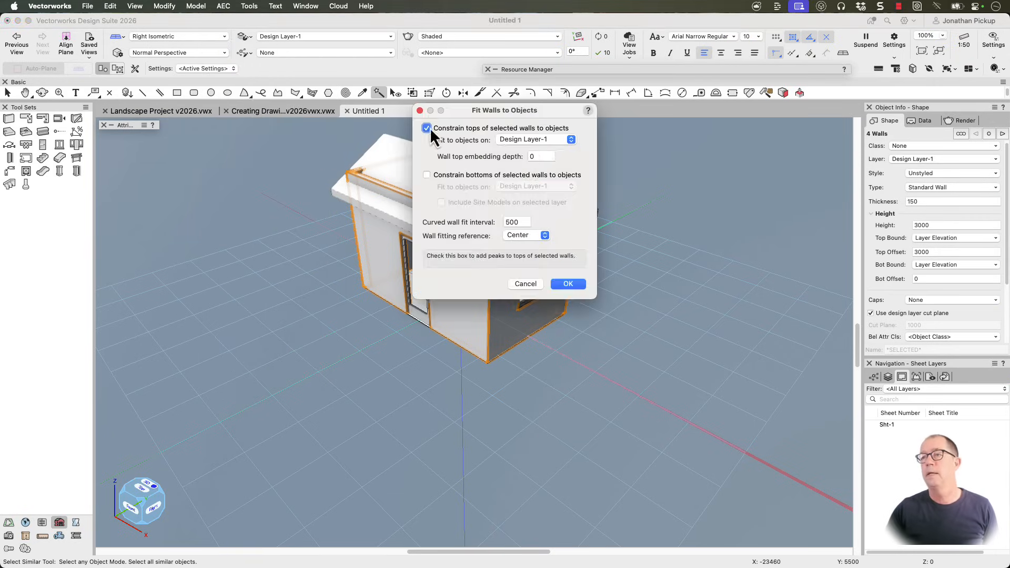
mouse_move(573, 315)
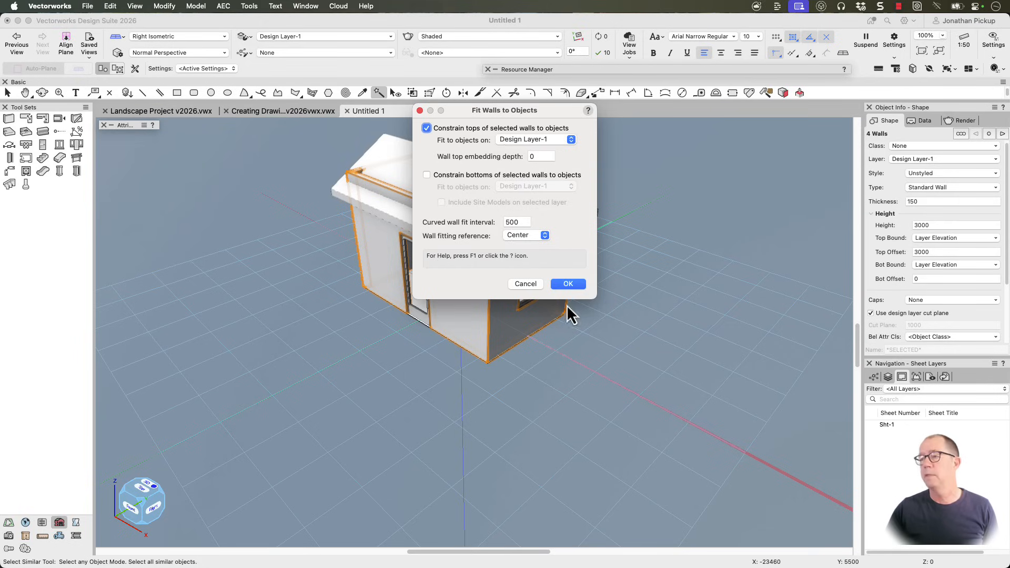
click(567, 283)
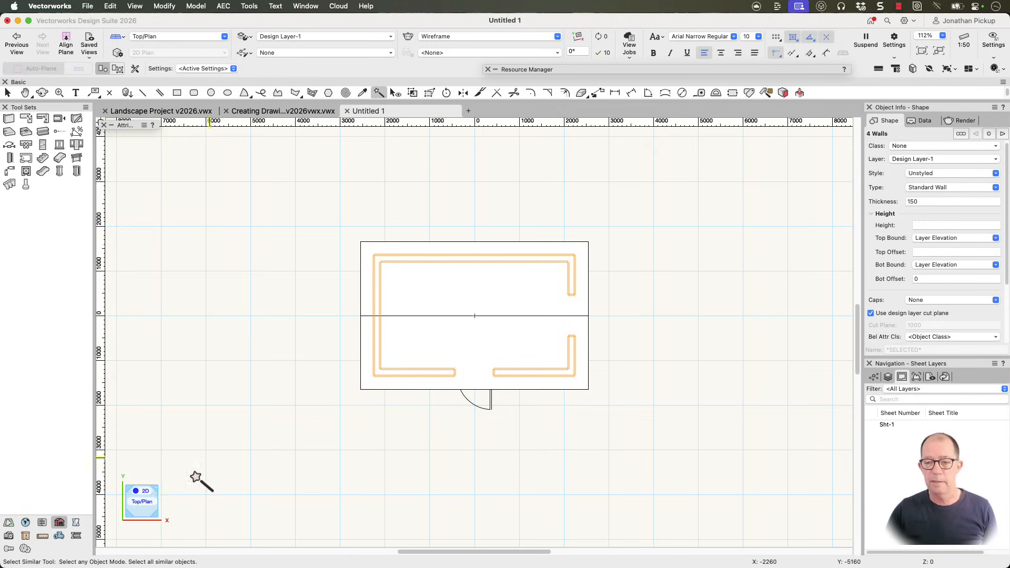
mouse_move(307, 338)
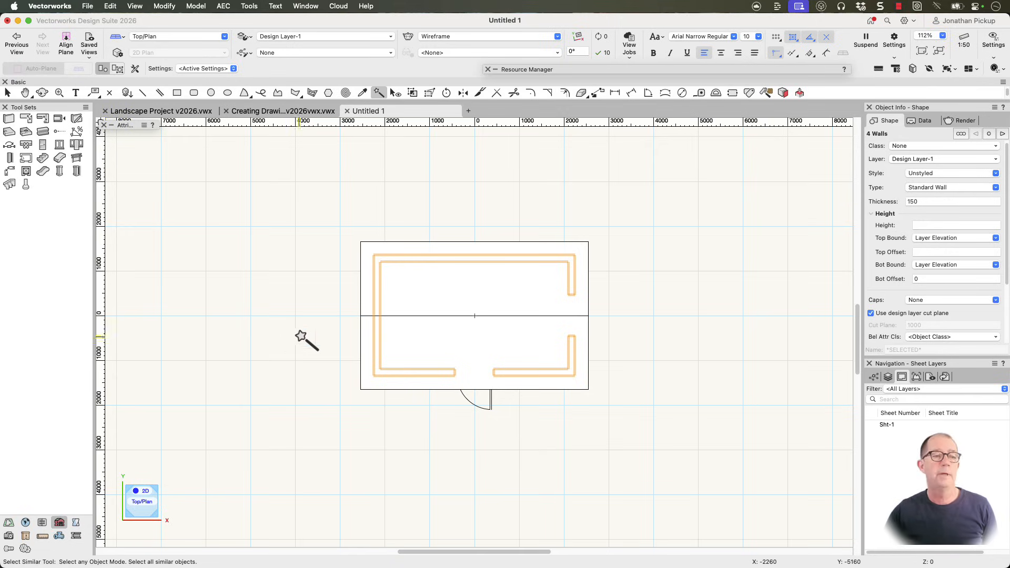
mouse_move(444, 267)
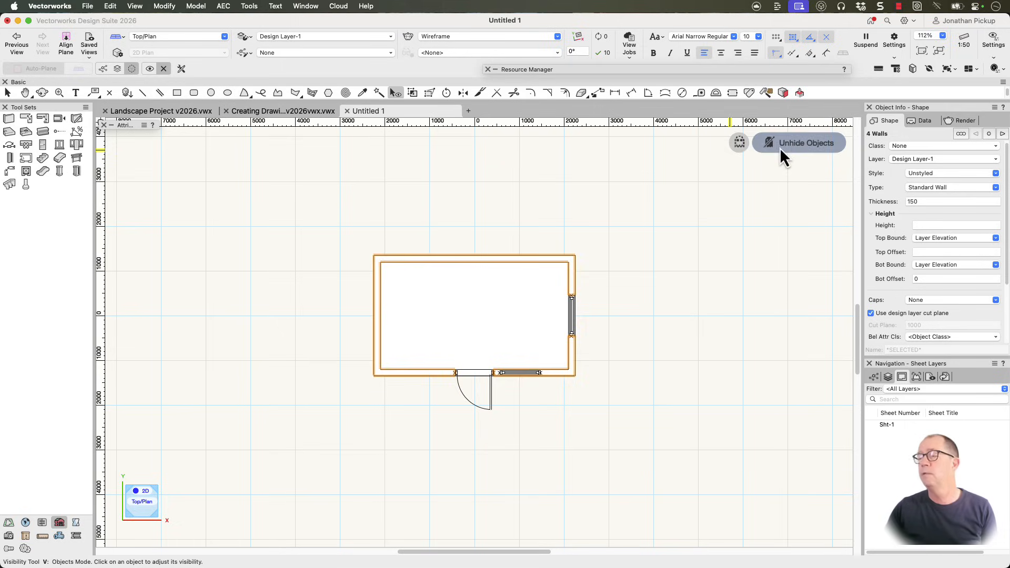
mouse_move(522, 289)
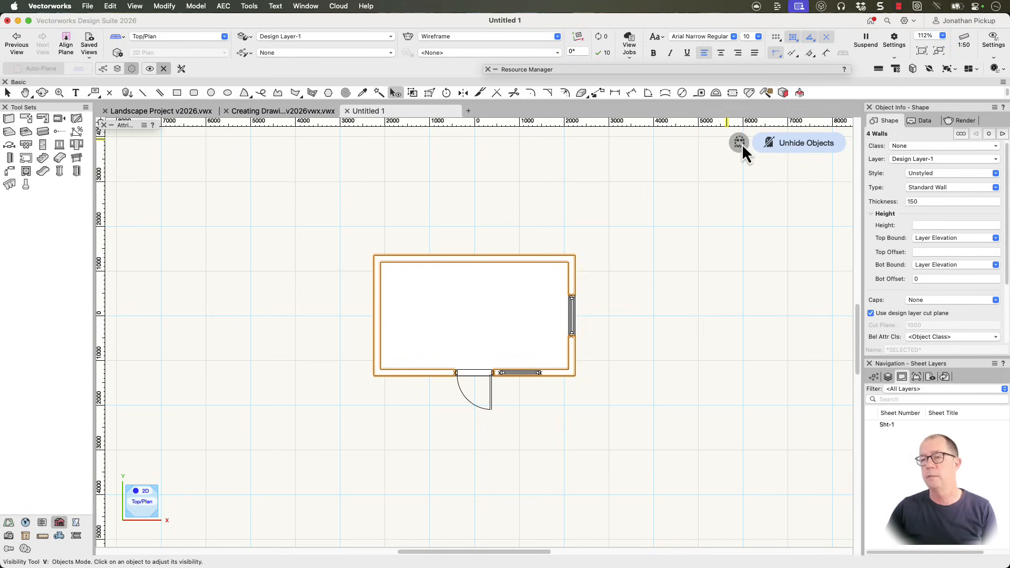
mouse_move(575, 277)
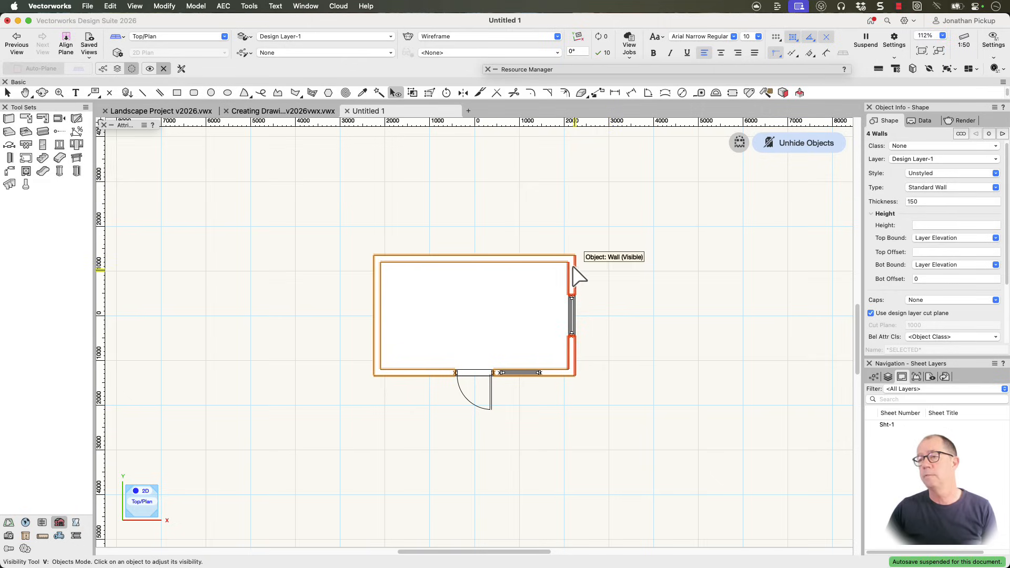
- Hide the walls with the Visibility tool so only the floor slab outline shows in plan
click(398, 373)
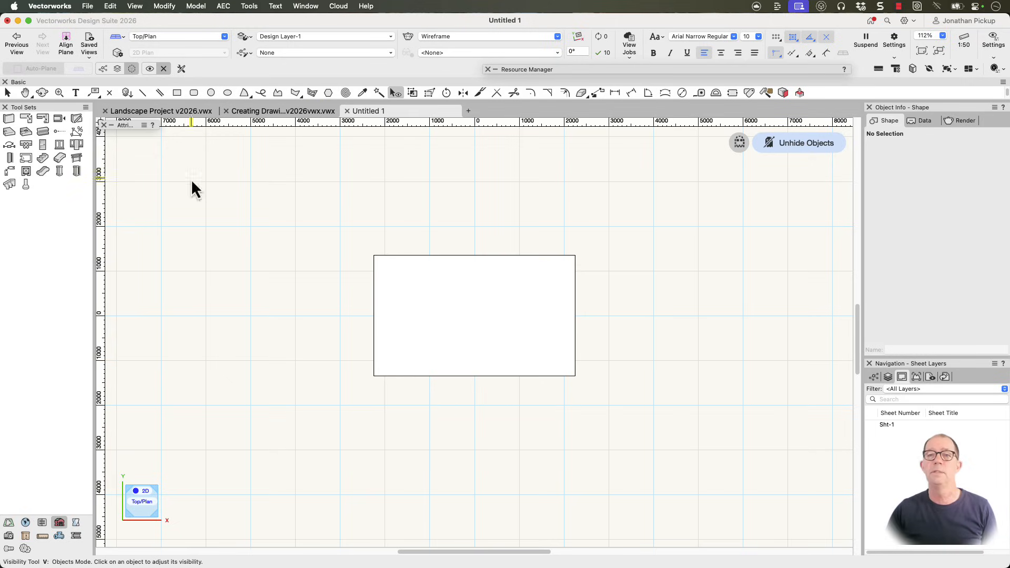
- Start Create Joists on the floor slab's first component with top elevation -25
click(10, 93)
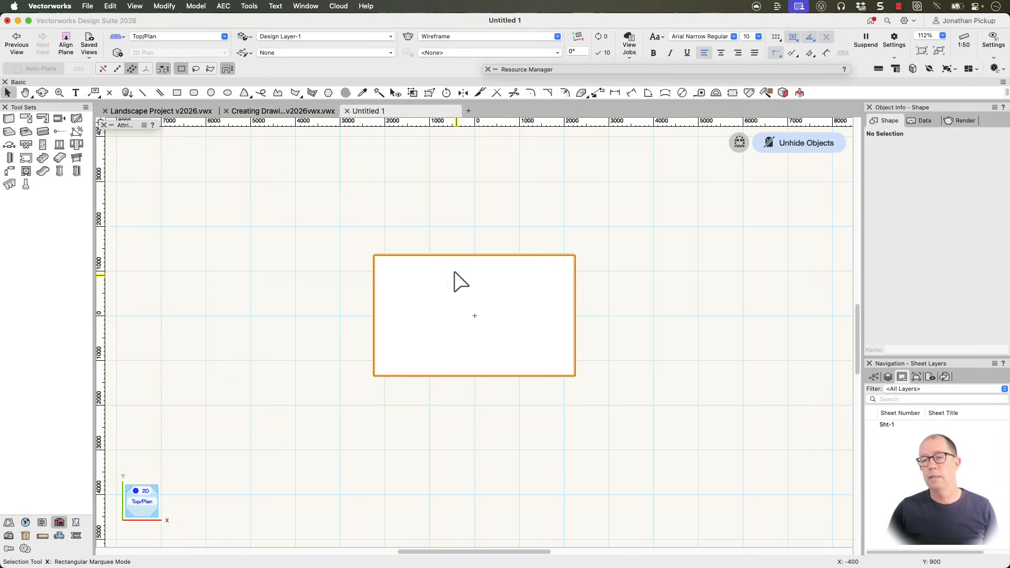
click(223, 6)
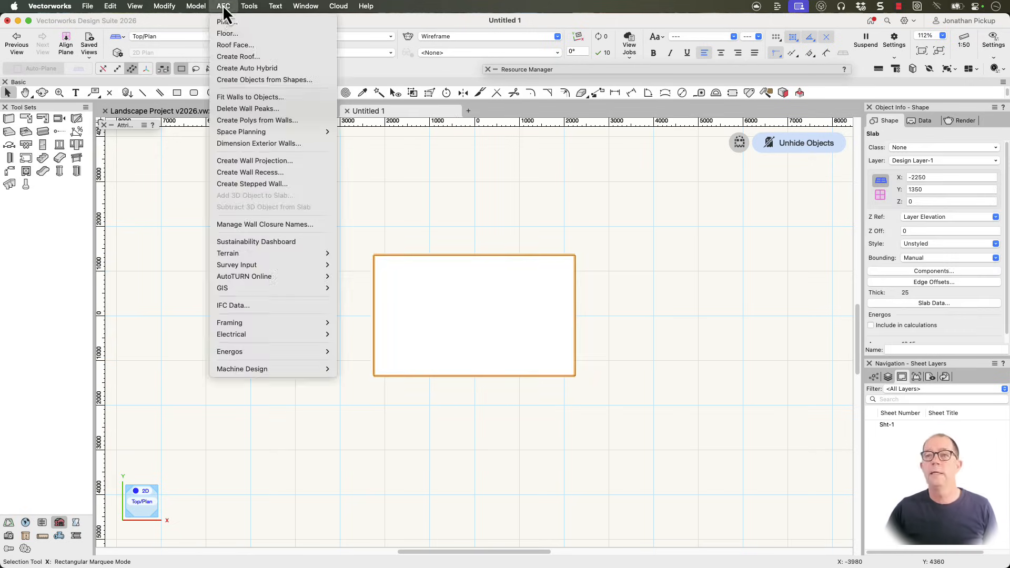
mouse_move(271, 323)
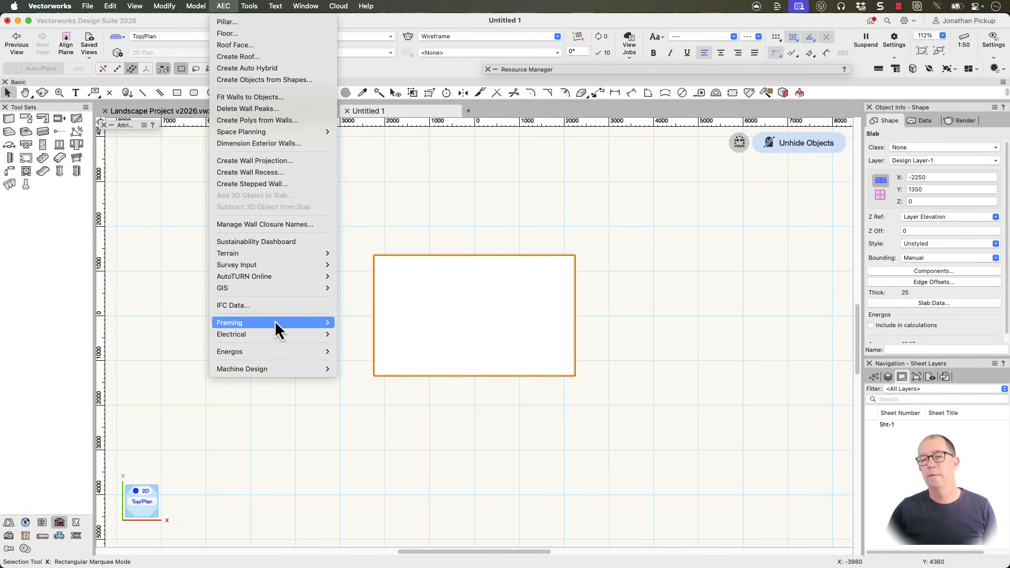
mouse_move(276, 325)
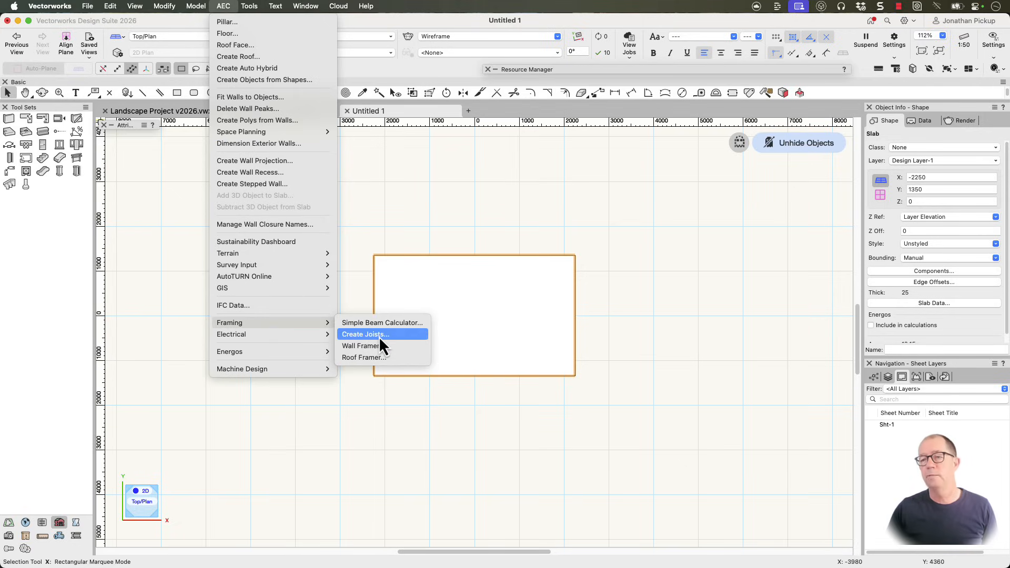
click(364, 333)
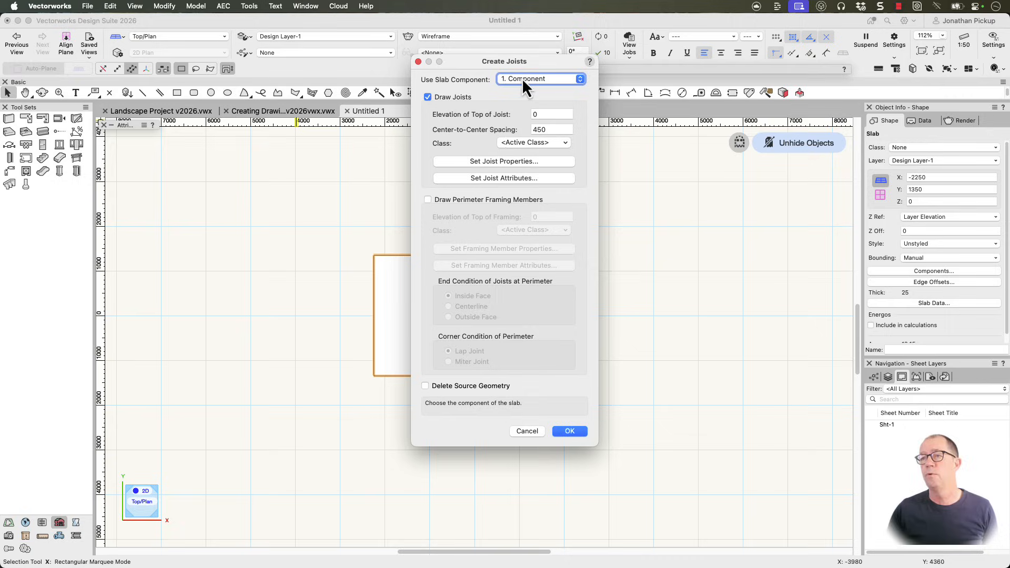
click(540, 79)
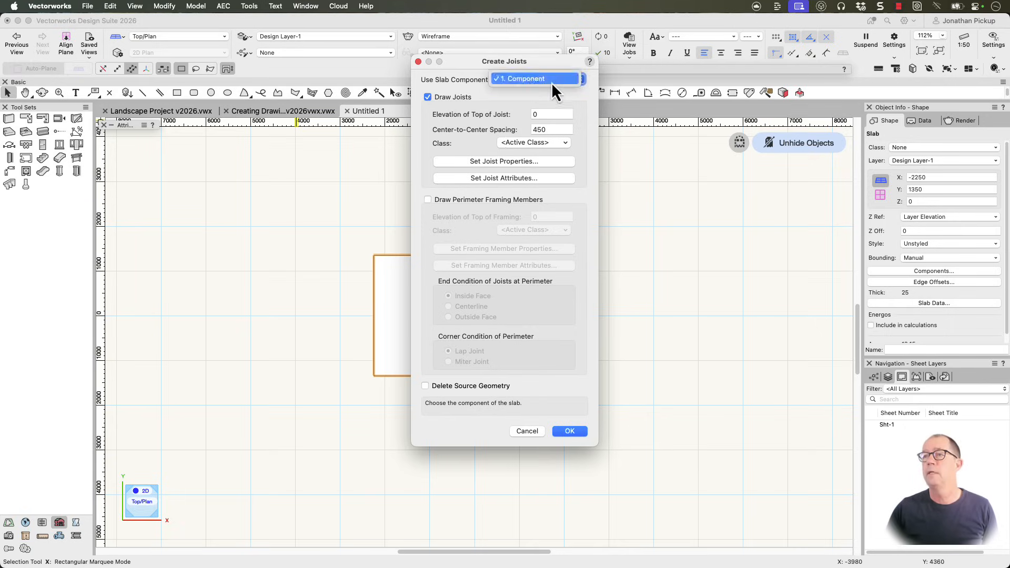
click(550, 114)
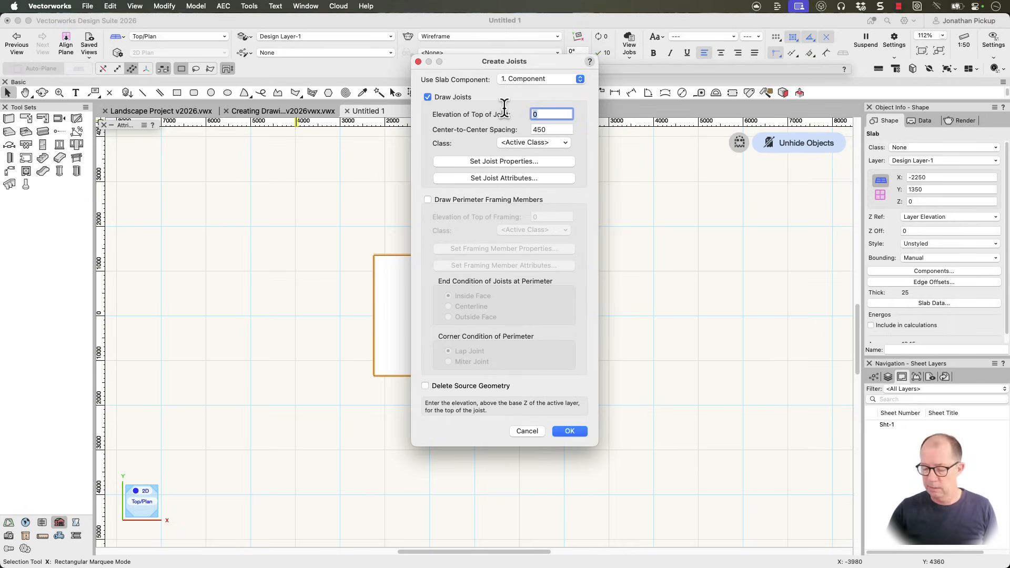
text(-25)
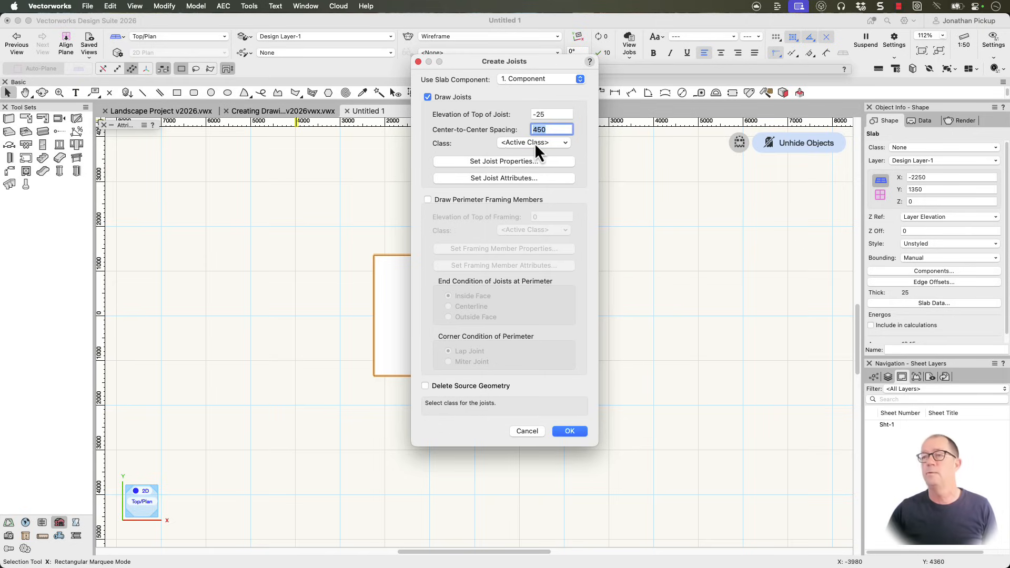
- Set joist properties to 45 wide by 140 deep, drawn at their width, and confirm
click(504, 161)
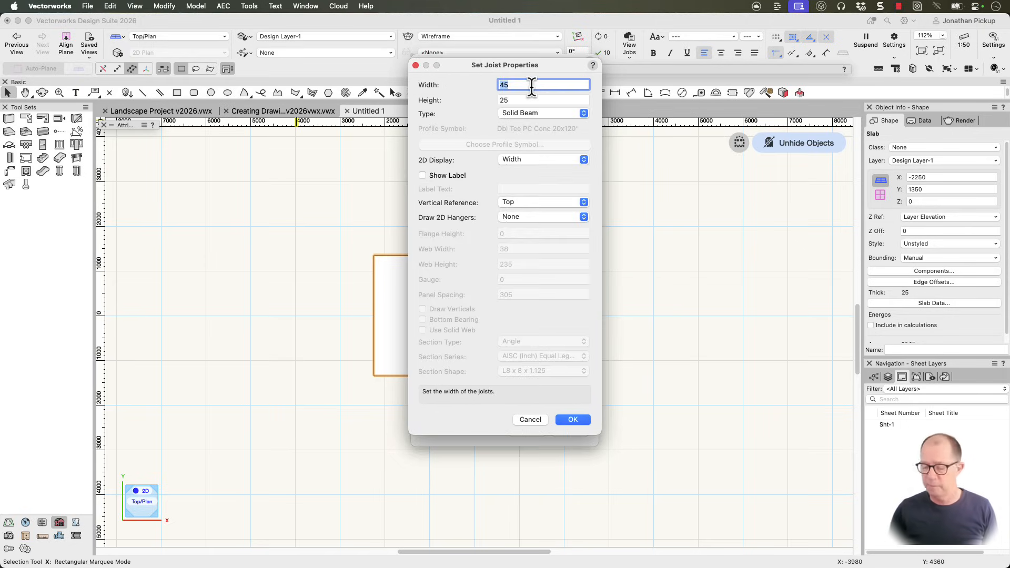
click(543, 100)
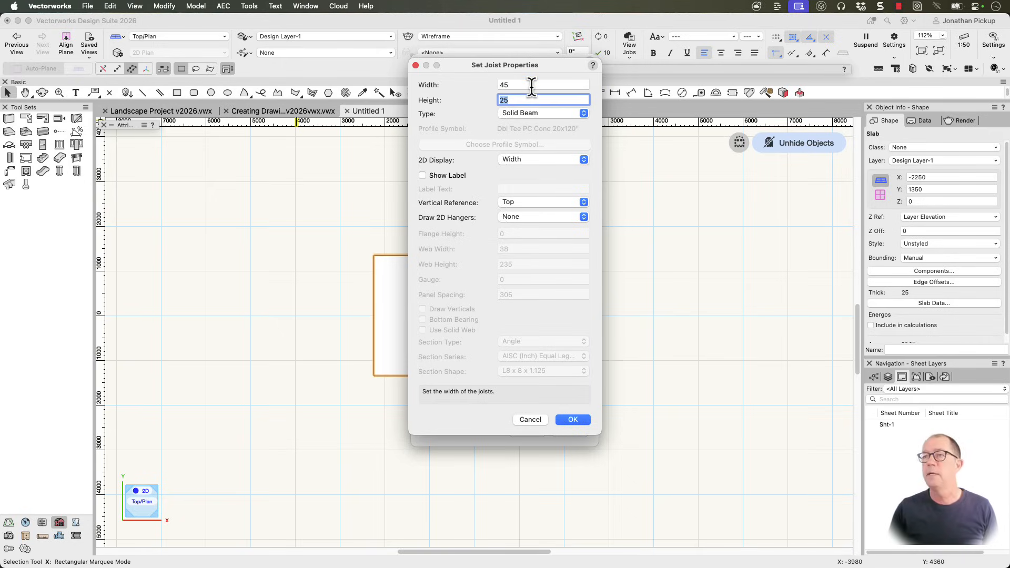
text(140)
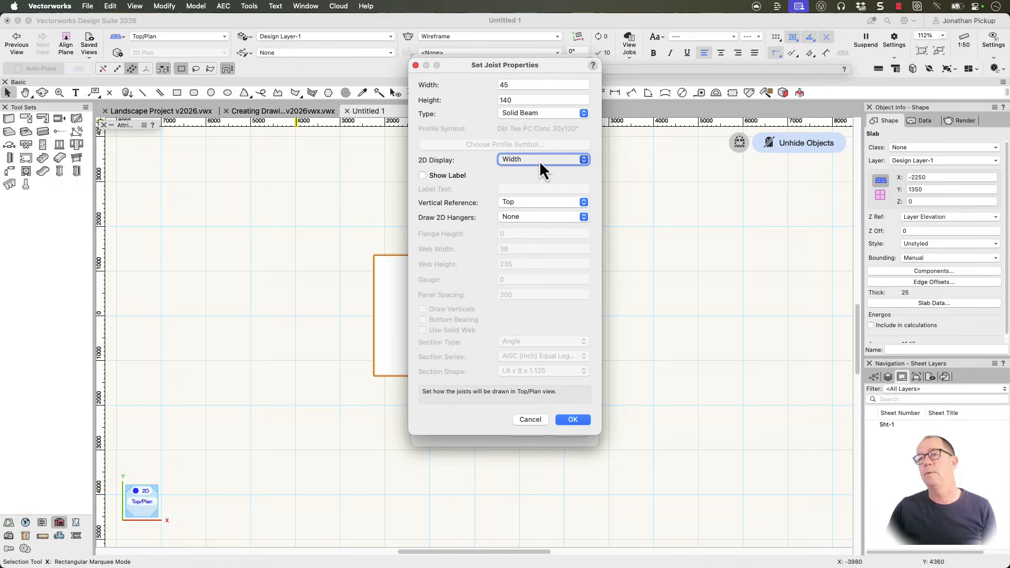
click(543, 159)
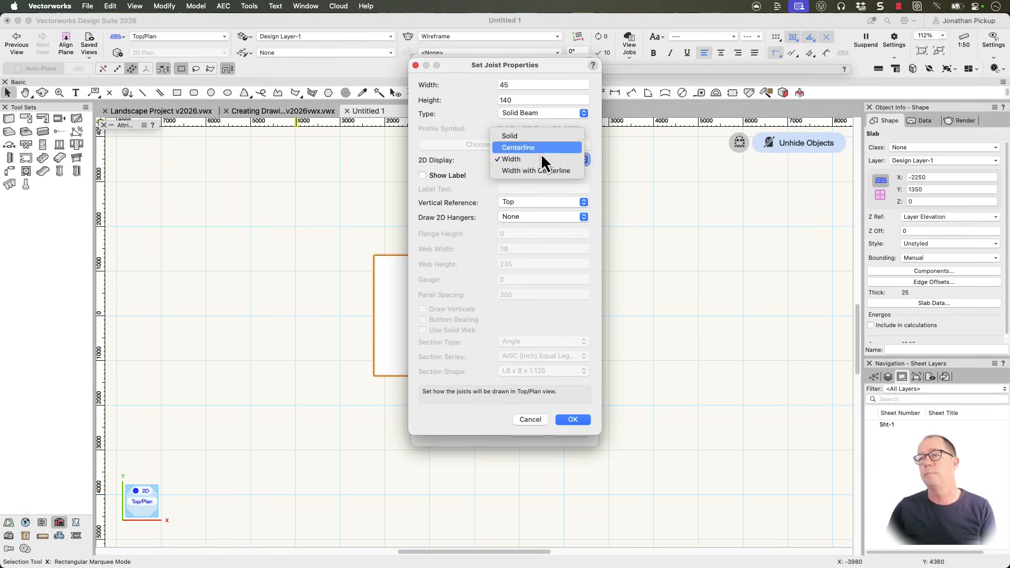
click(512, 159)
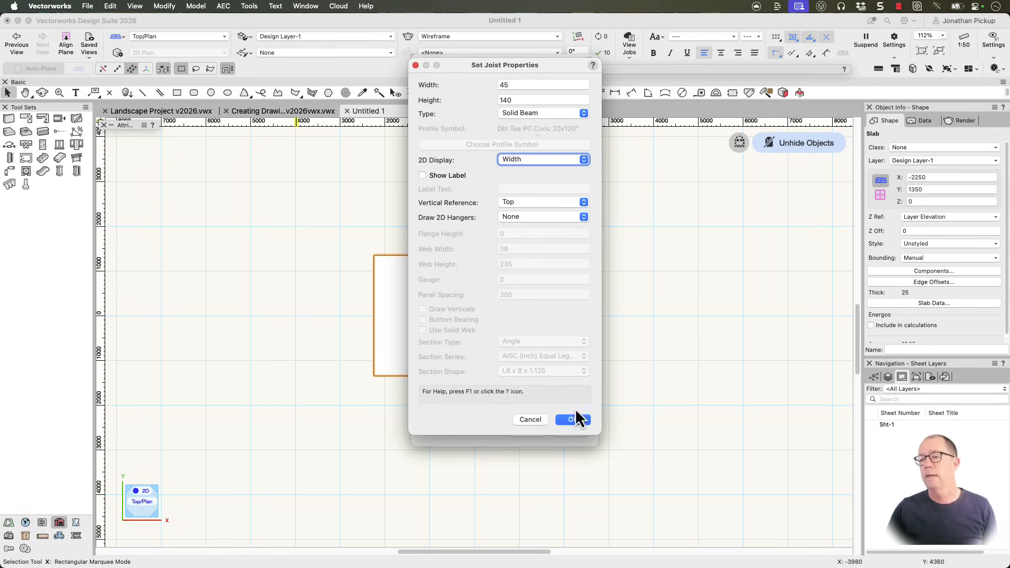
click(569, 420)
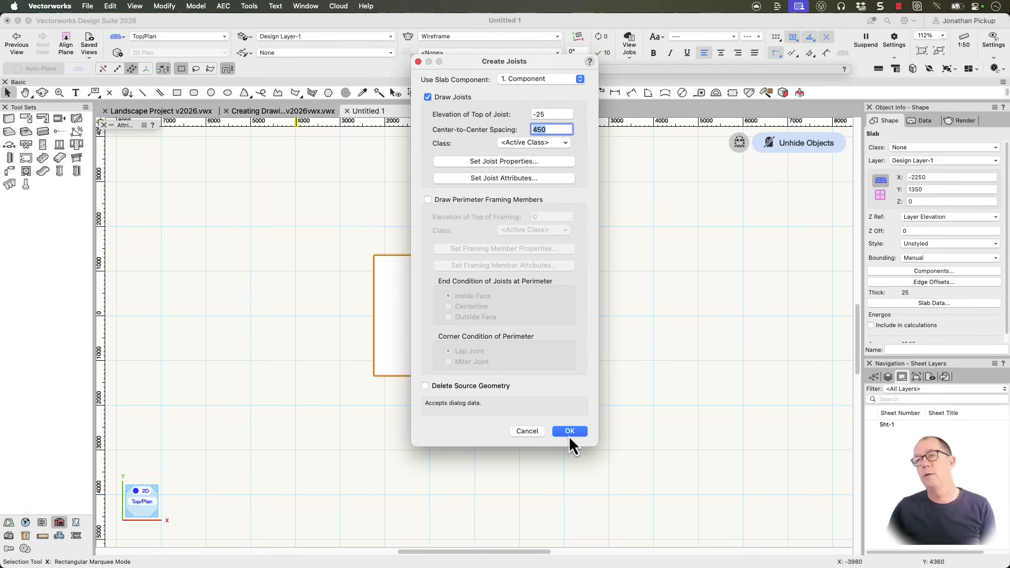
mouse_move(448, 403)
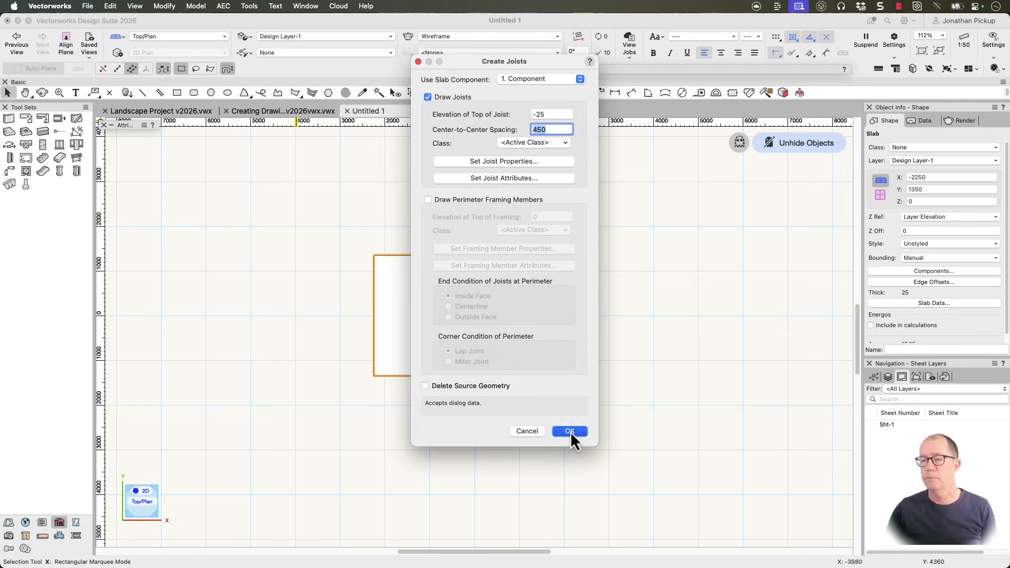
- Generate the 45 × 140 joists across the slab and zoom in to inspect them
click(569, 432)
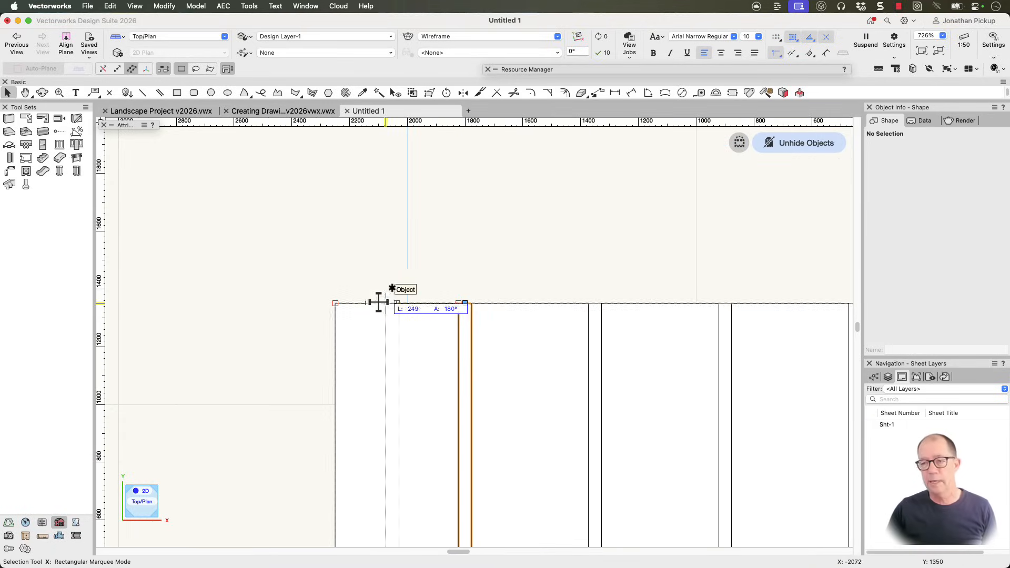
mouse_move(338, 304)
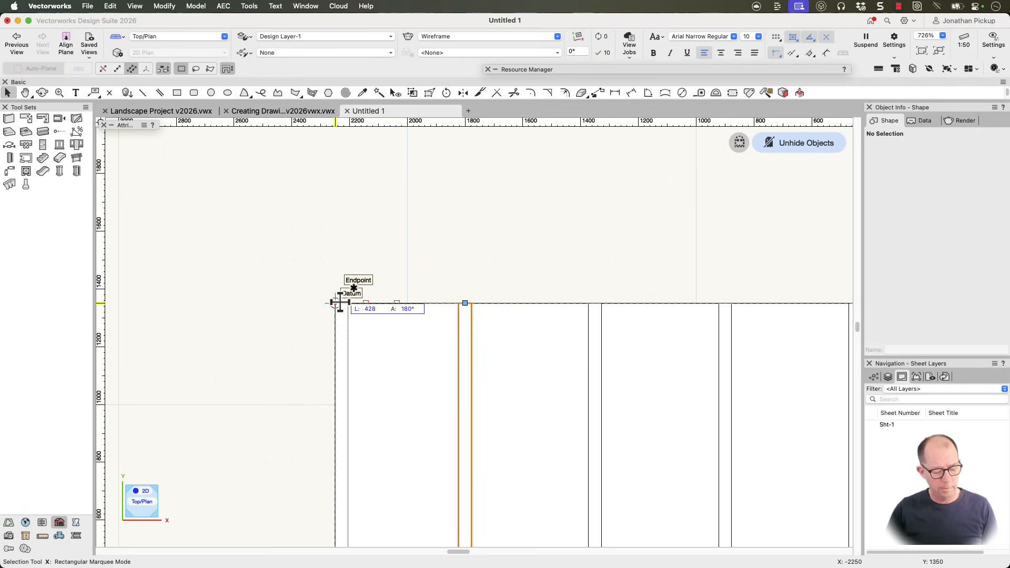
click(336, 303)
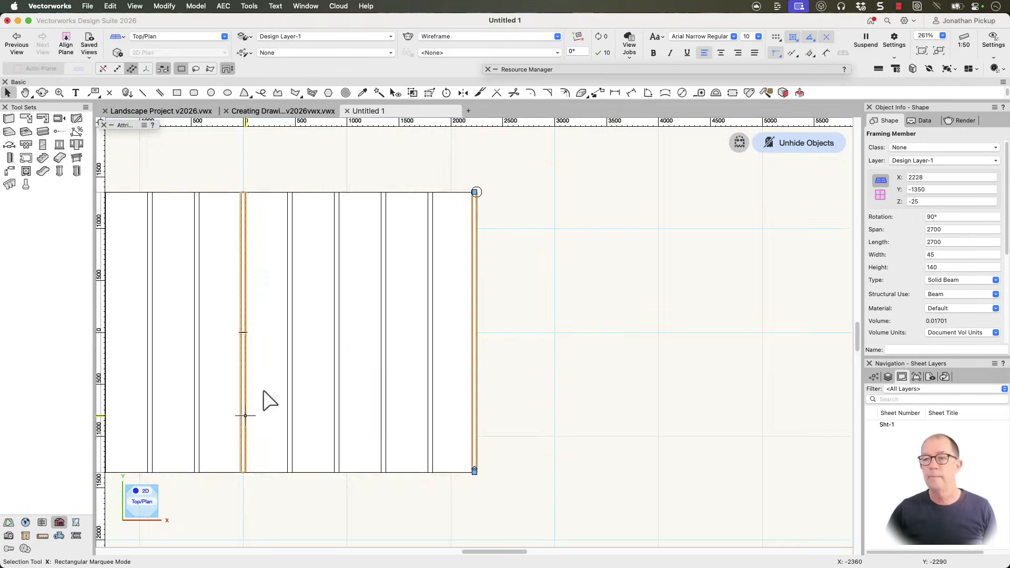
- Select all similar joists, restore the hidden walls and openings, and orbit to an overhead 3D view
scroll(down, 3)
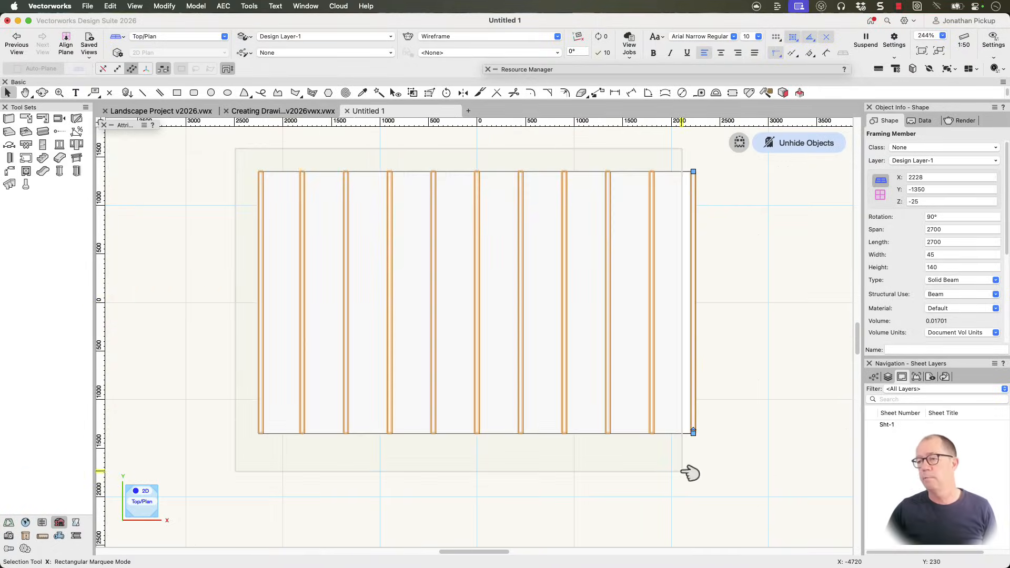
click(379, 93)
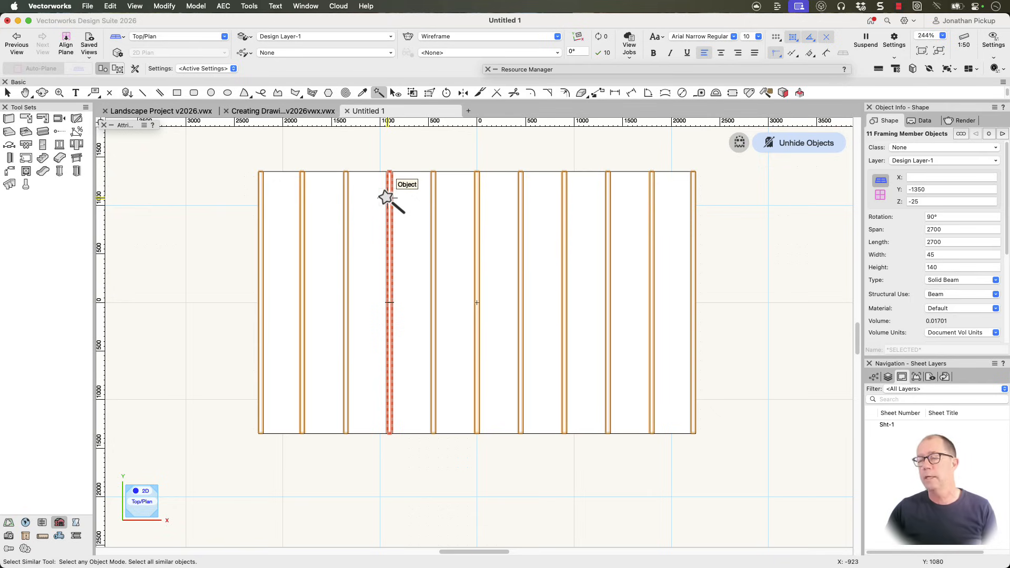
right_click(389, 198)
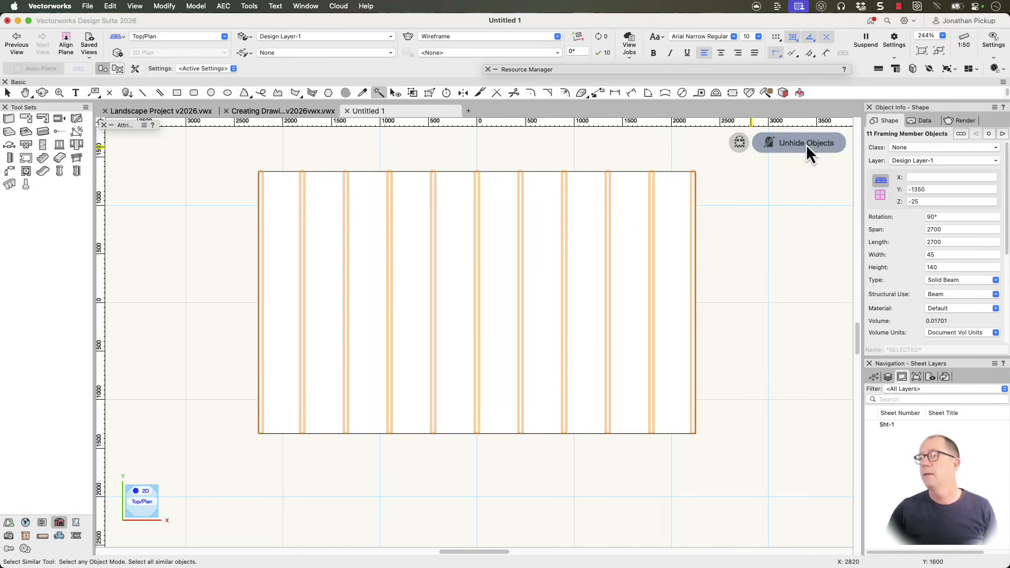
click(799, 142)
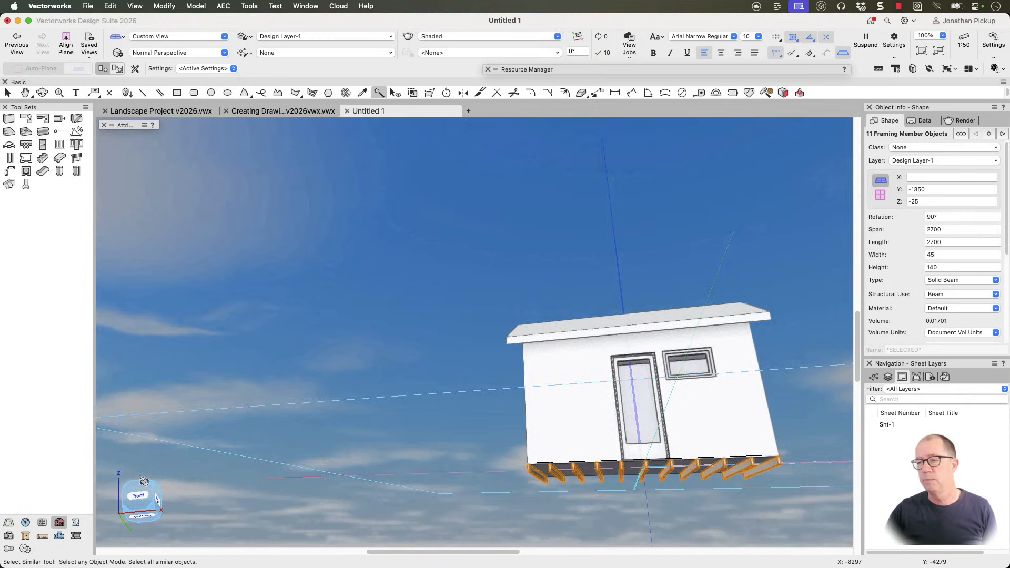
drag(452, 322, 464, 290)
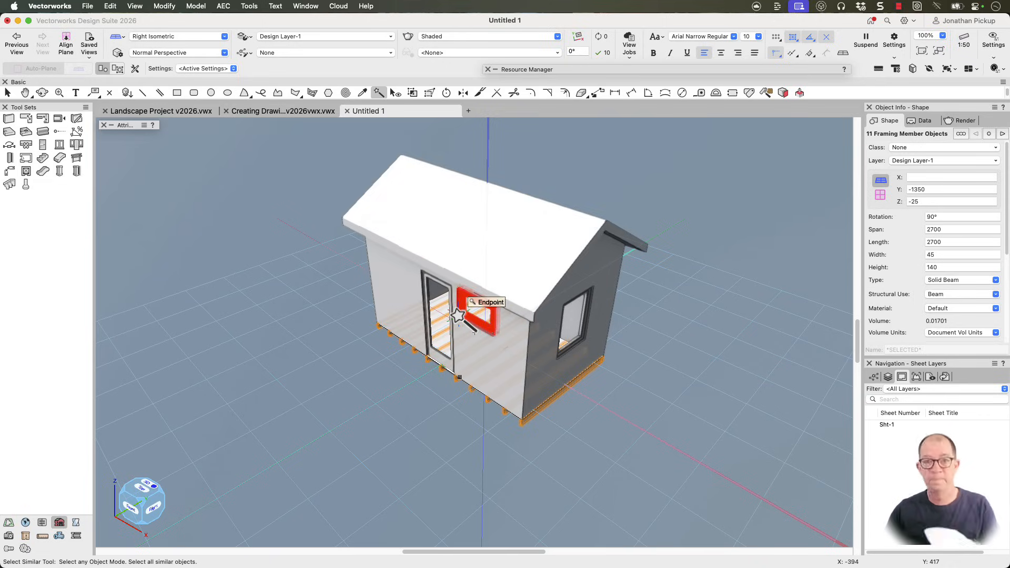
mouse_move(328, 316)
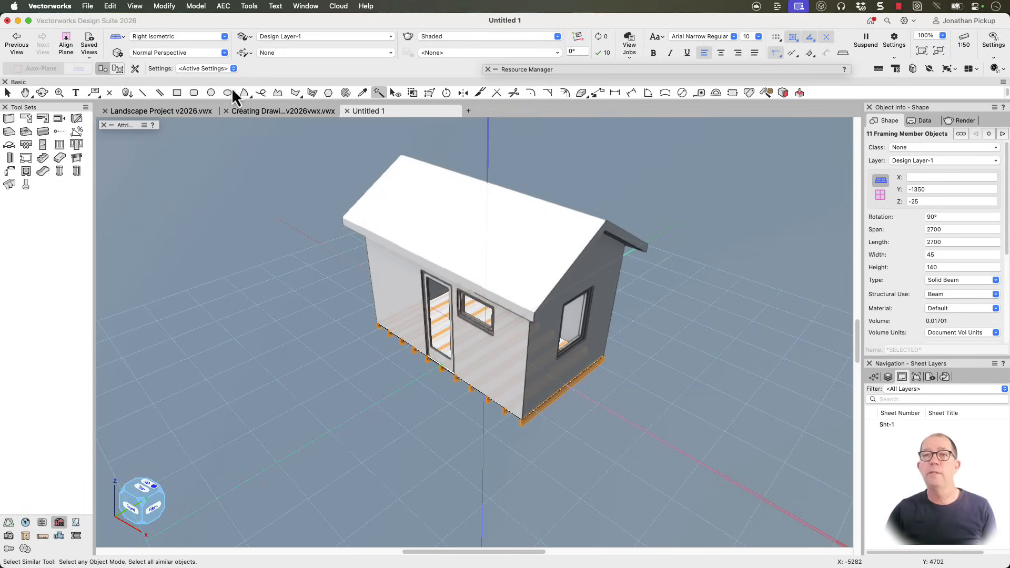
- Create Multiple Viewports with Front, Top, Right, Left and Back third-angle views on a new sheet
click(135, 6)
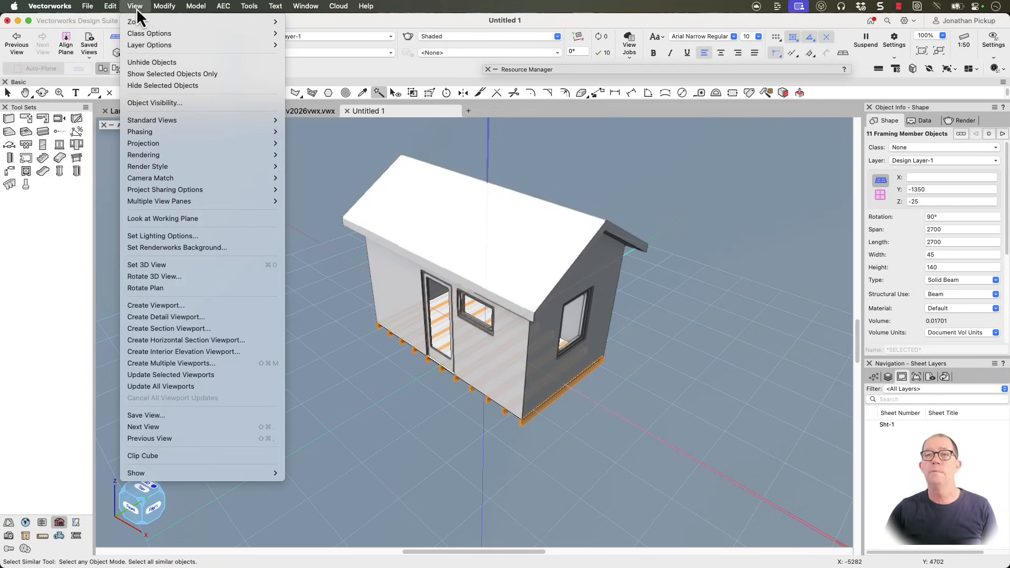
mouse_move(171, 363)
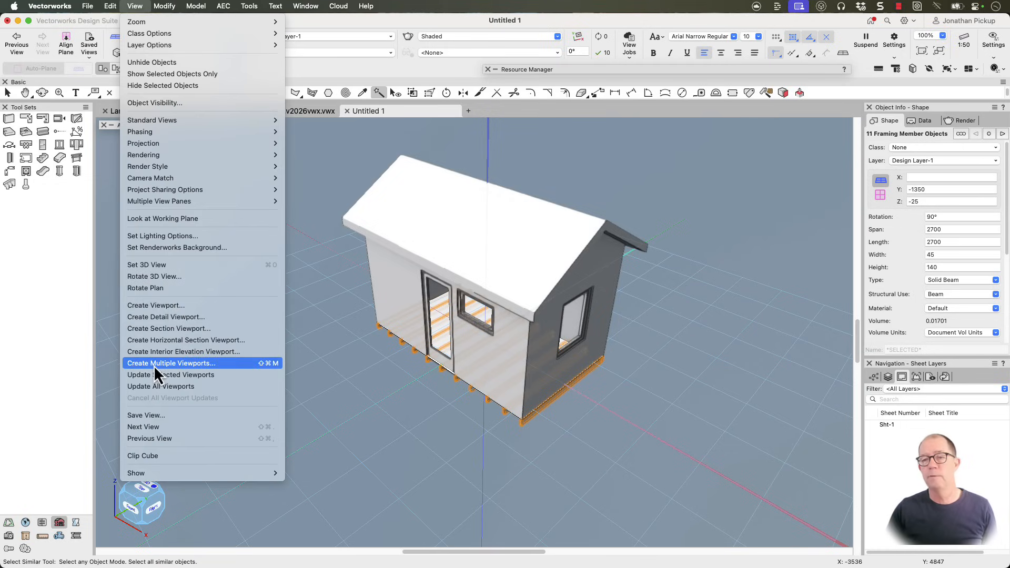
click(170, 364)
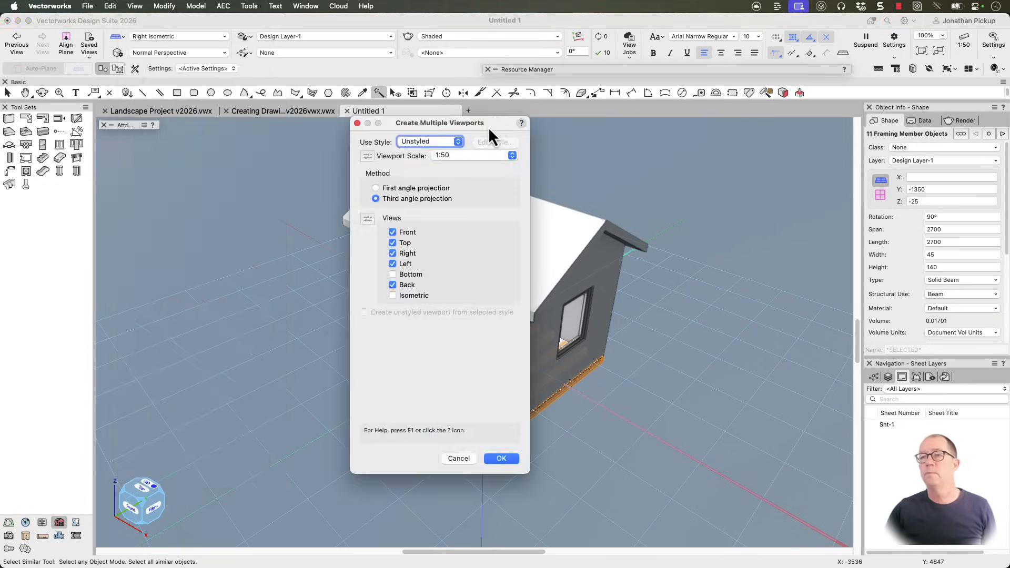
mouse_move(393, 253)
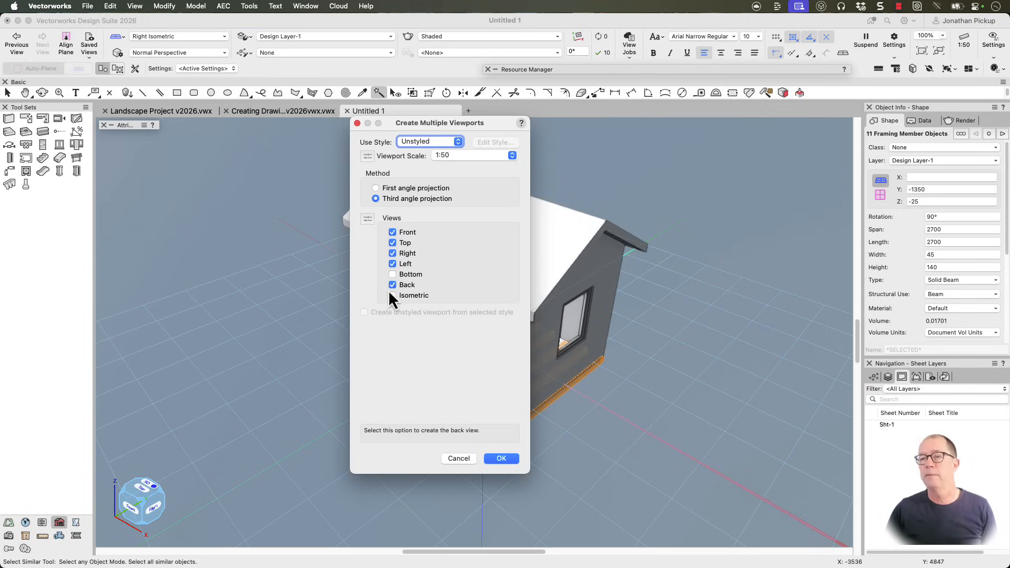
mouse_move(506, 474)
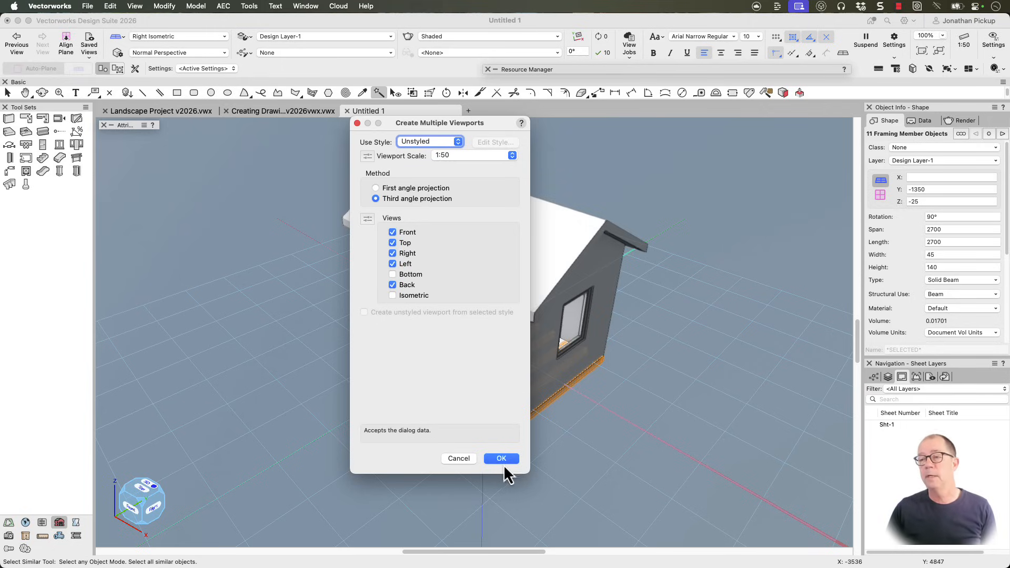
click(501, 458)
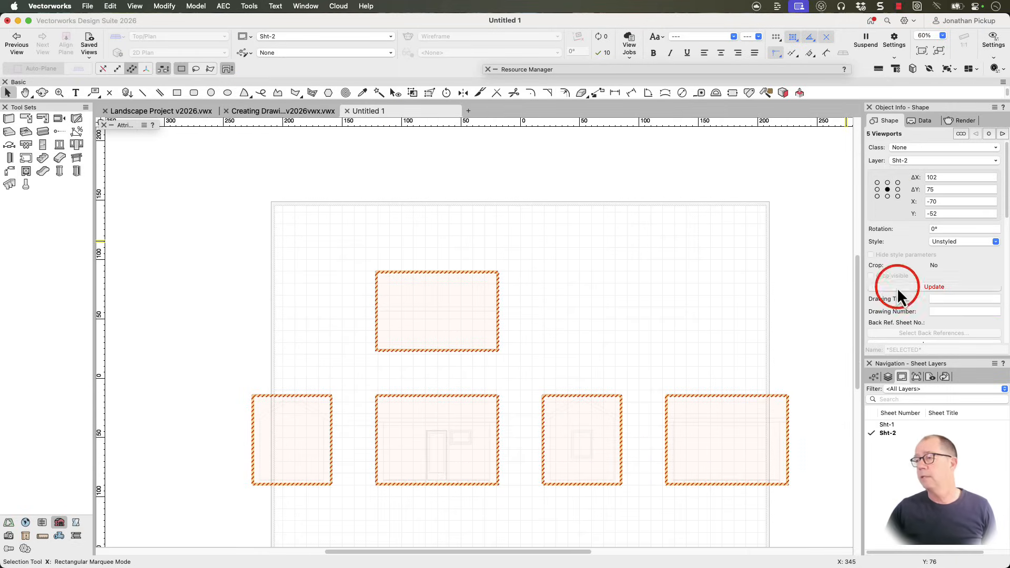
- Update the viewports to draw the building and set the top viewport's view to Top/Plan
click(933, 286)
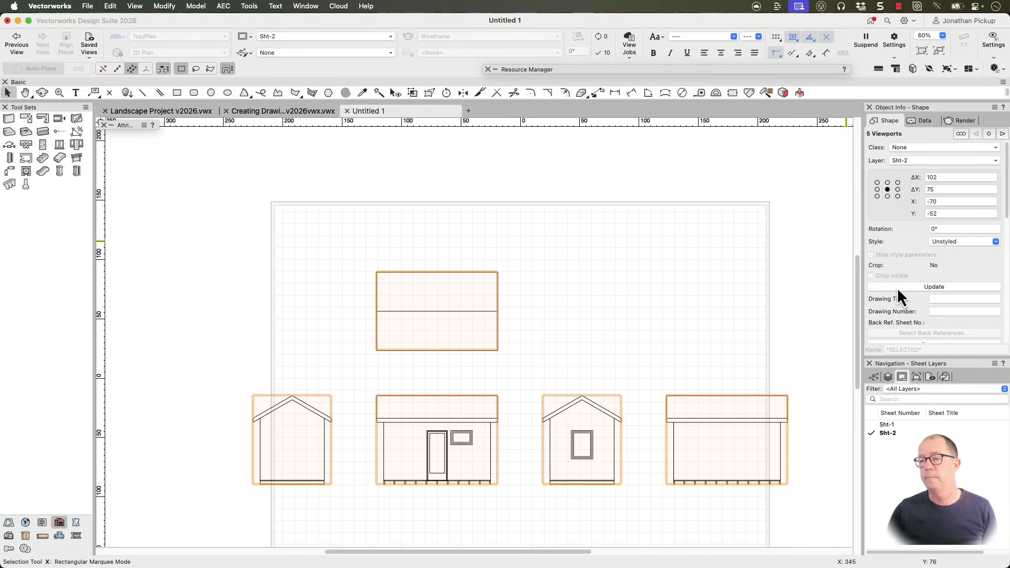
mouse_move(498, 272)
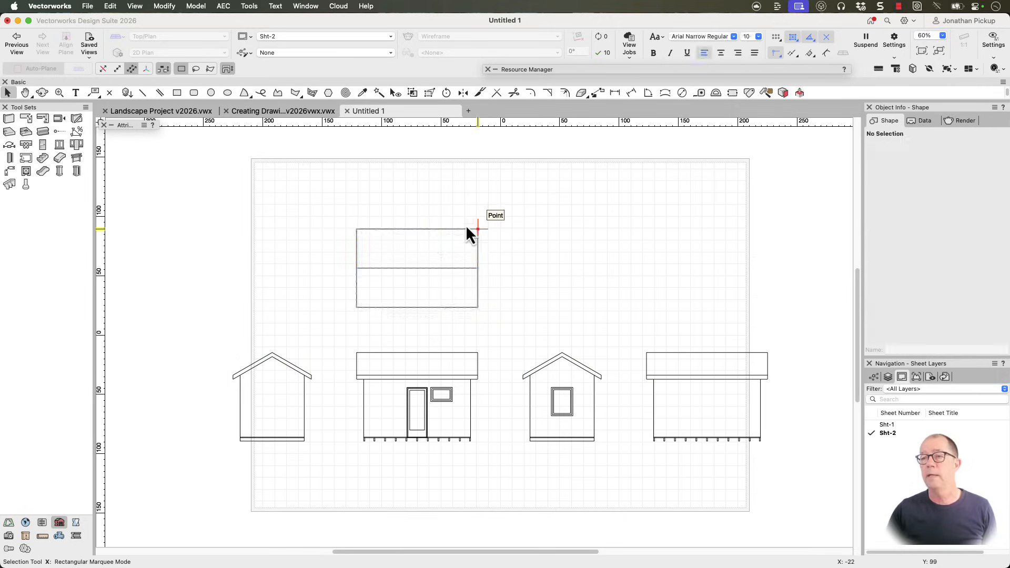
click(417, 269)
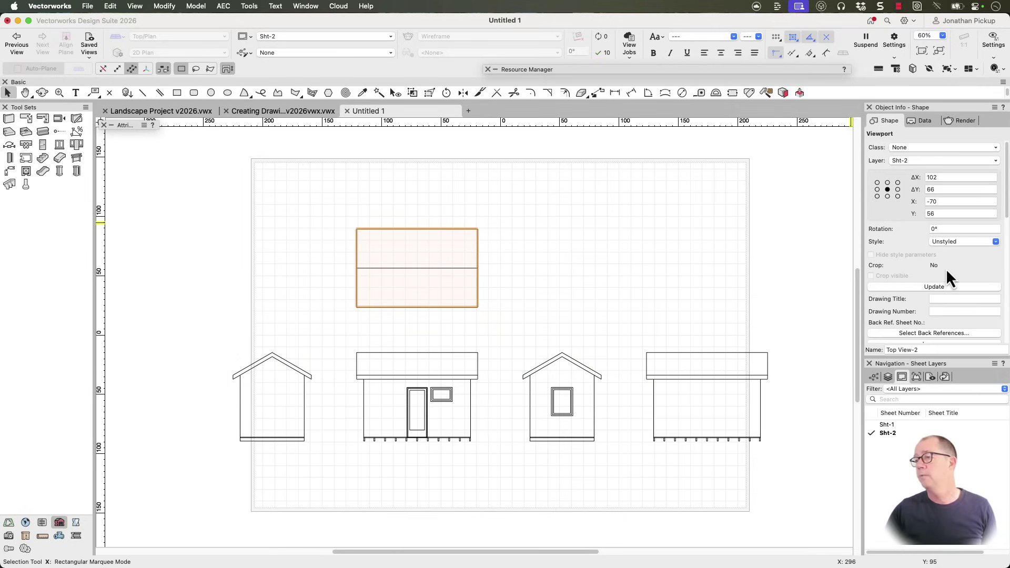
scroll(down, 3)
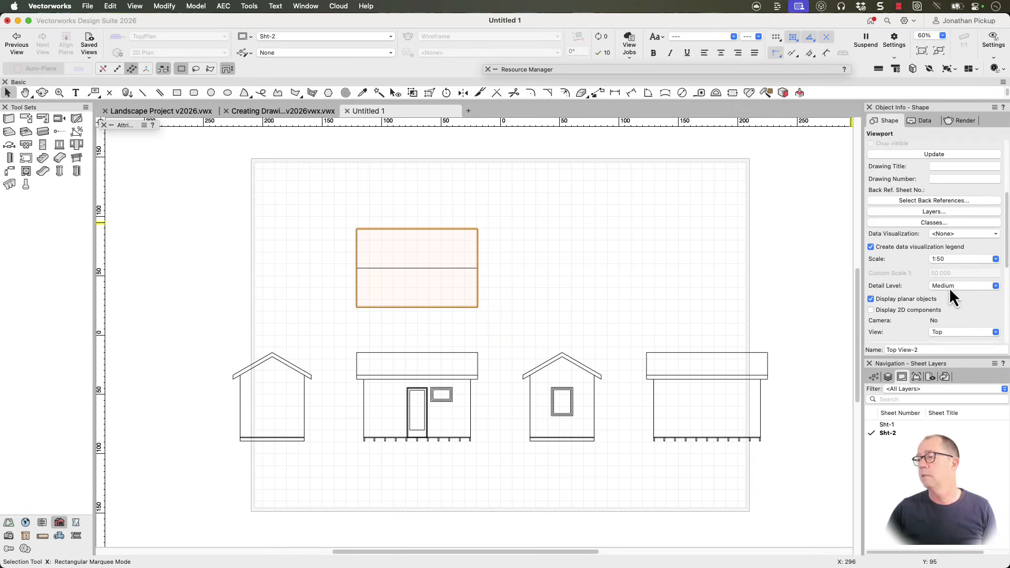
click(996, 295)
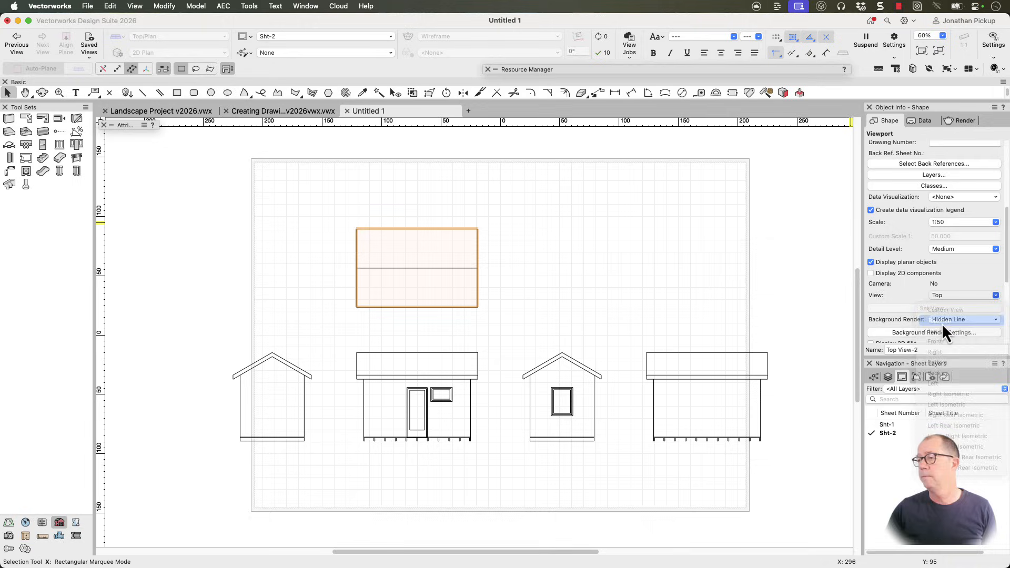
click(934, 296)
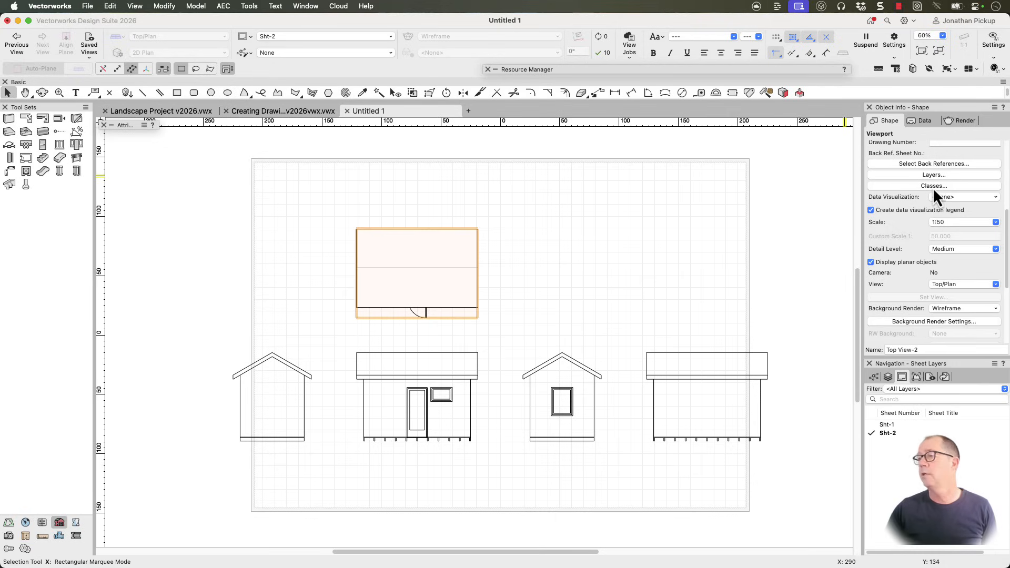
- Hide the roof class in the plan viewport so it reads as a floor plan
click(934, 185)
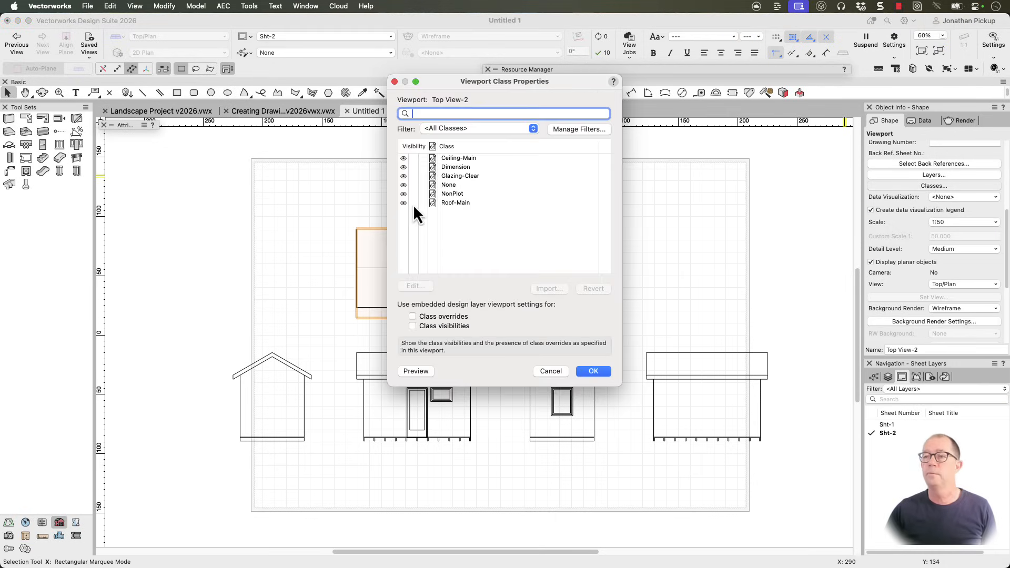
click(593, 371)
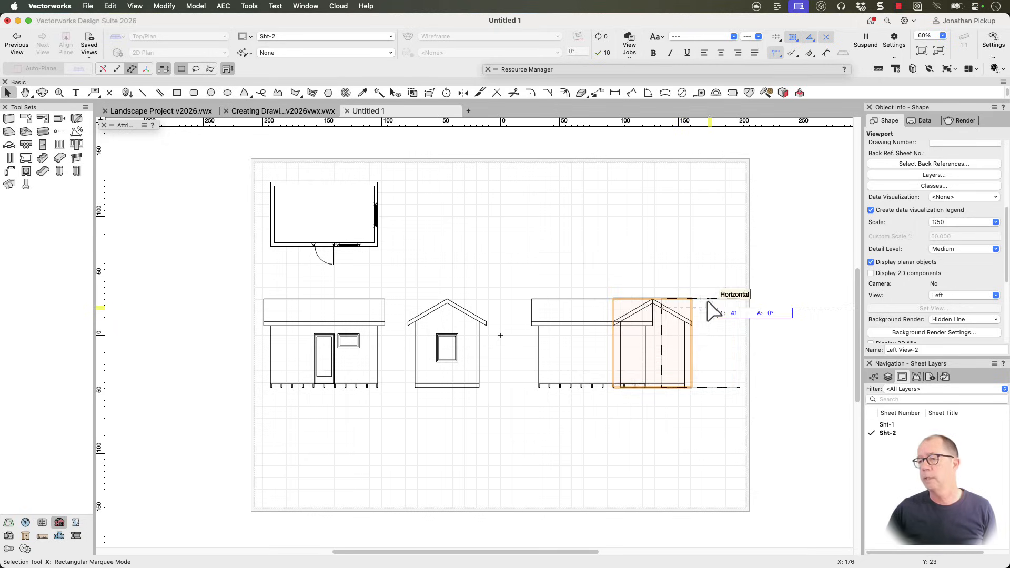
- Place the left elevation viewport at the end of the row beneath the floor plan
click(446, 316)
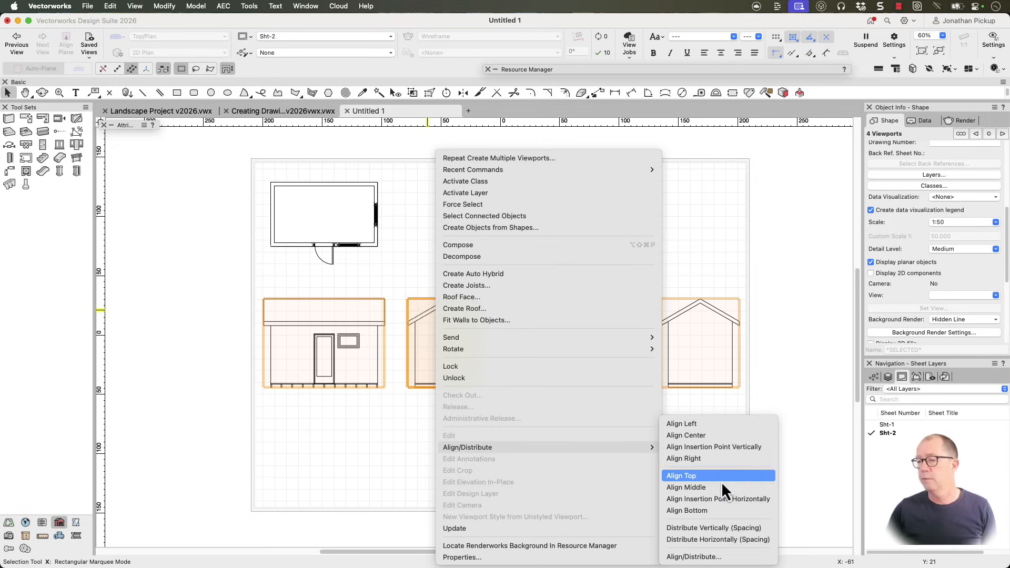
mouse_move(717, 539)
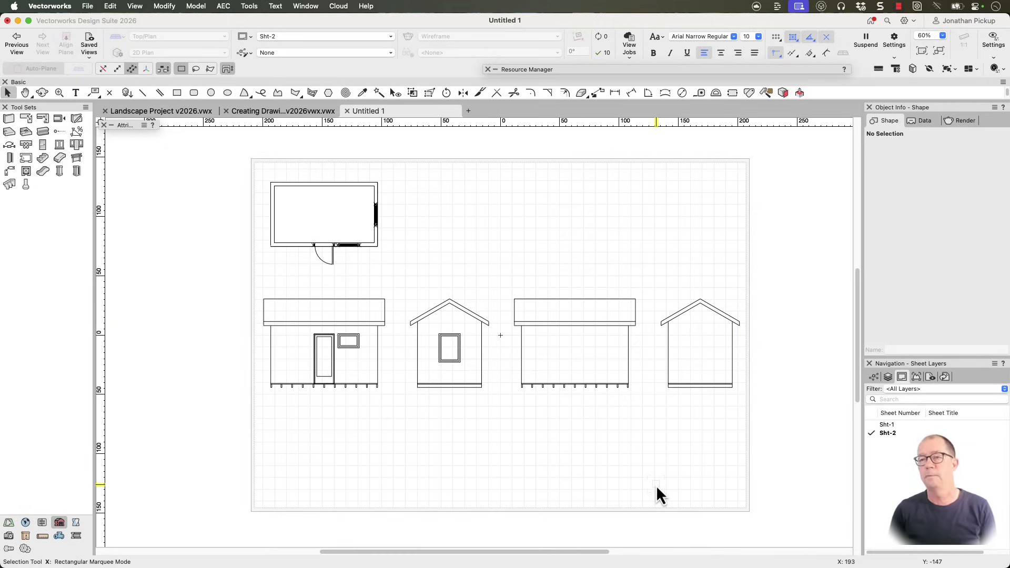
mouse_move(504, 310)
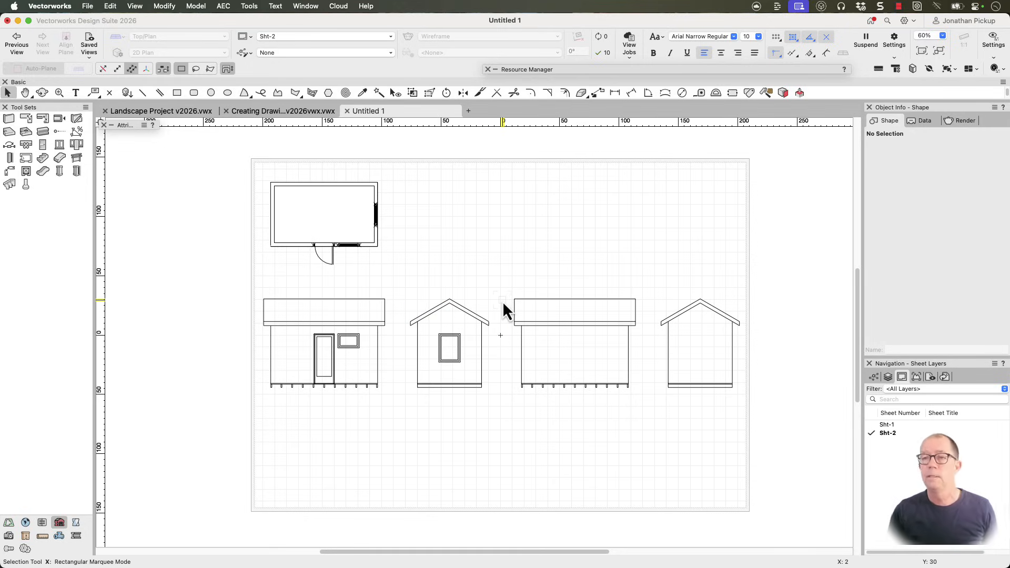
mouse_move(411, 195)
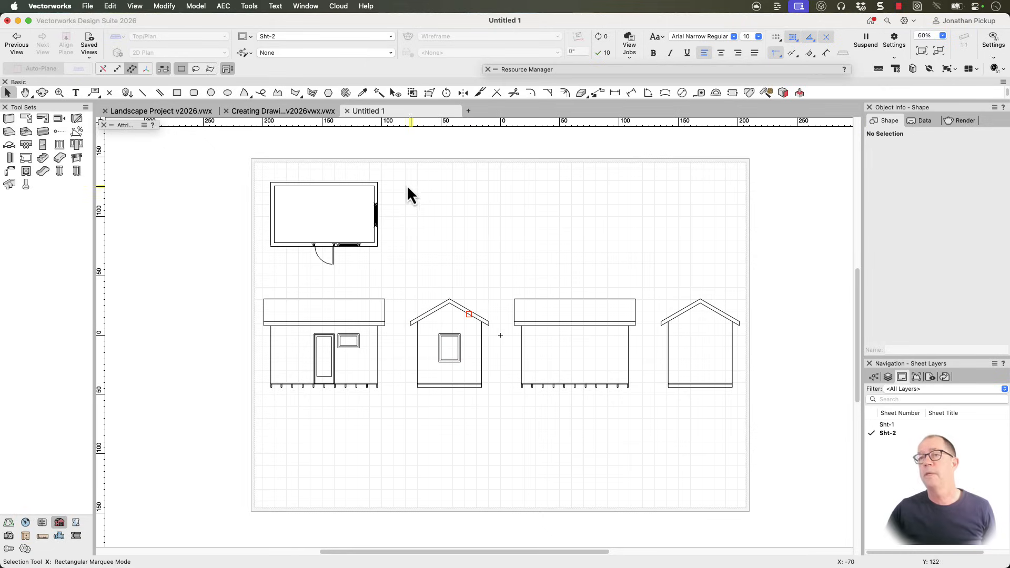
- Select the gable-wall window on Design Layer-1, then return to Sht-2 and select the four elevation viewports
click(888, 376)
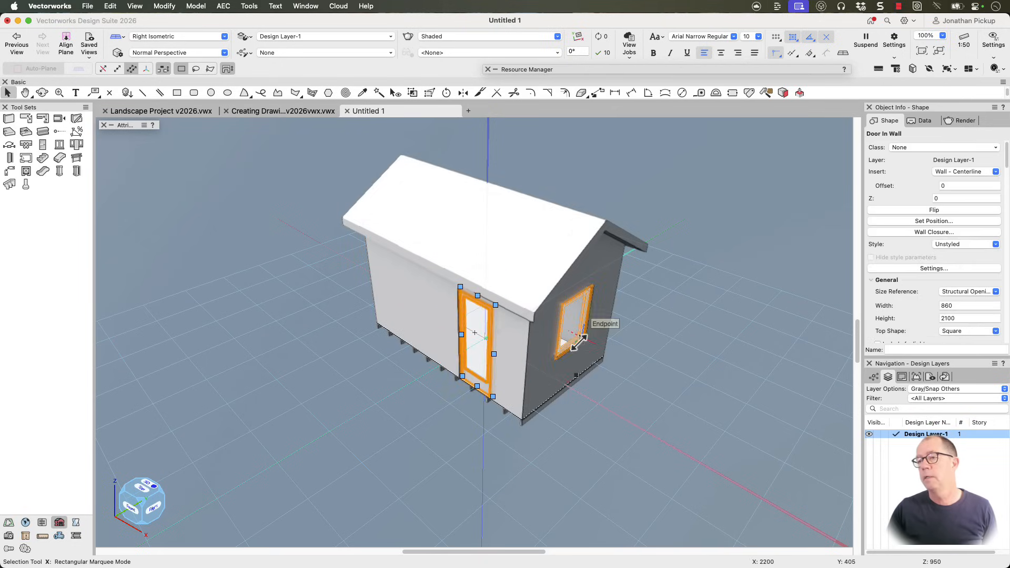
click(577, 322)
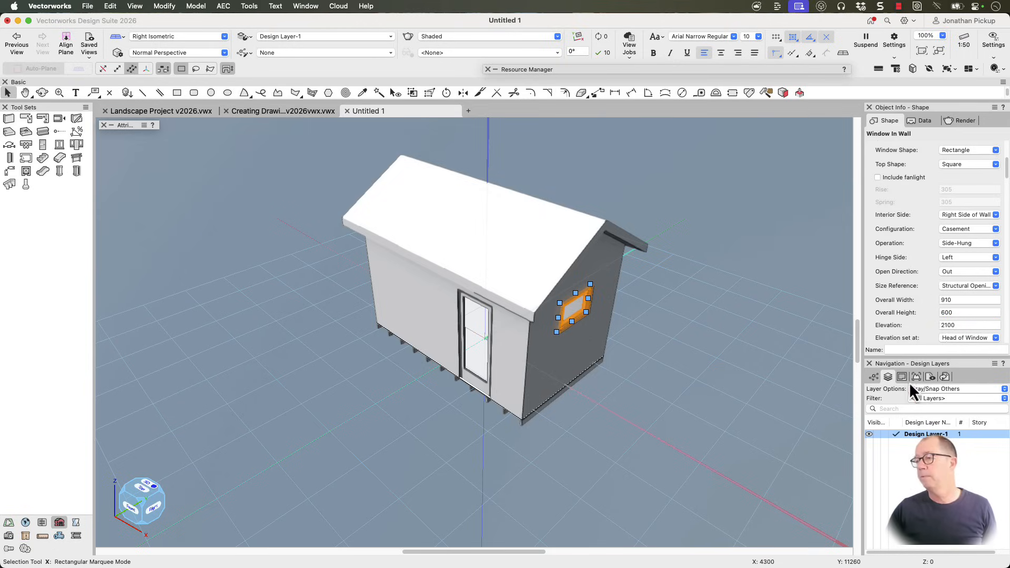
click(888, 432)
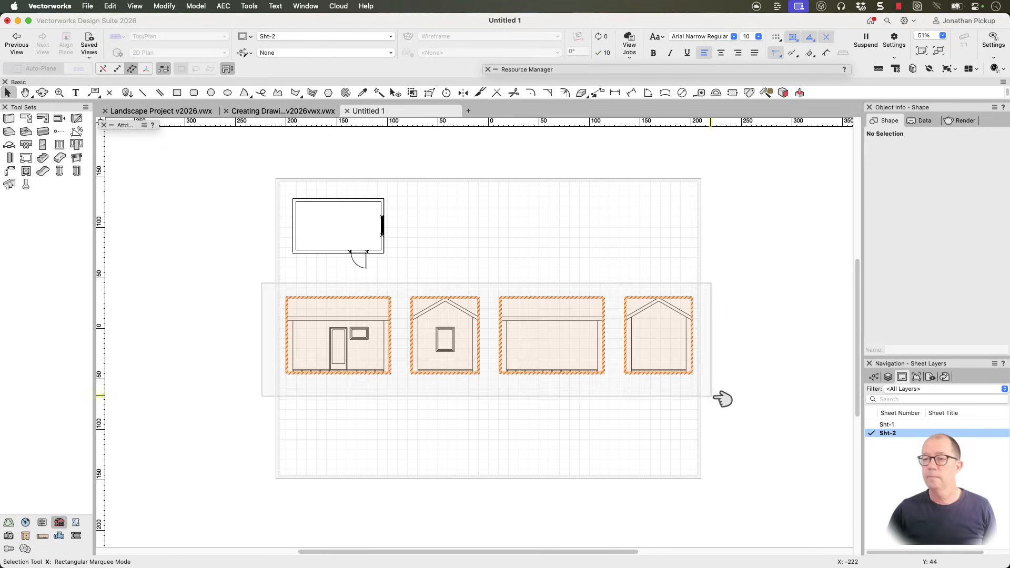
click(551, 319)
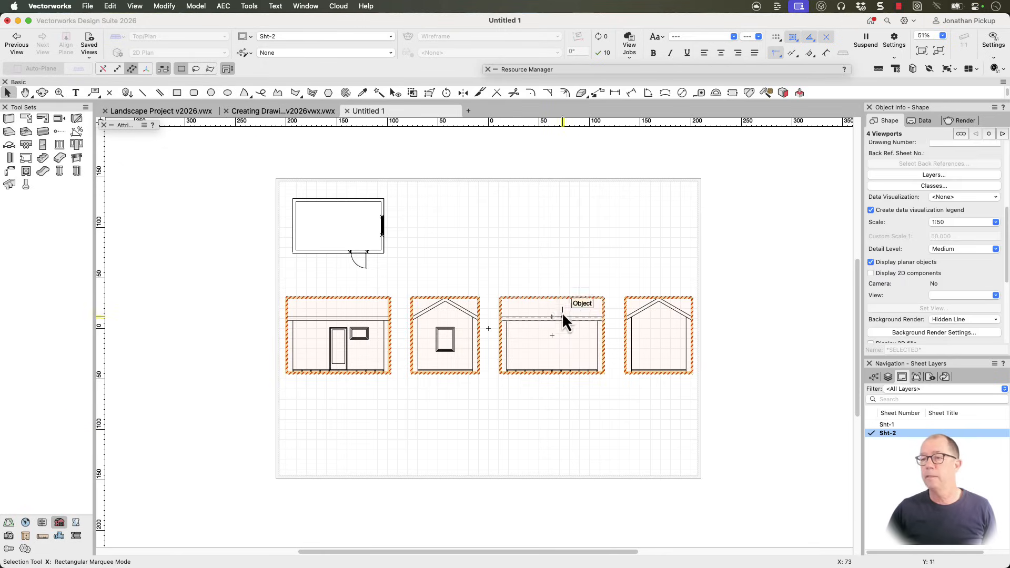